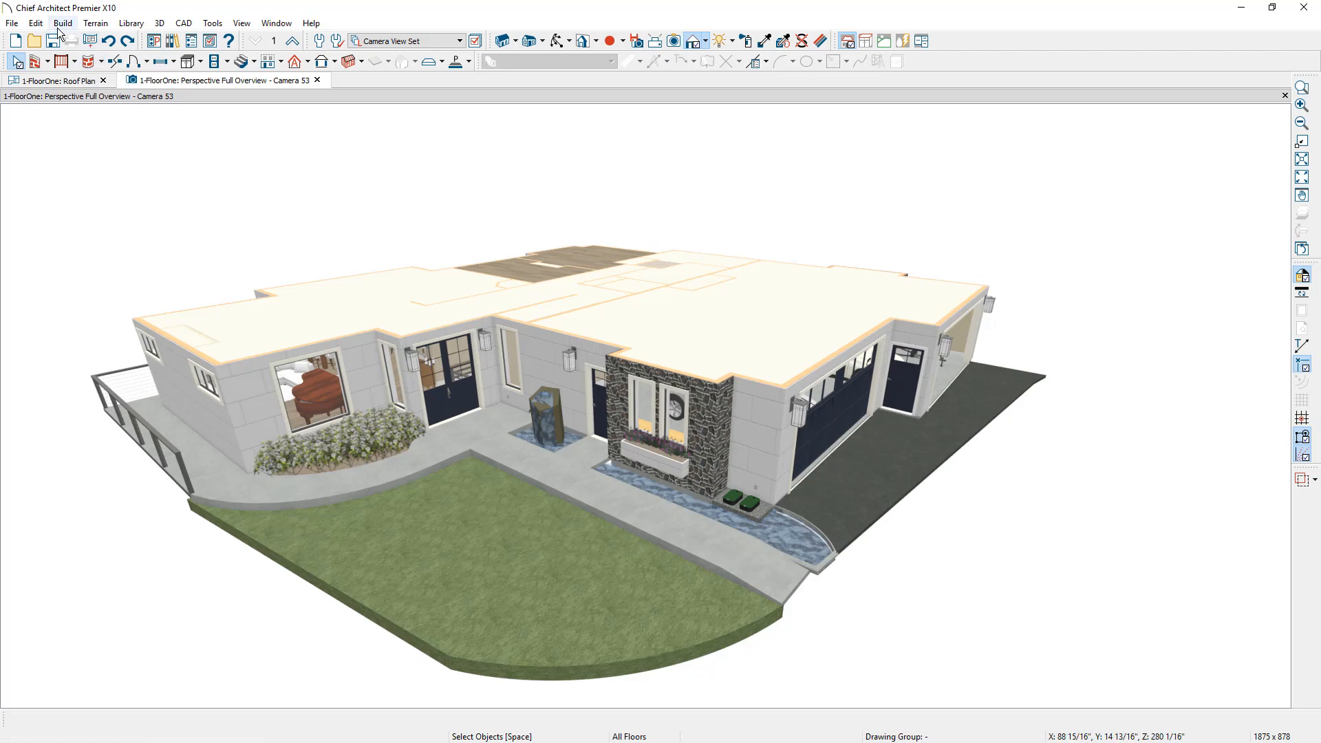
# Open Build Roof from the Build menu and show the Roof Styles gallery
pyautogui.click(62, 23)
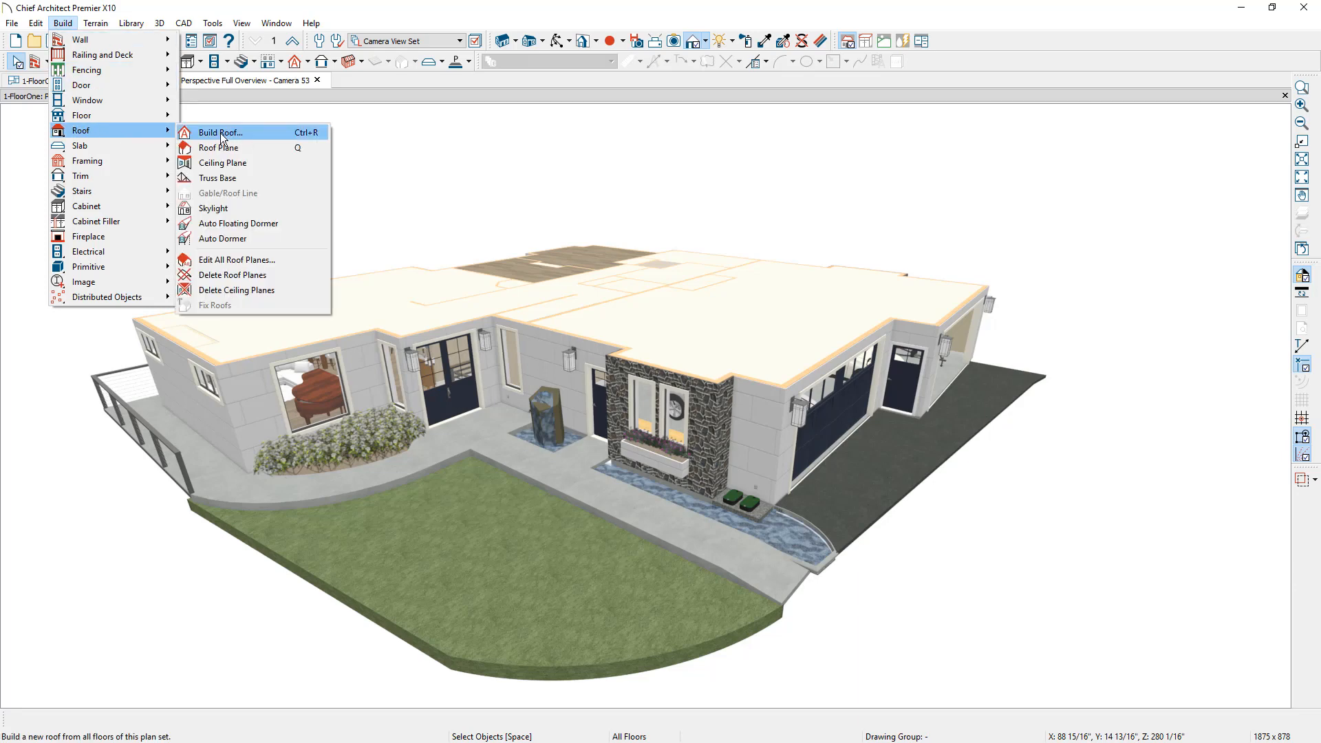
pyautogui.click(219, 132)
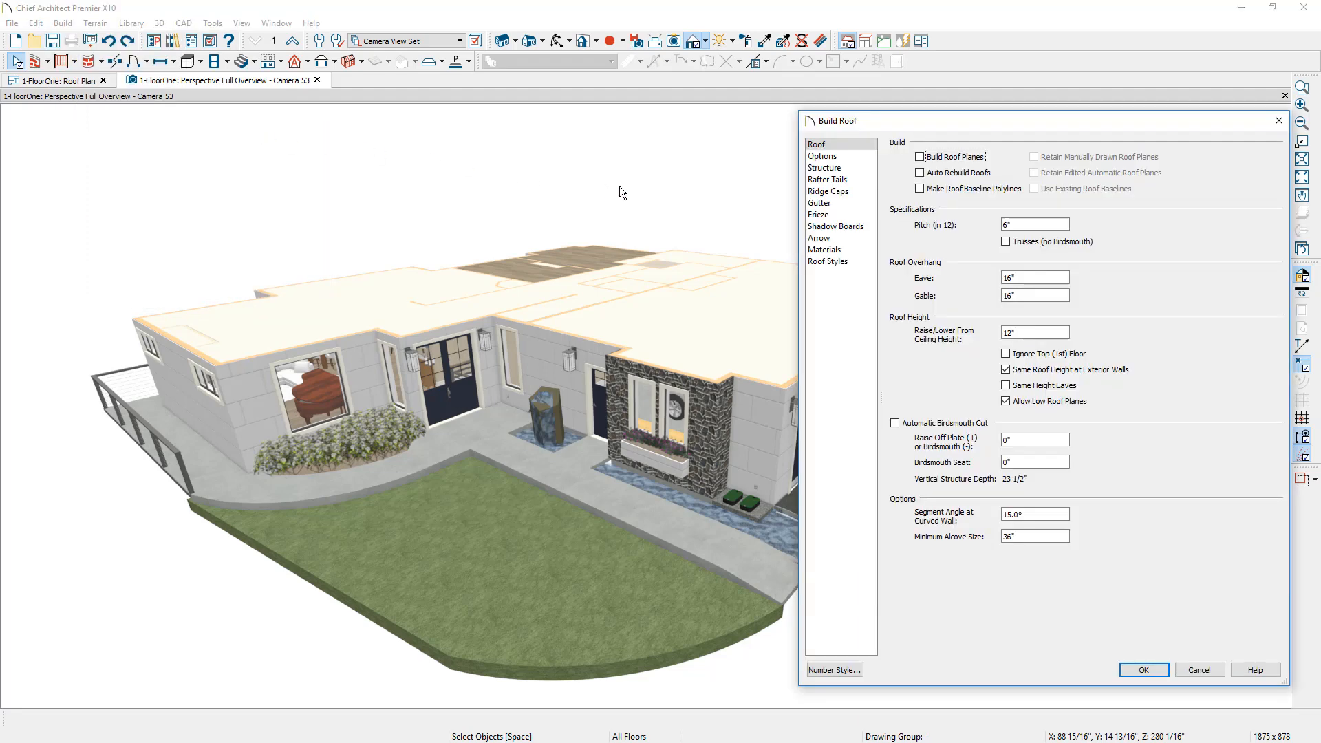
pyautogui.click(827, 261)
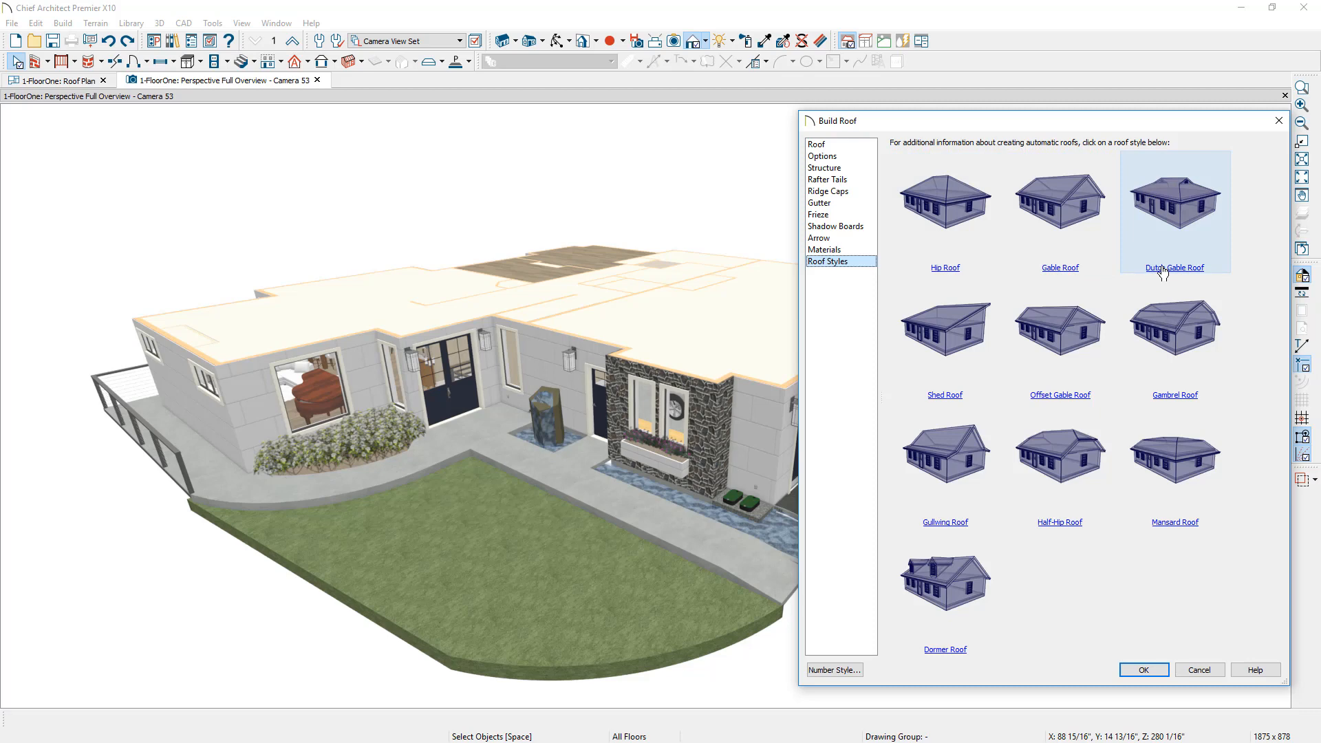
# Enable Auto Rebuild Roofs on the Roof page and build the automatic hip roof
pyautogui.click(815, 144)
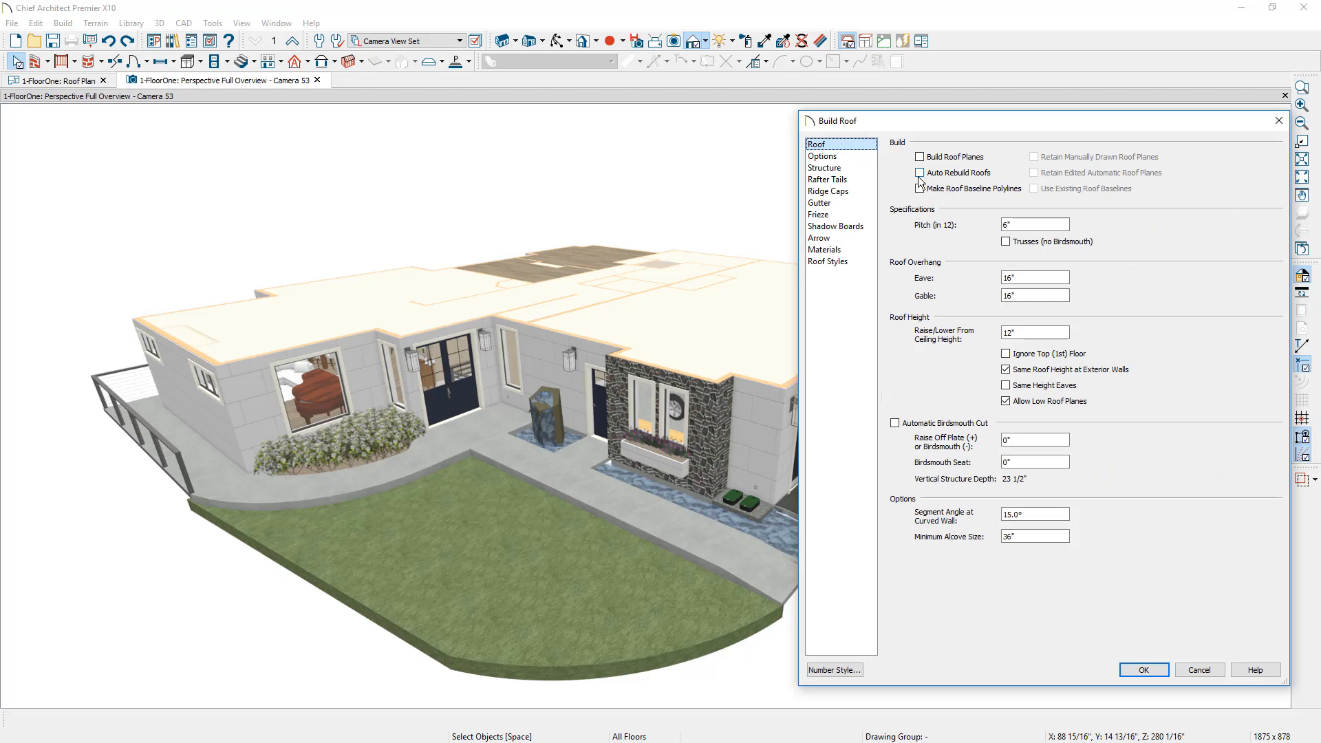
pyautogui.click(919, 173)
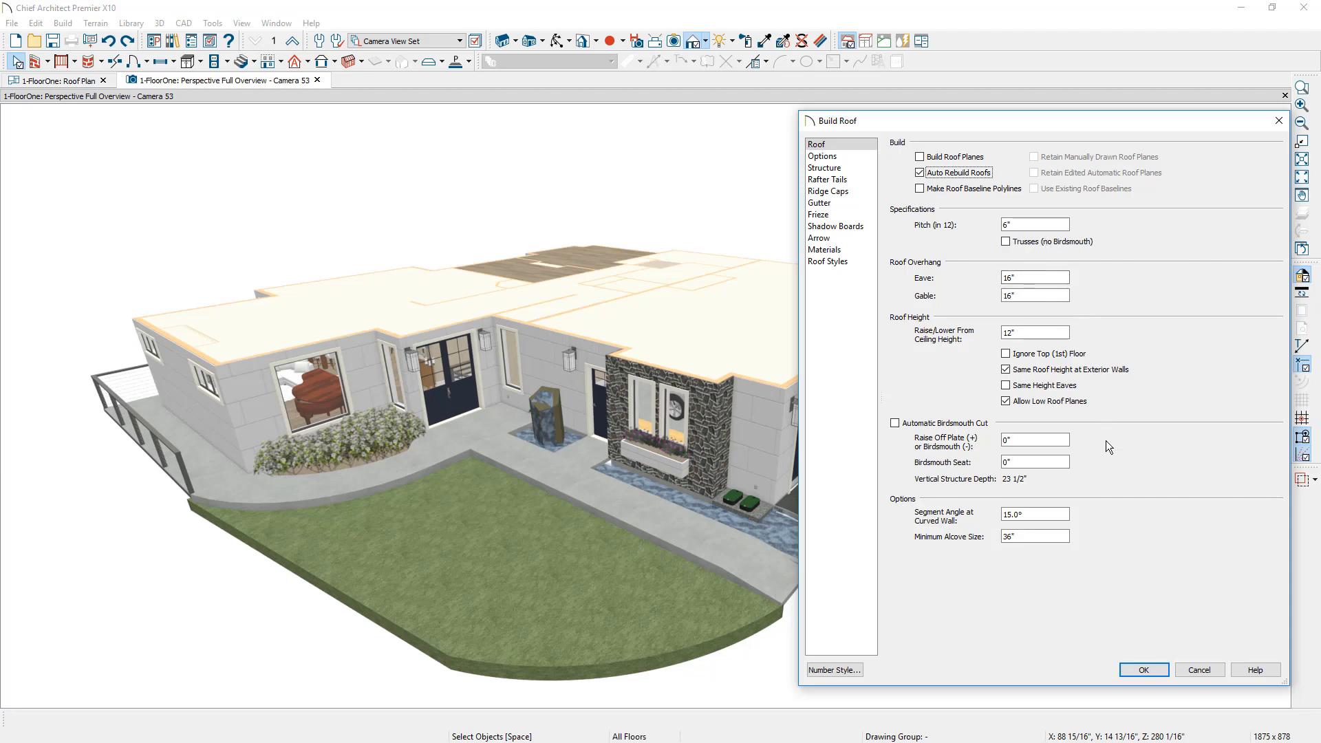
pyautogui.click(1142, 670)
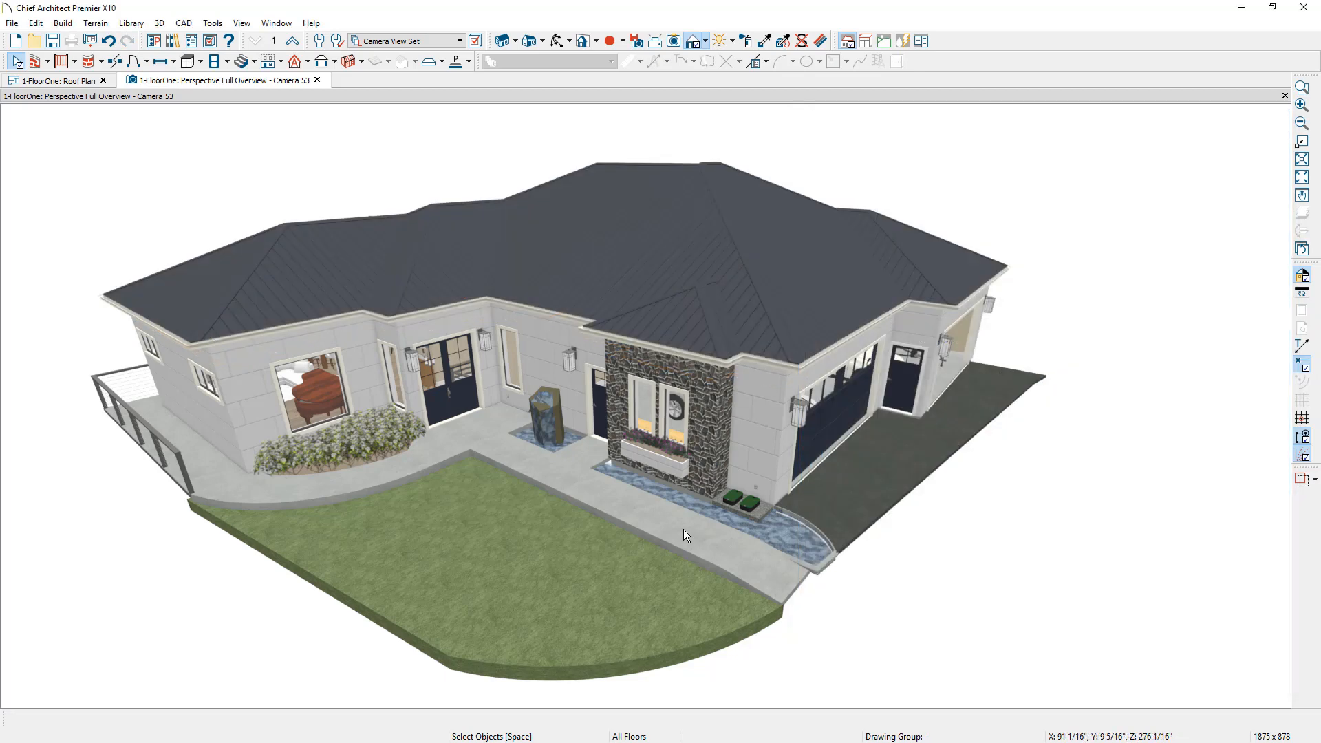
# Set the stone entry wall to Full Gable Wall, then back to Hip Wall, leaving the house roofless
pyautogui.click(661, 396)
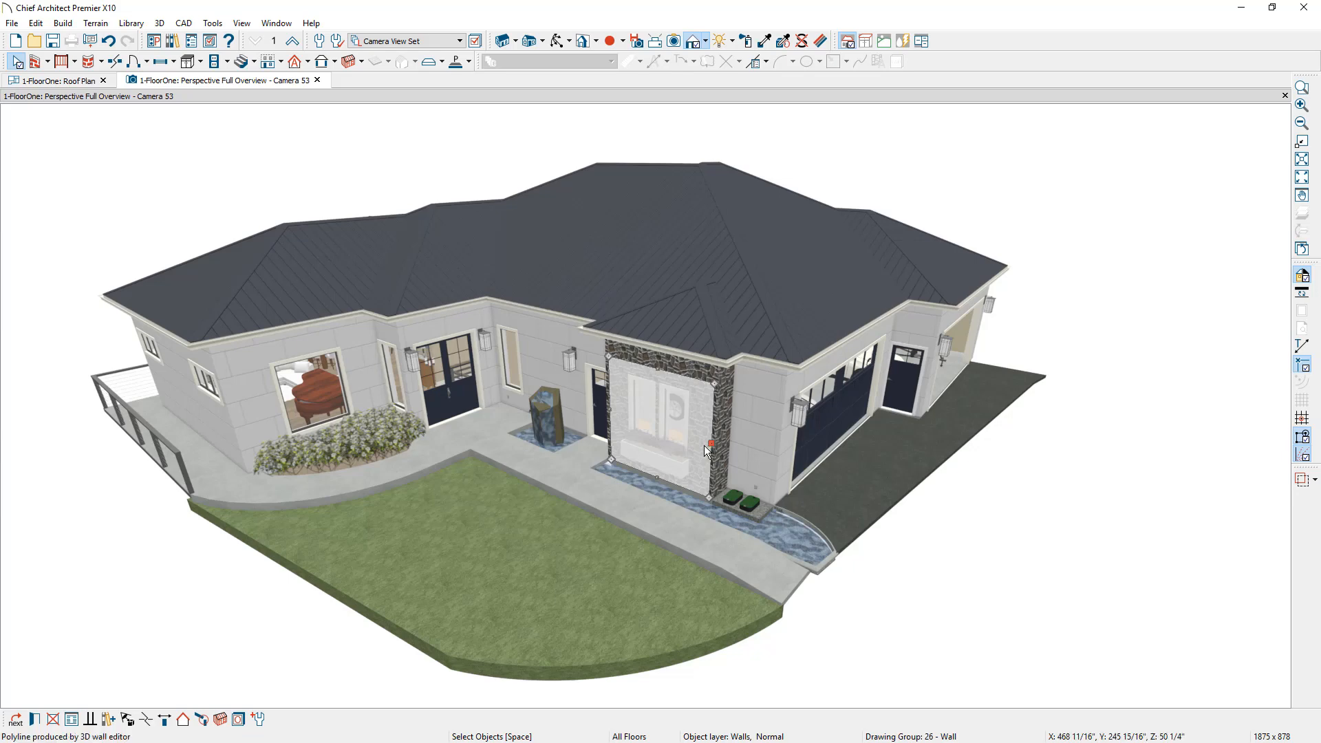
pyautogui.moveTo(473, 595)
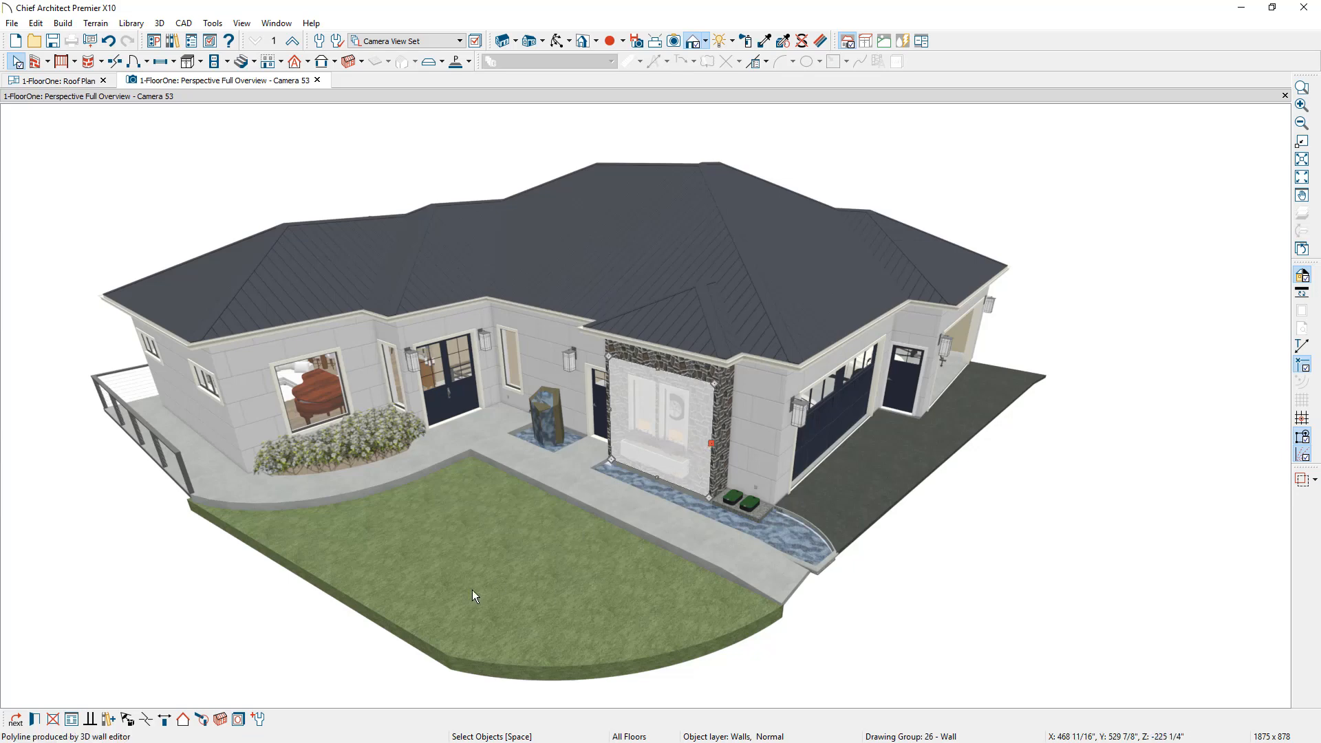
pyautogui.moveTo(183, 718)
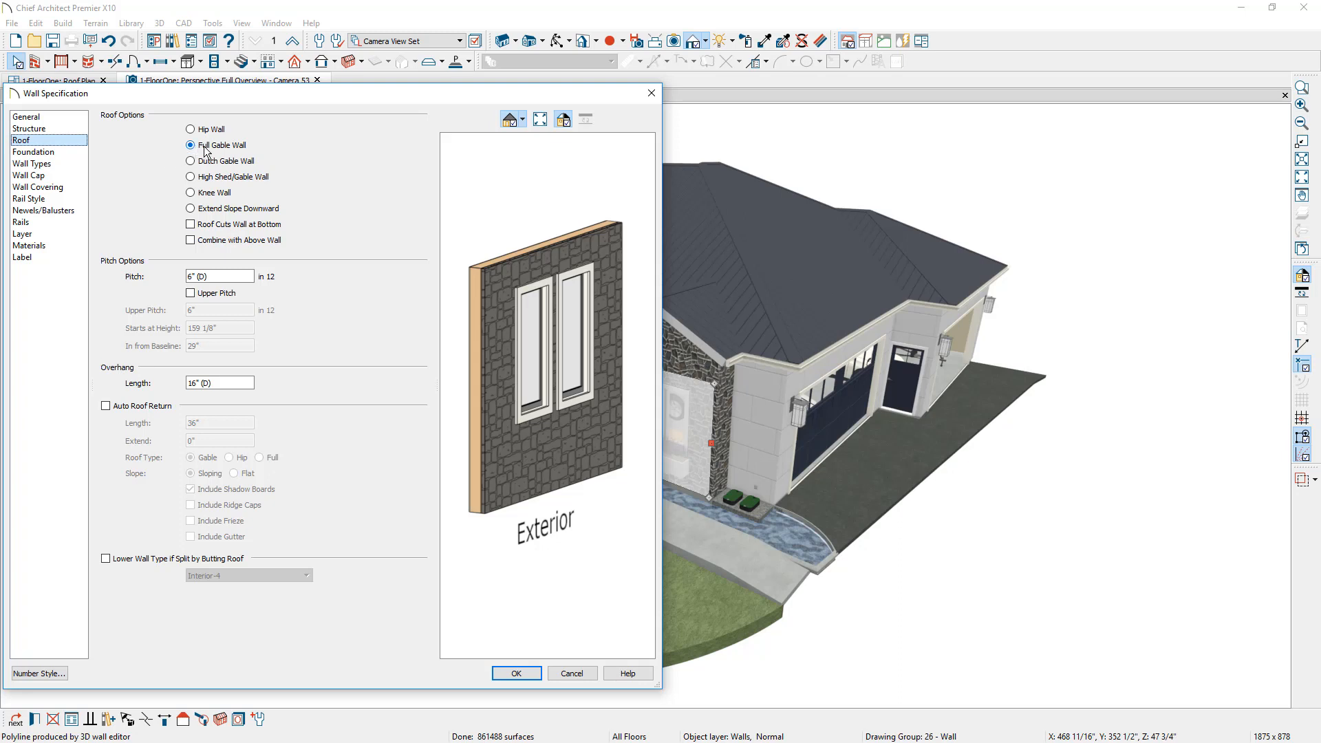
pyautogui.click(190, 129)
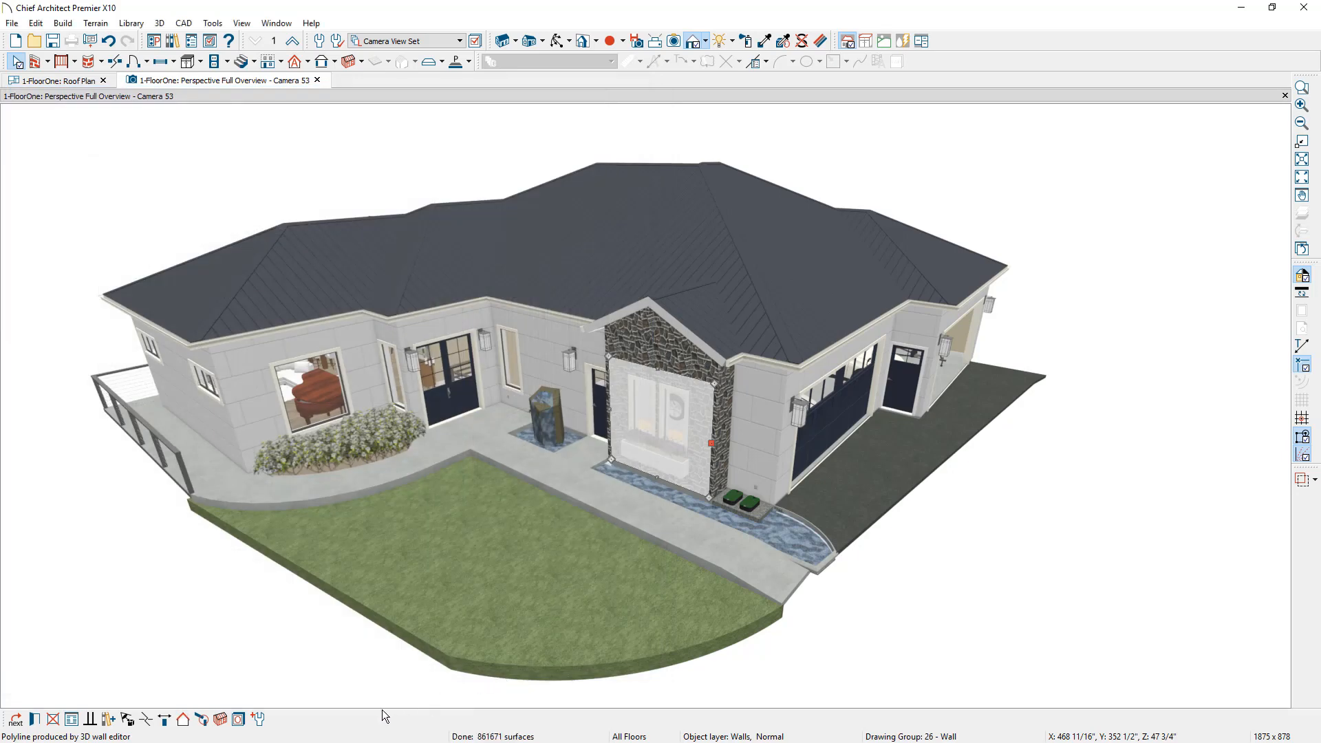
pyautogui.moveTo(183, 717)
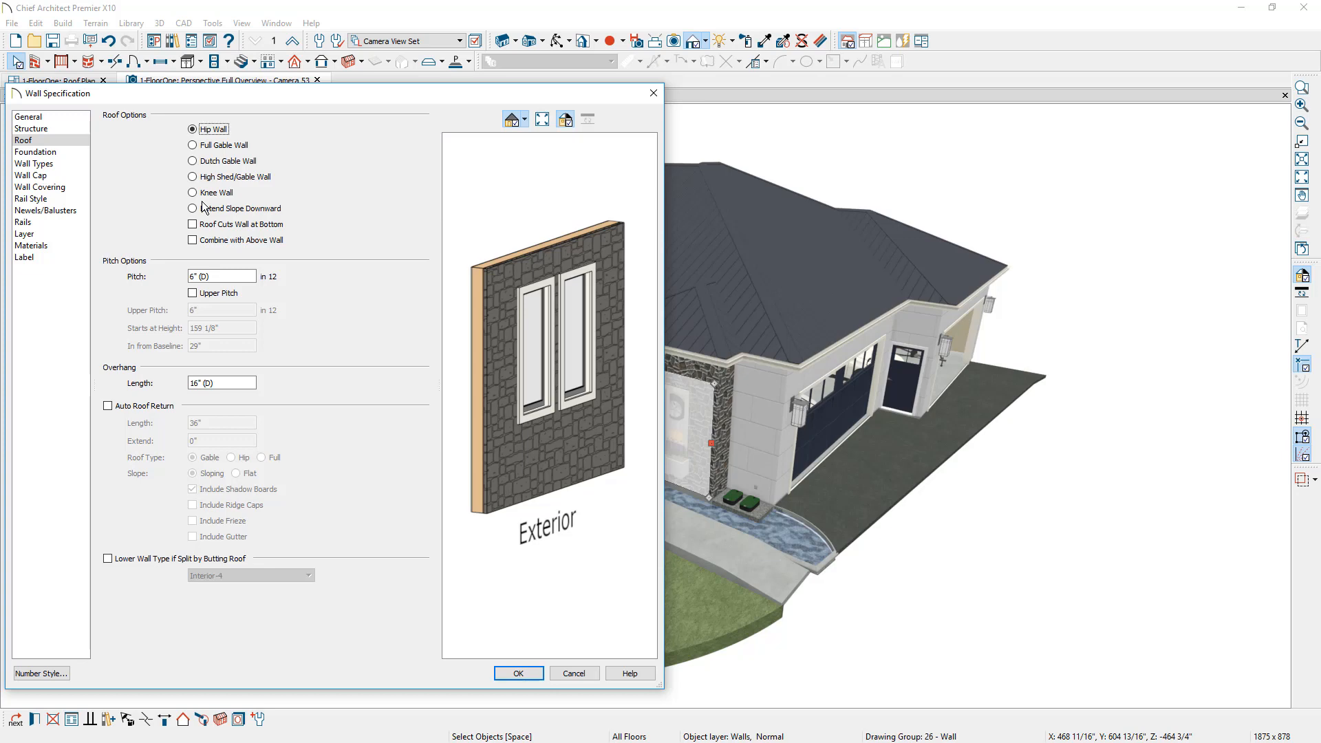
pyautogui.click(519, 673)
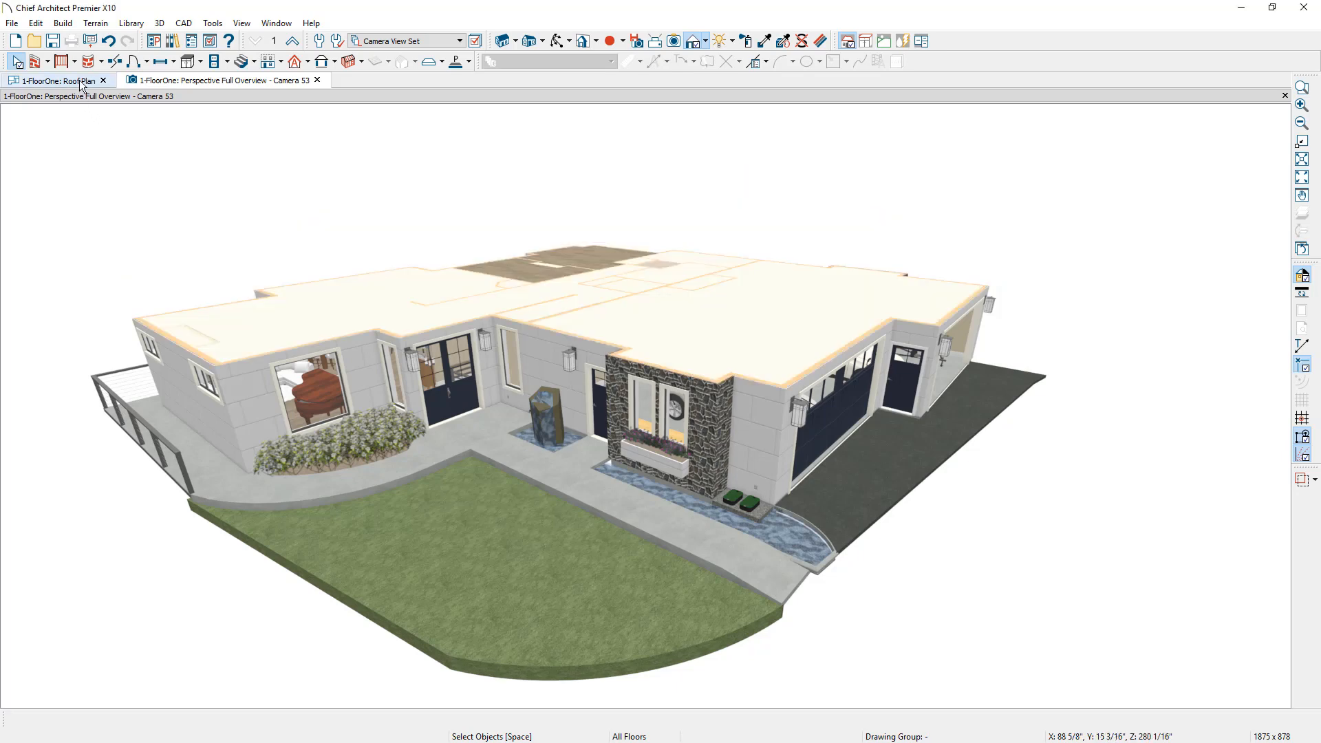
# Switch to the roof plan view of the wall outline and reach the Build menu
pyautogui.click(50, 80)
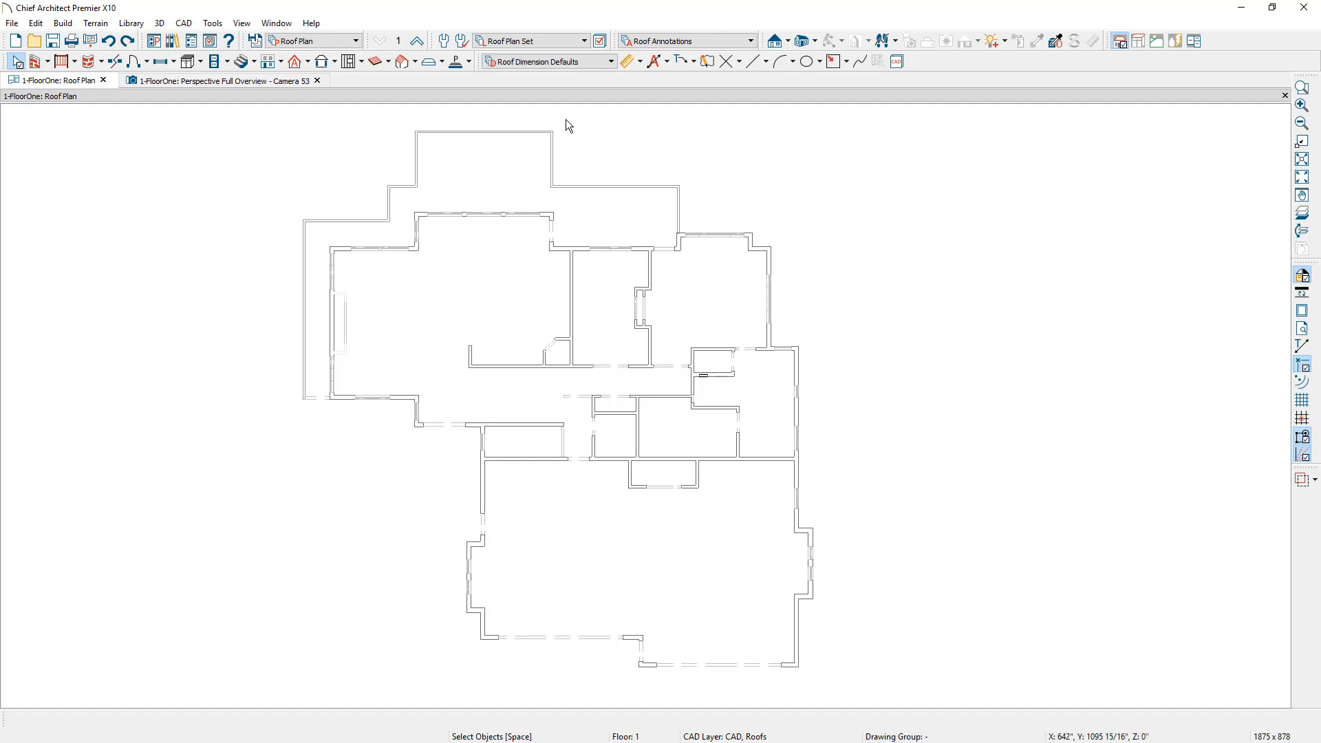
pyautogui.moveTo(498, 55)
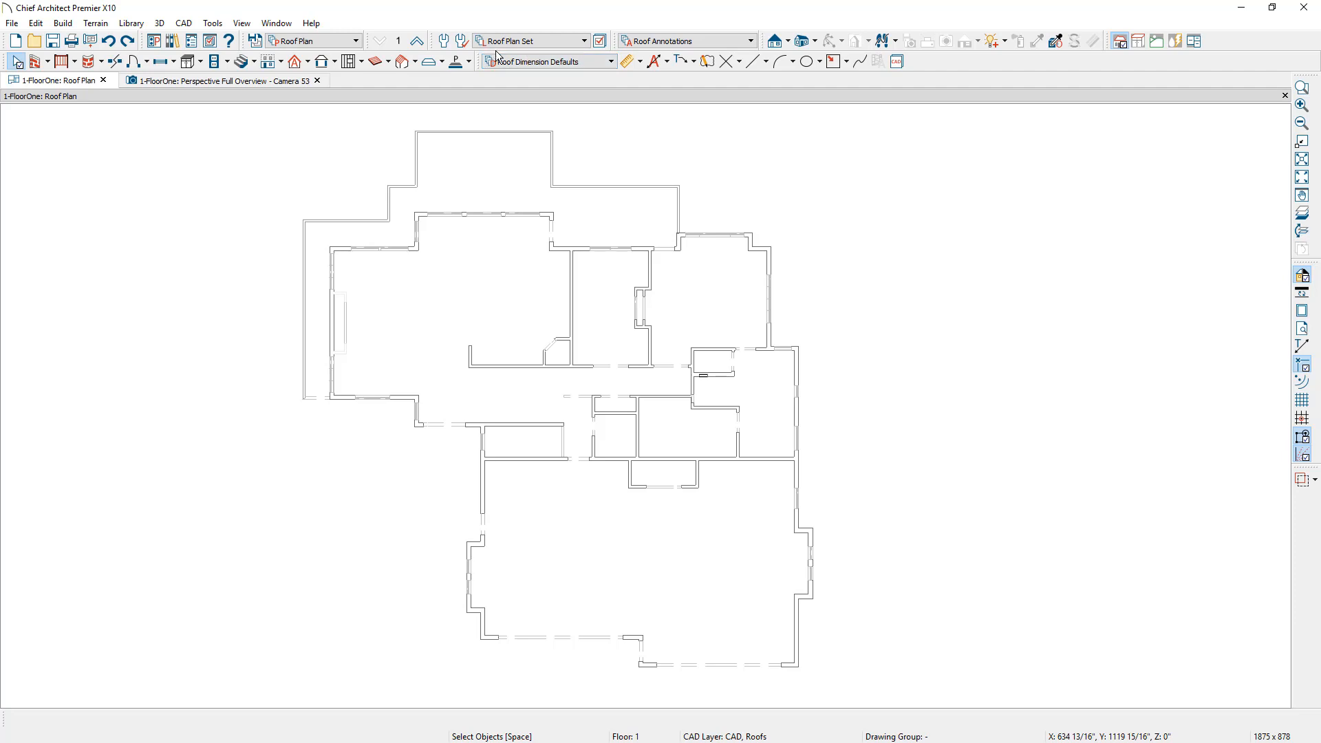
pyautogui.moveTo(531, 59)
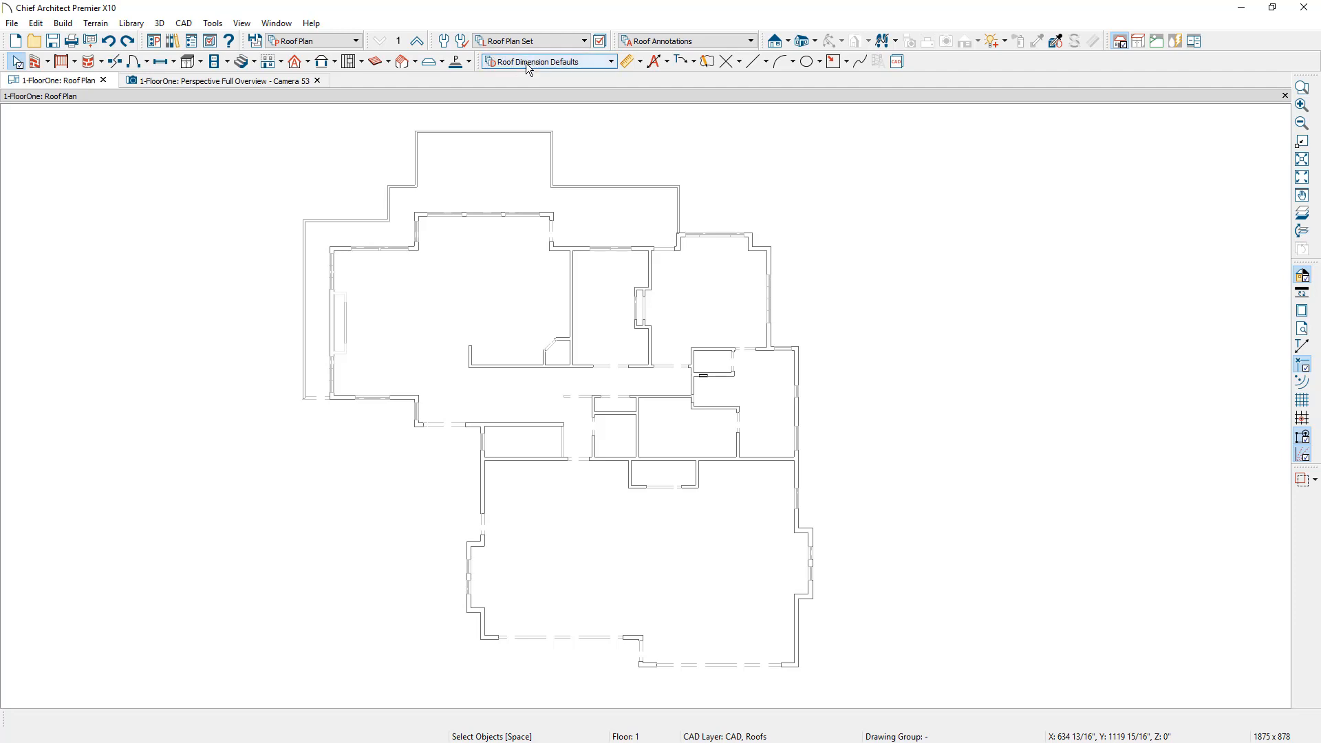
pyautogui.click(61, 24)
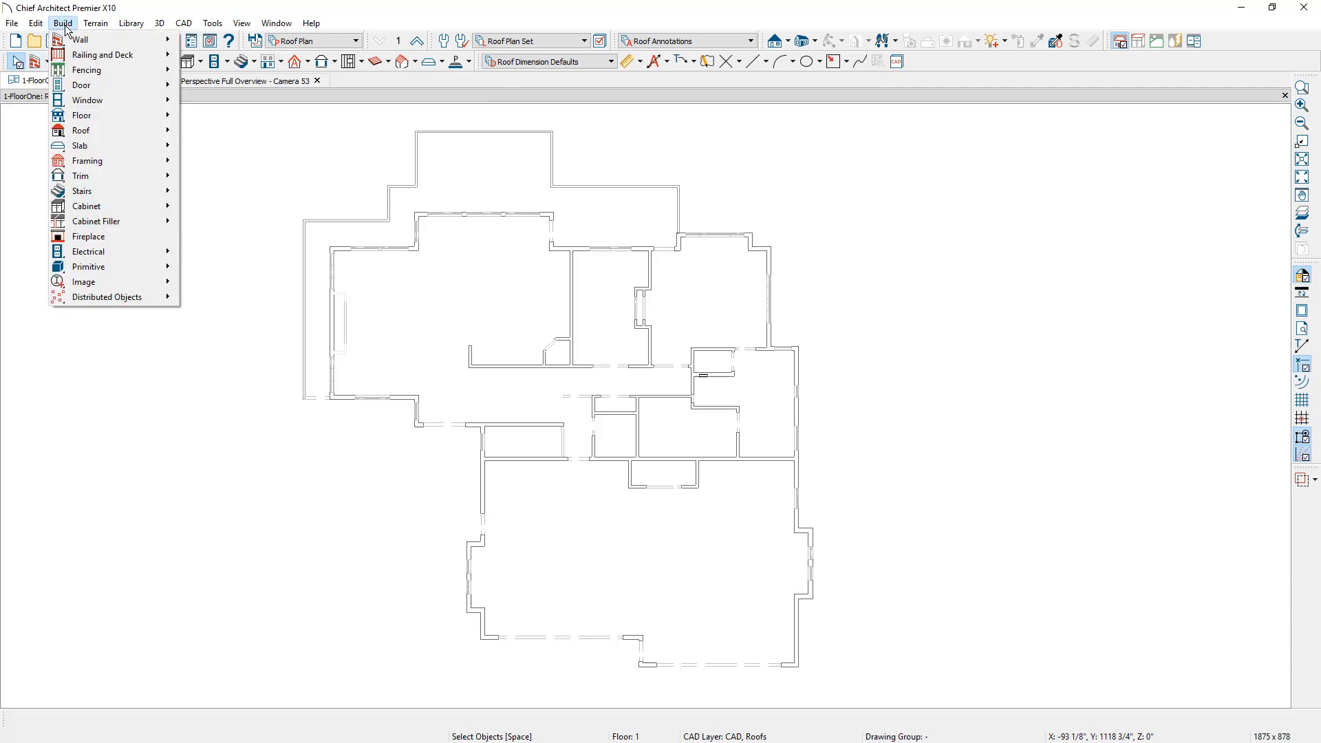
pyautogui.moveTo(81, 131)
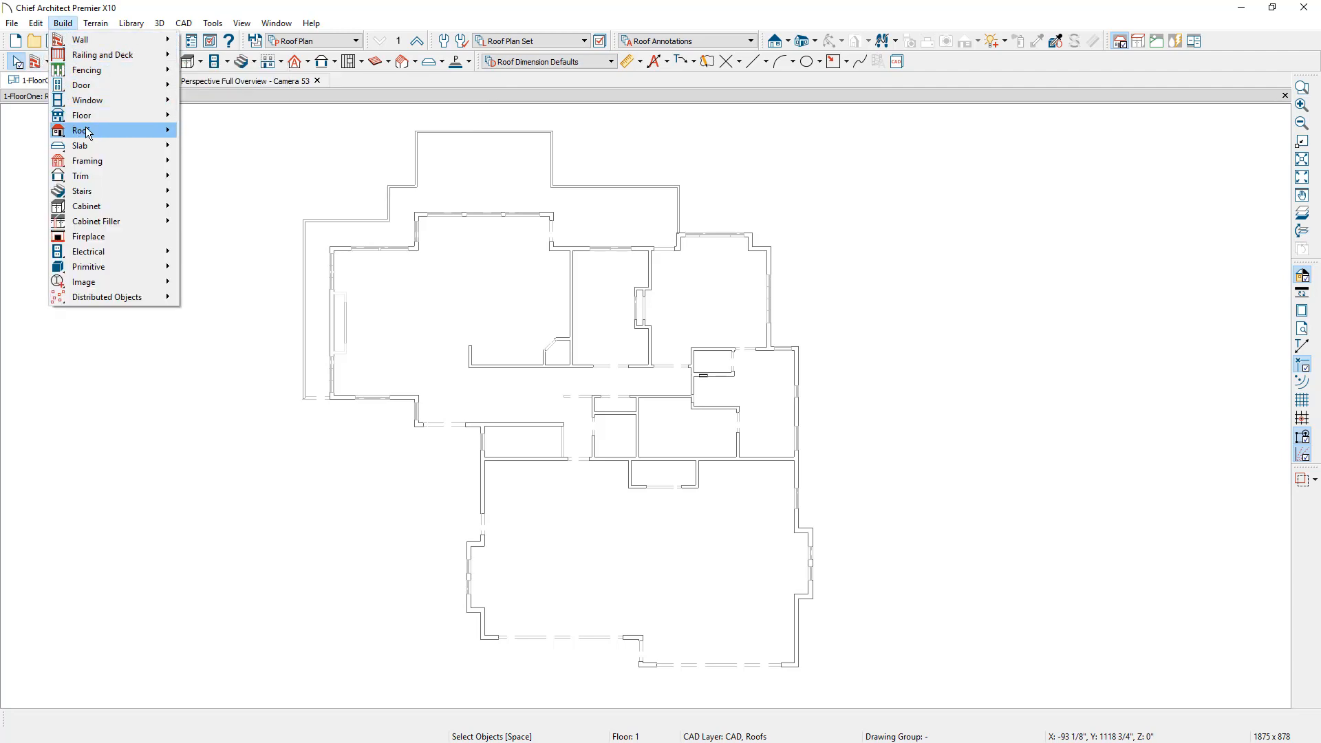
# In Build Roof set the pitch to 2 in 12 and show the Structure page
pyautogui.click(81, 129)
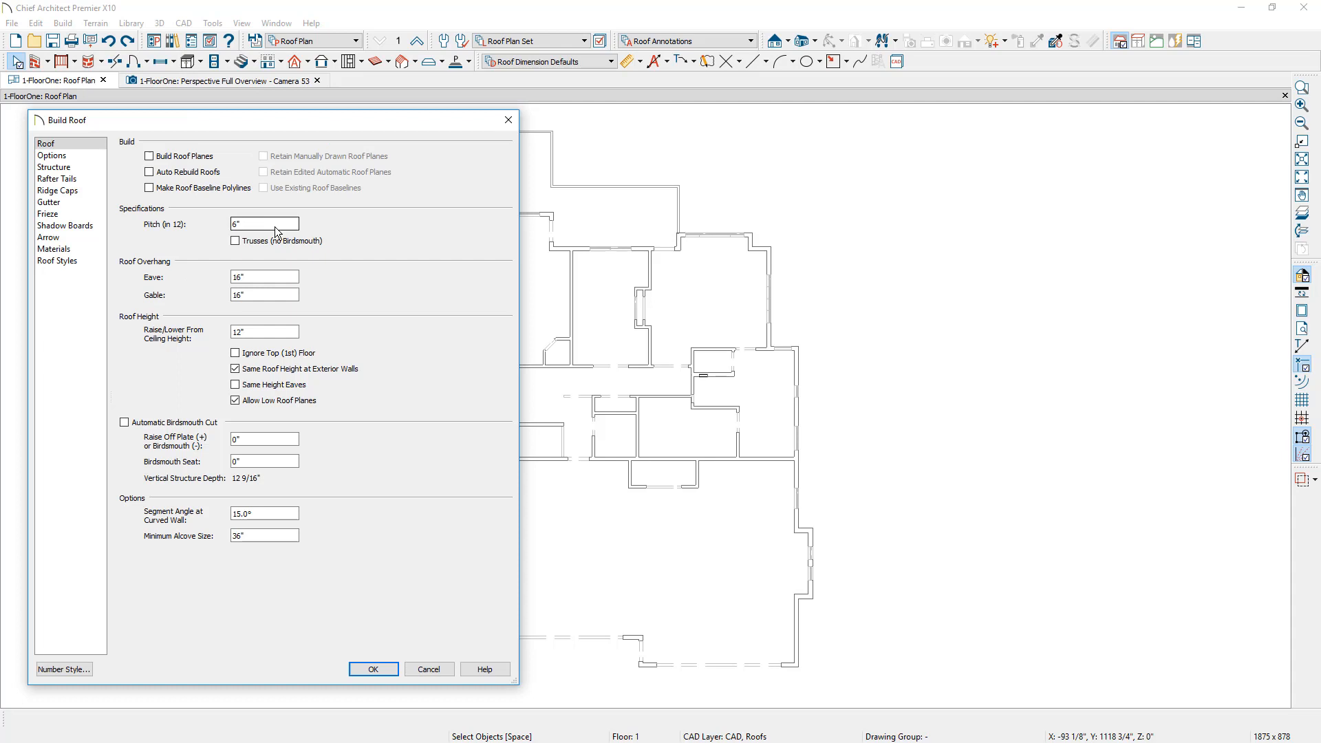
pyautogui.write('2')
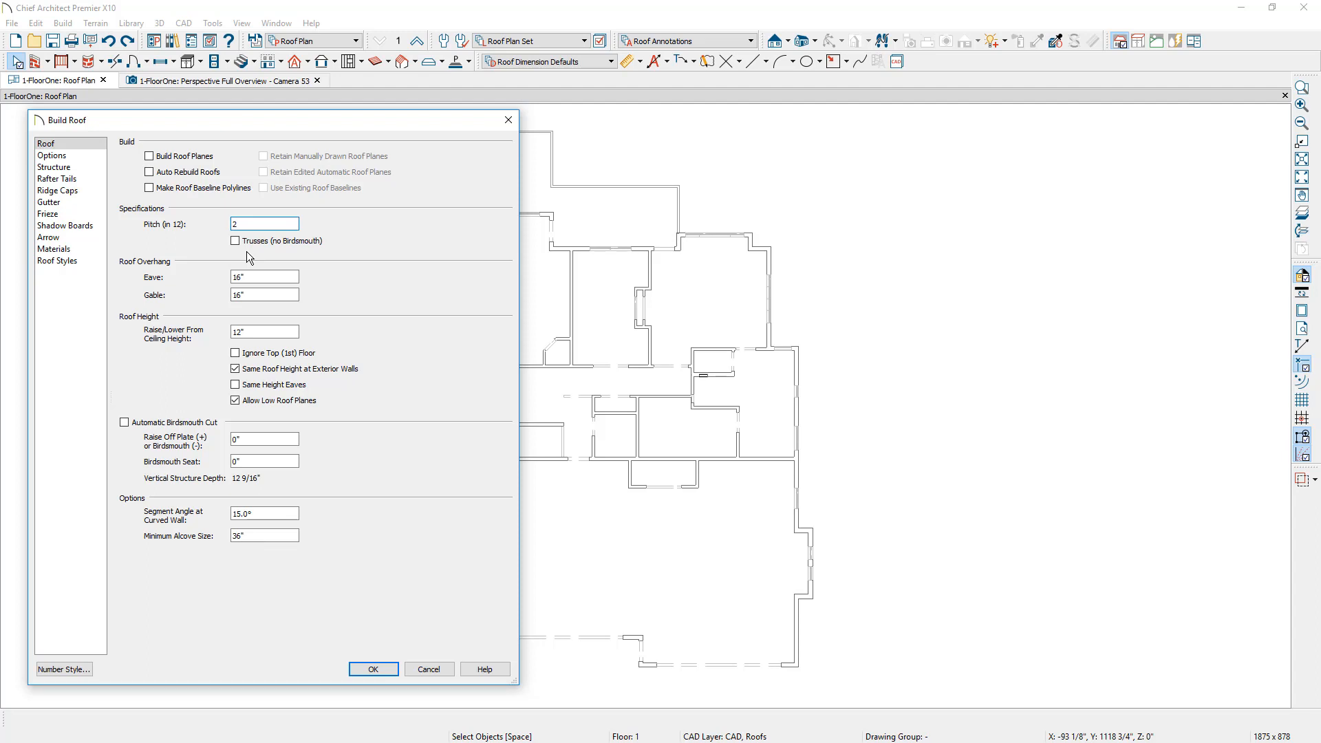
pyautogui.click(264, 224)
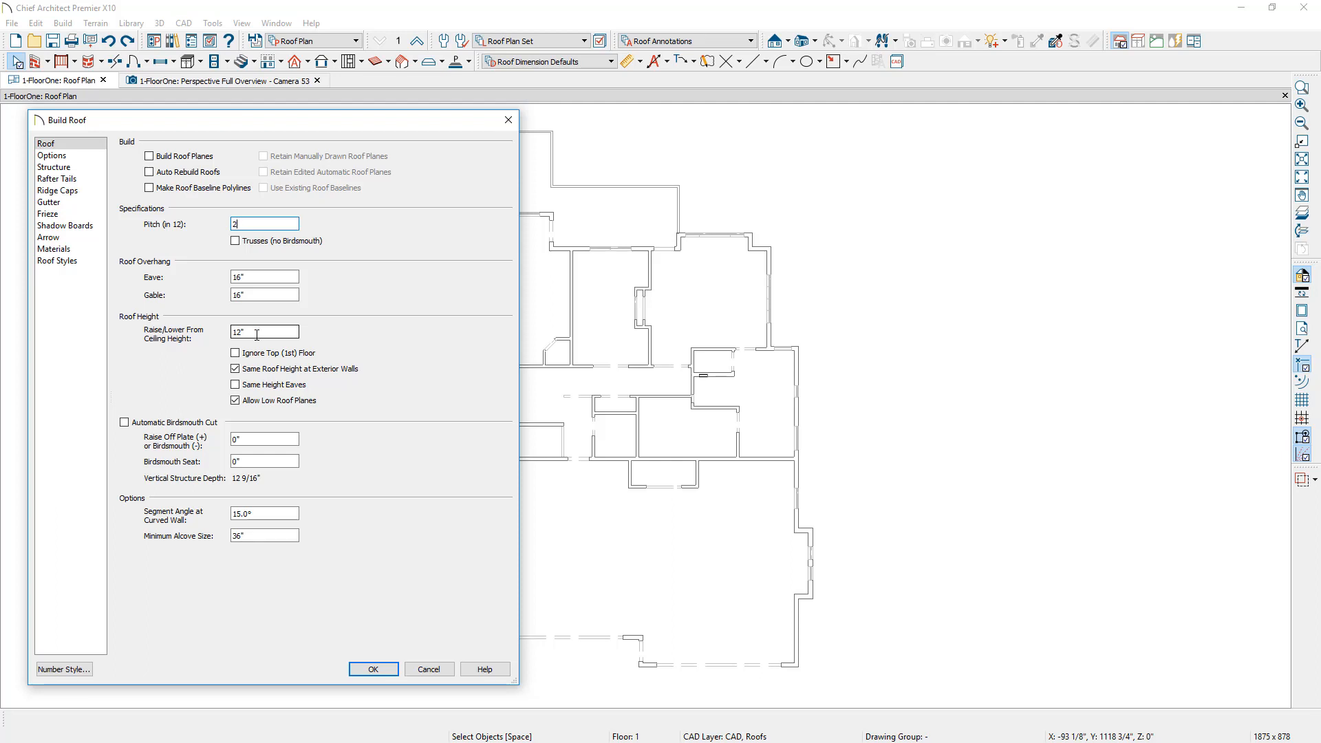
pyautogui.click(53, 166)
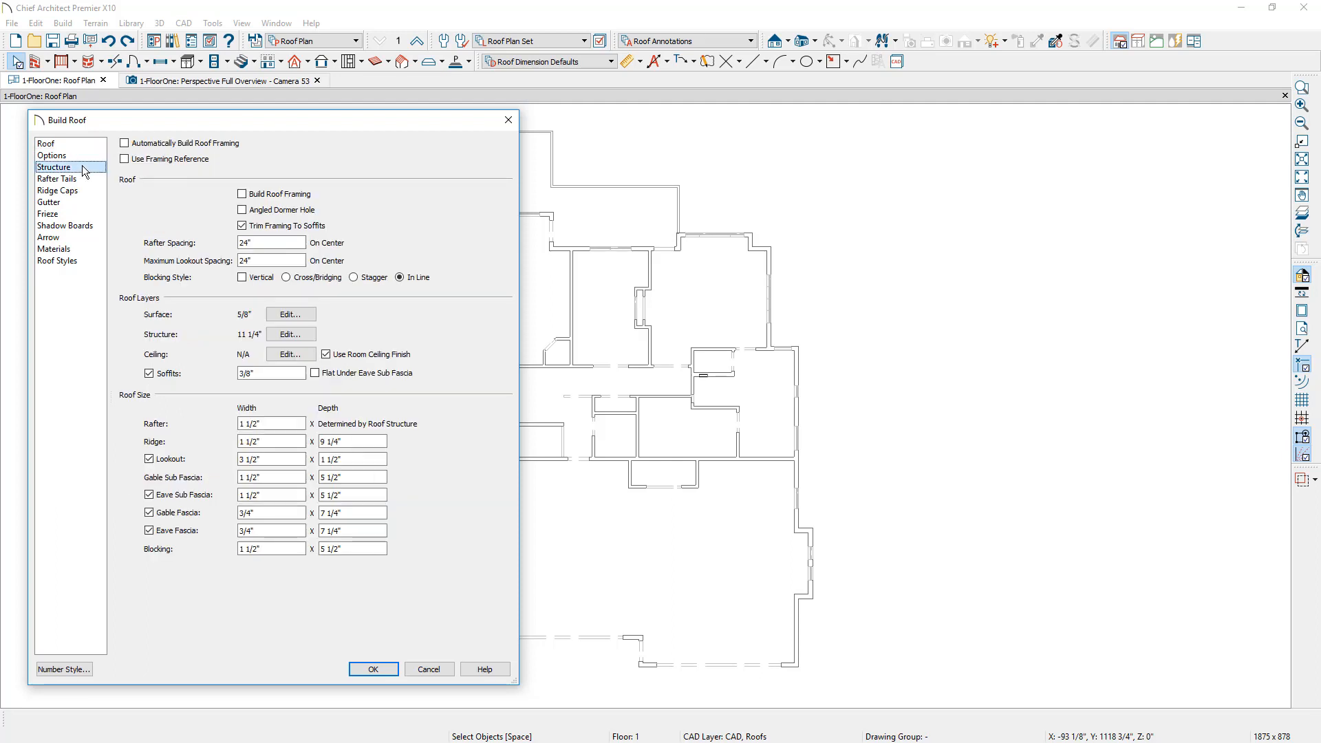
pyautogui.moveTo(141, 333)
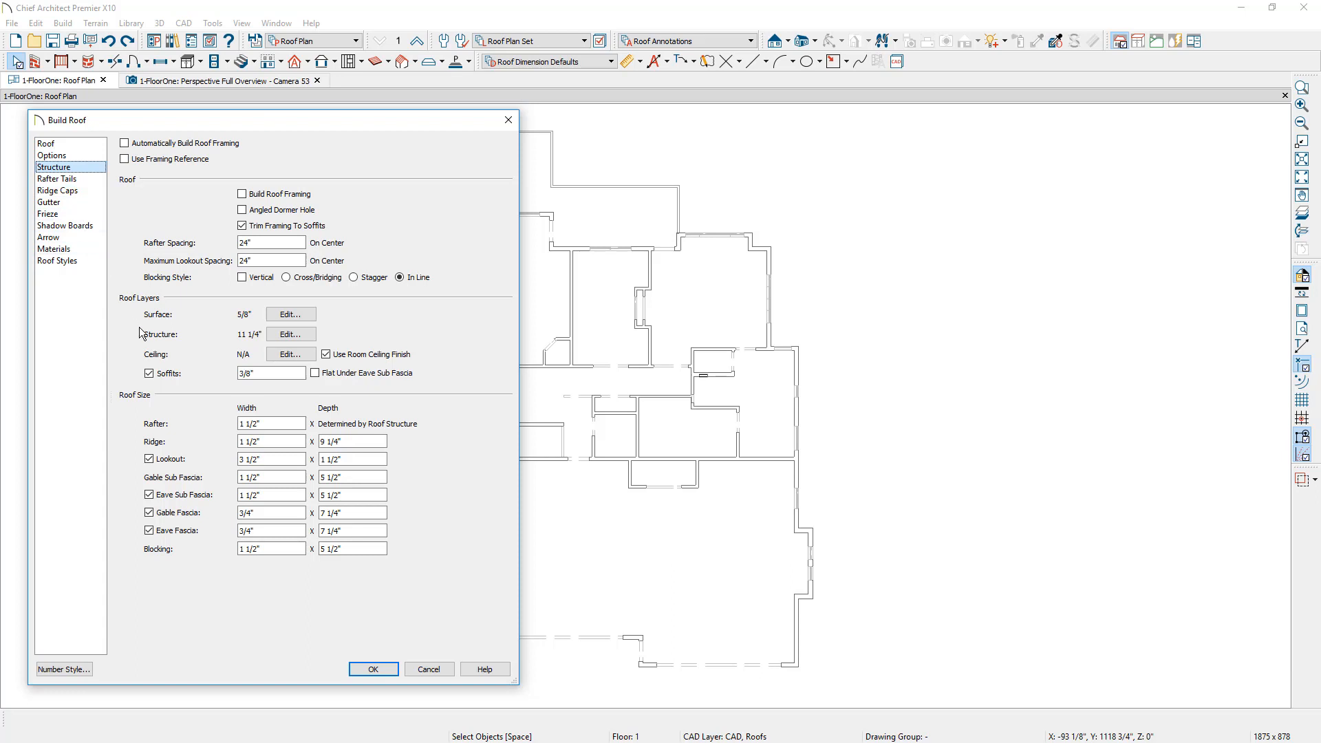
# Set the roof structure layer thickness to 21"
pyautogui.click(289, 333)
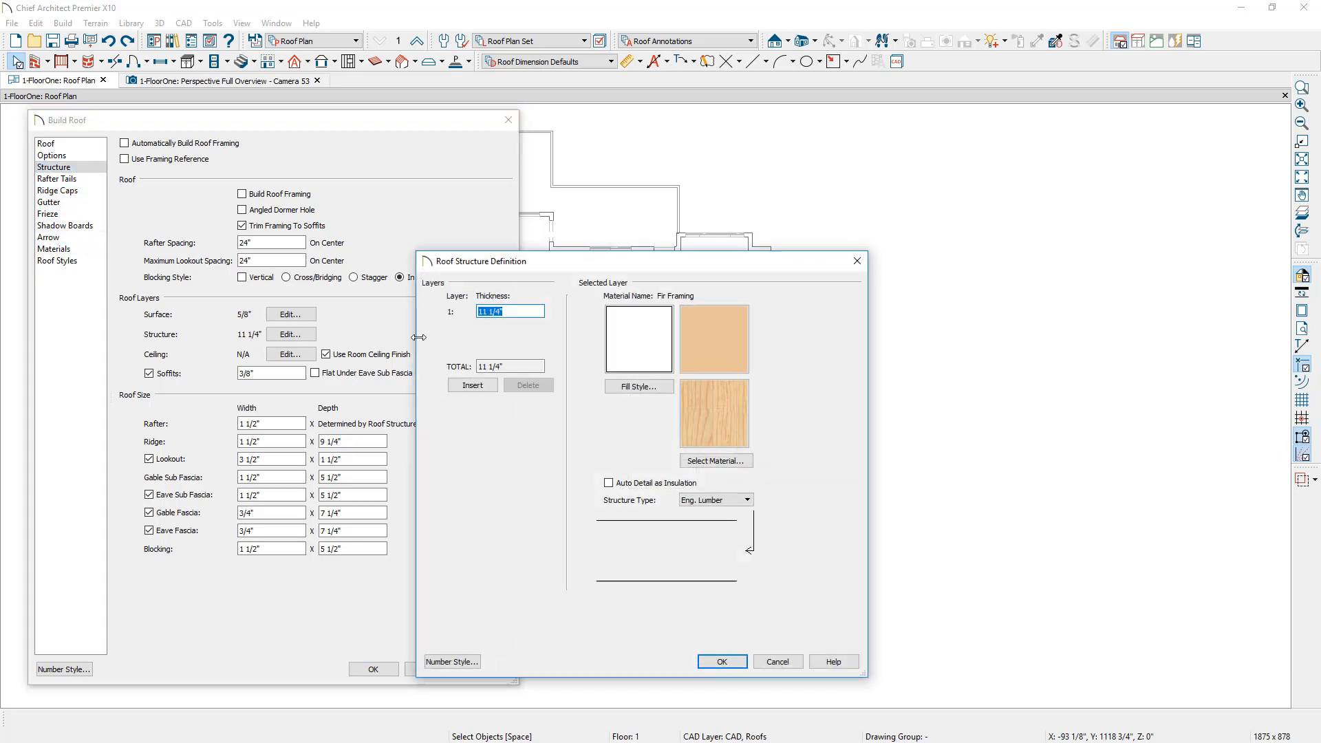
pyautogui.write('21')
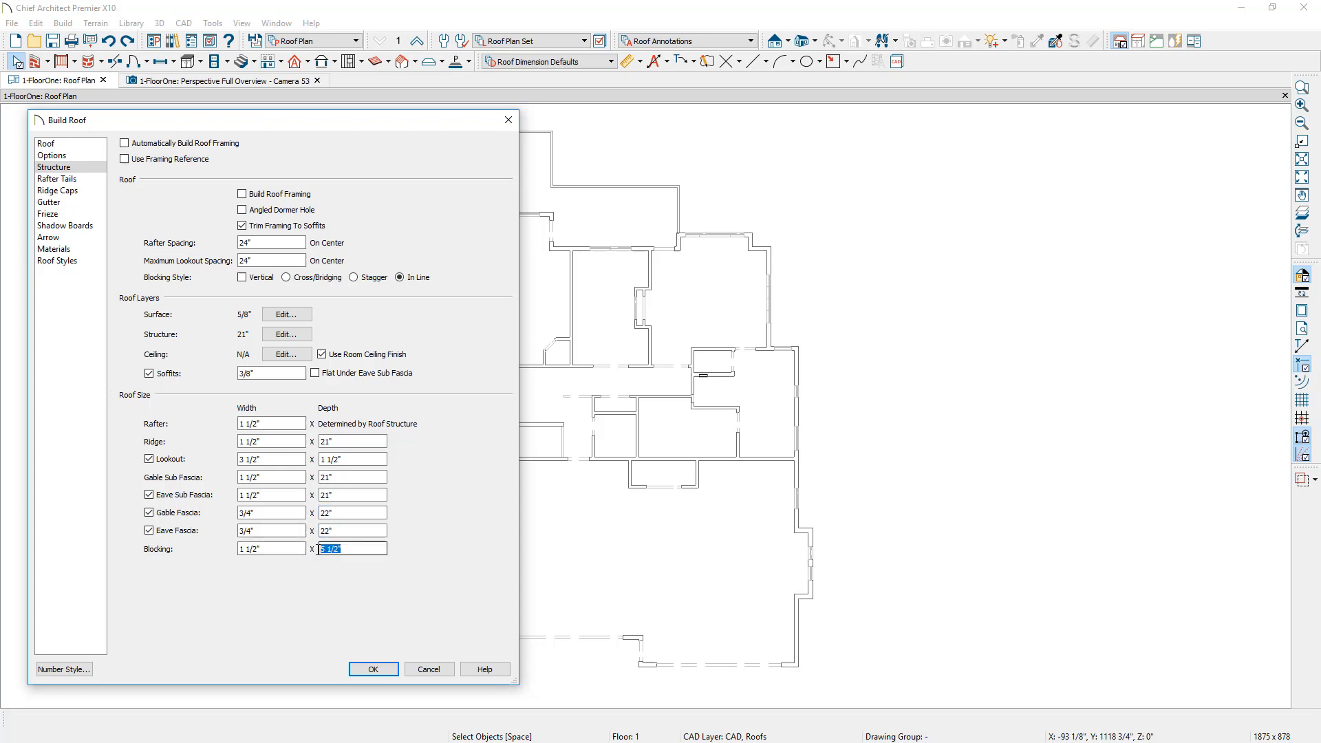
pyautogui.write('21"')
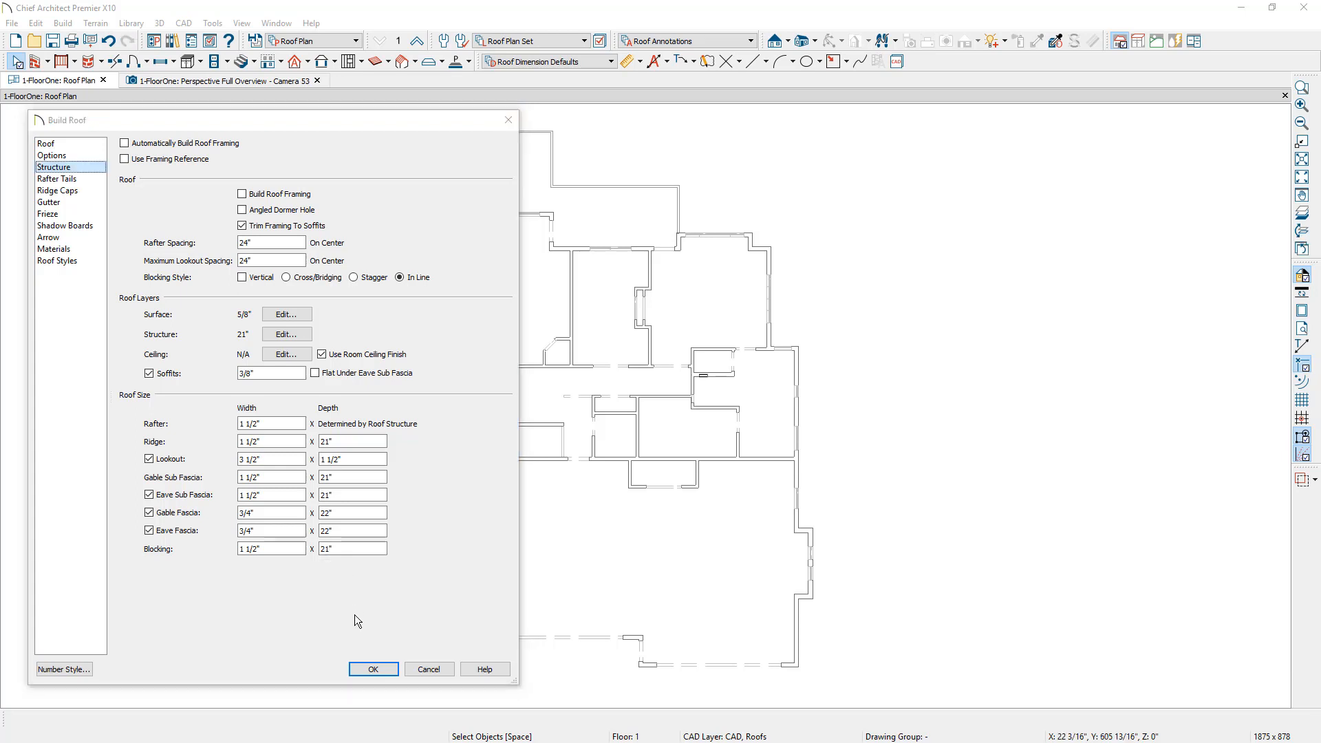
# Close Build Roof and make a room polyline tracing the house's outer perimeter
pyautogui.click(373, 669)
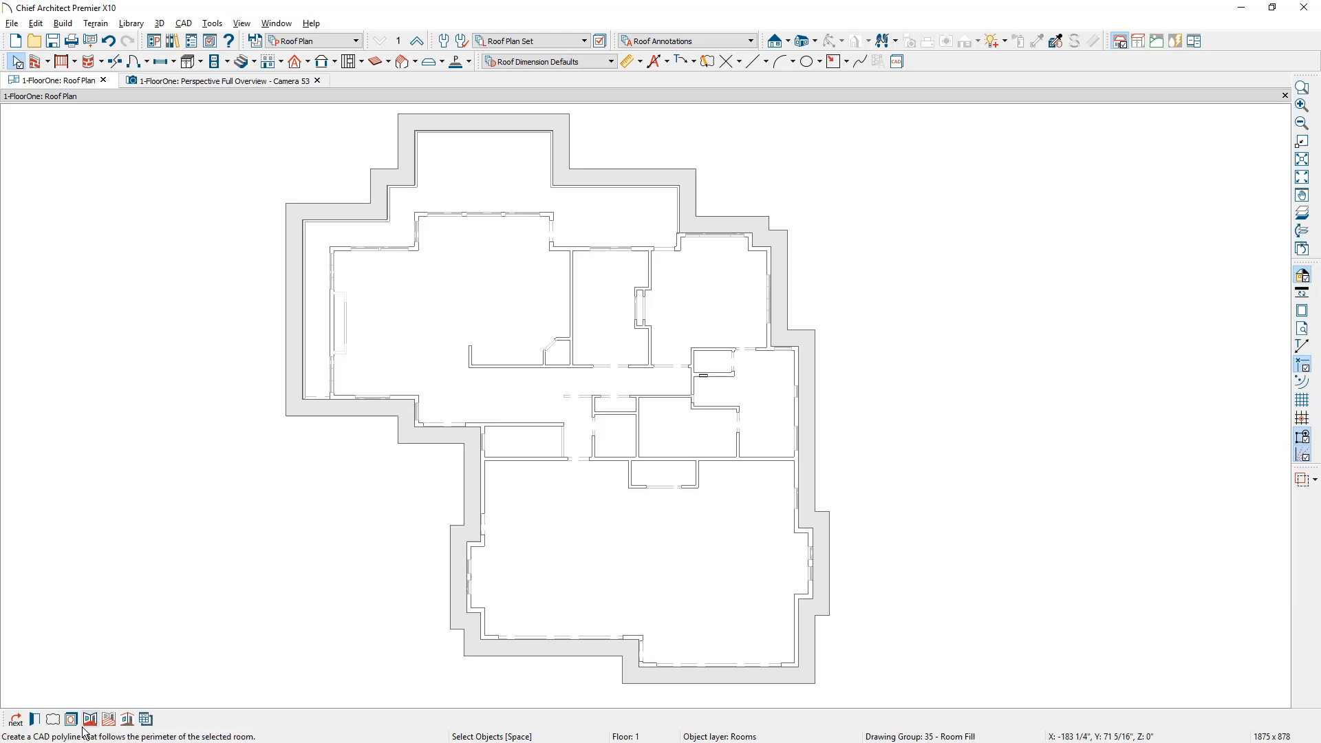
pyautogui.moveTo(71, 719)
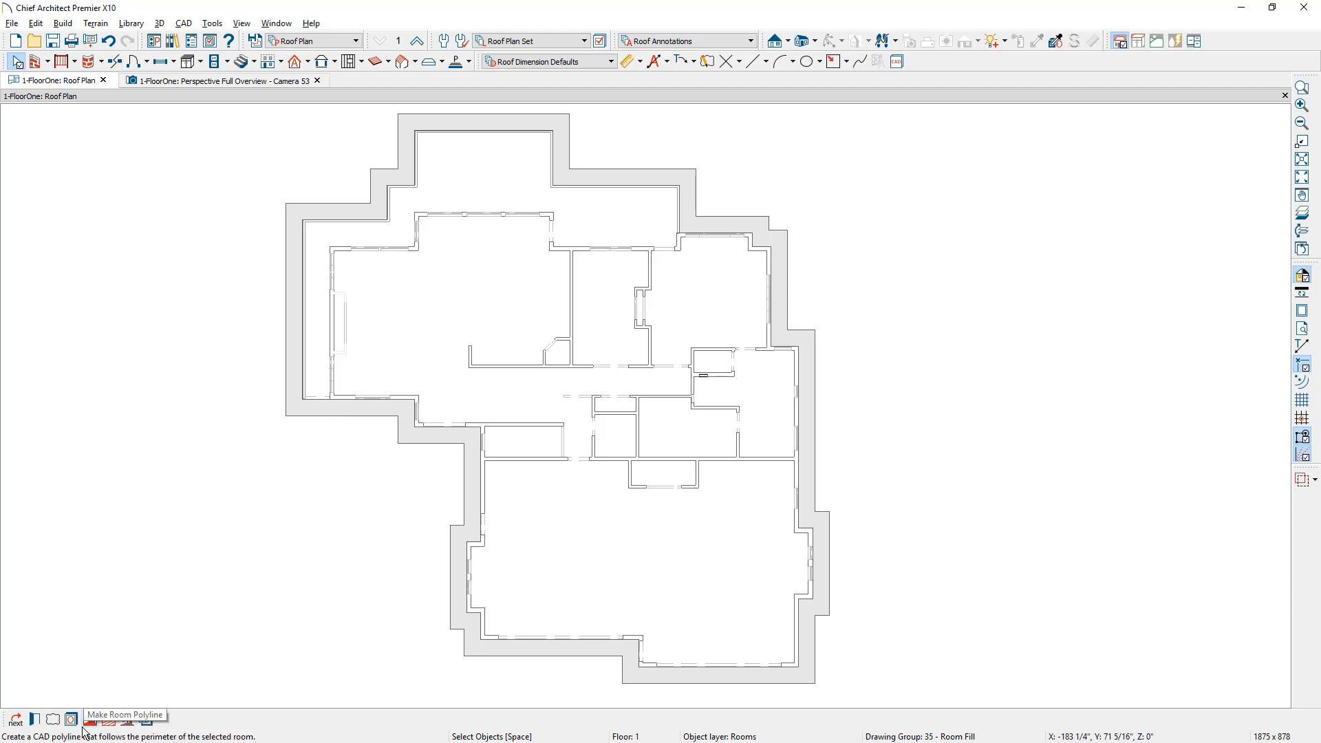
pyautogui.click(71, 719)
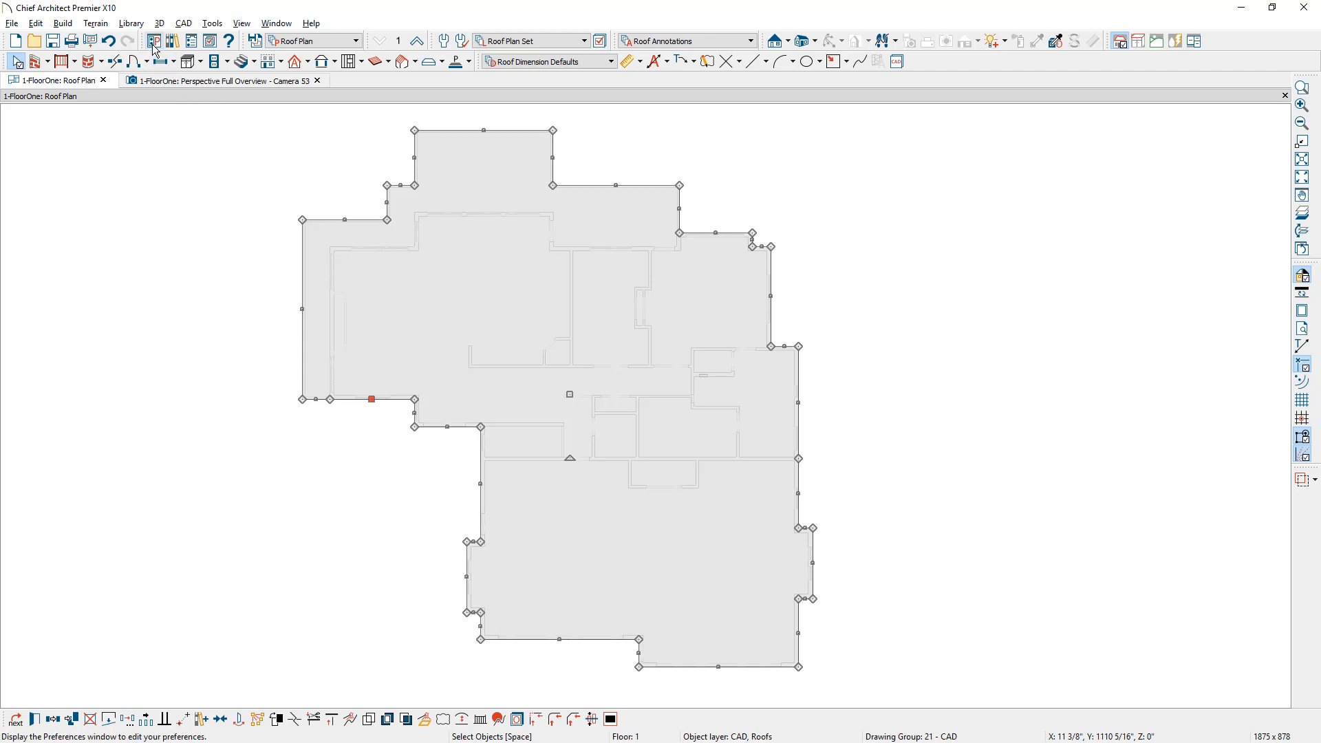
# In Preferences set the Concentric Jump to 14 3/4" and confirm
pyautogui.click(154, 40)
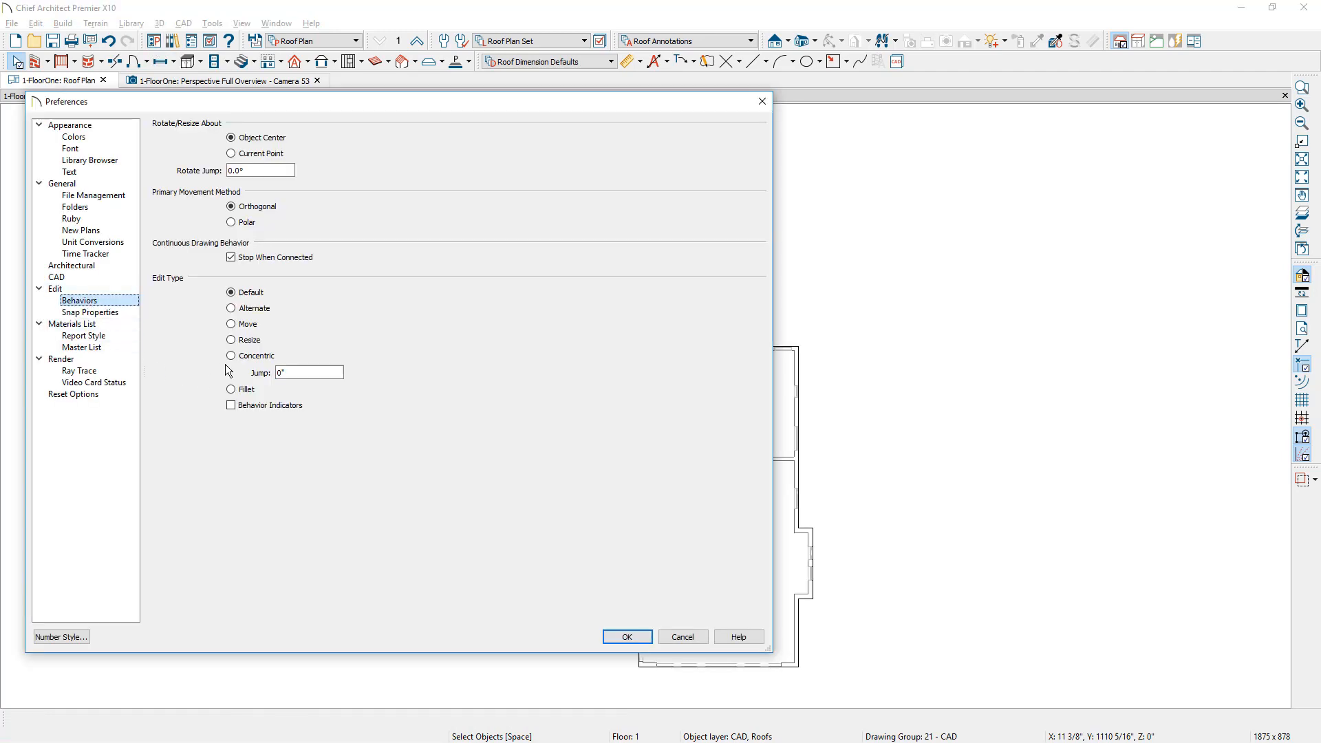
pyautogui.click(309, 372)
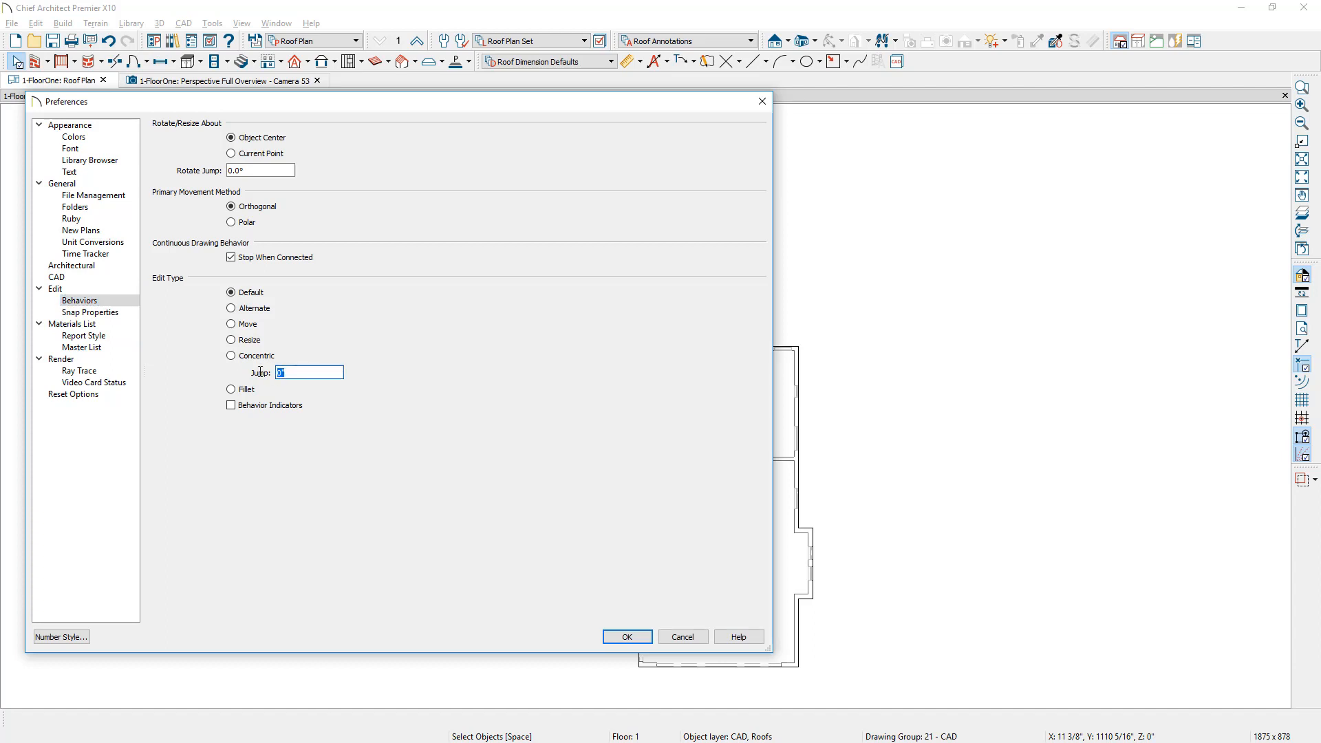
pyautogui.write('16 -1.2')
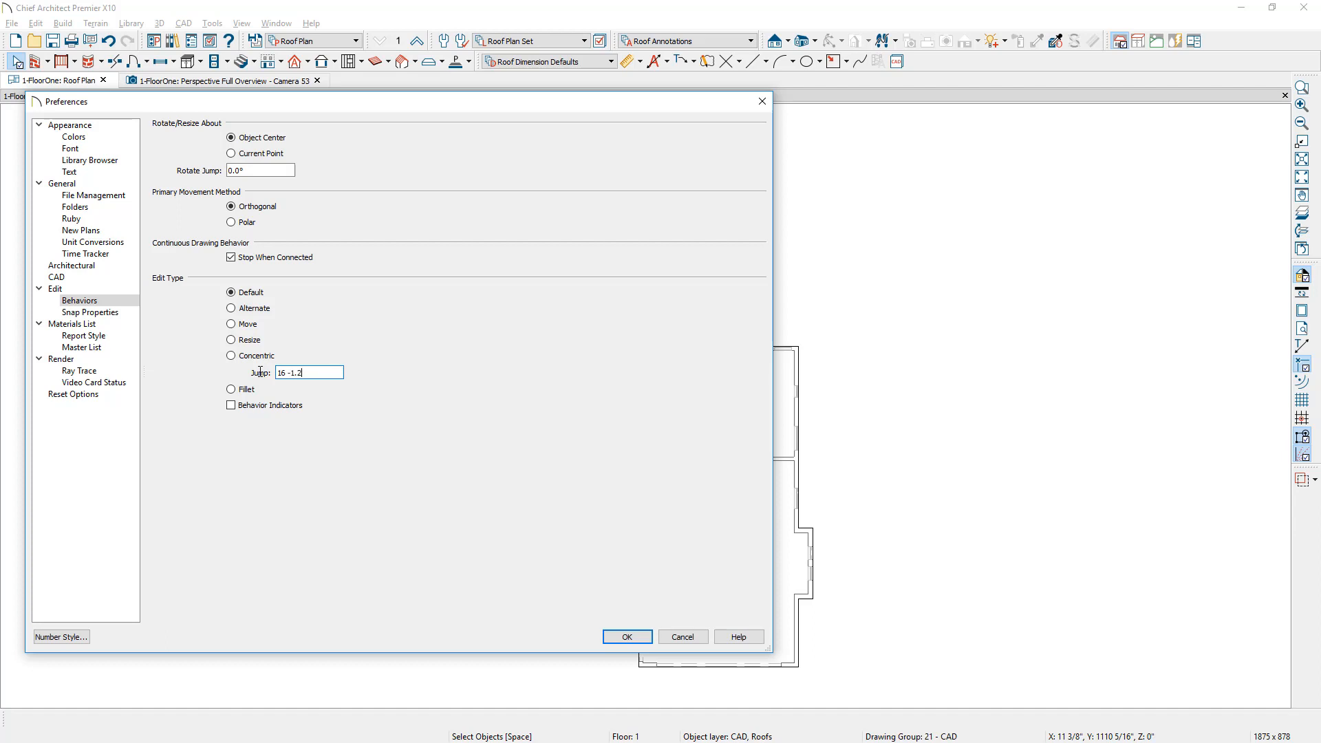
pyautogui.write('14 3/4"')
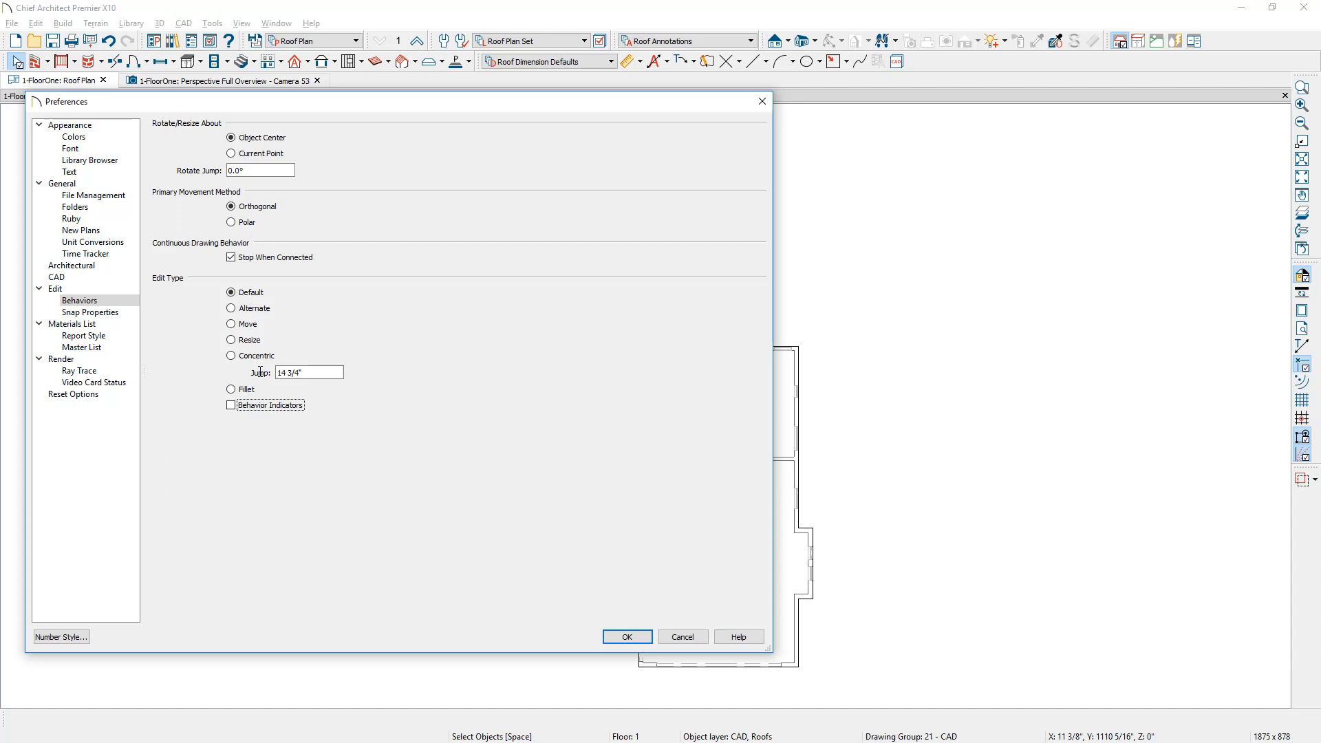
pyautogui.moveTo(235, 369)
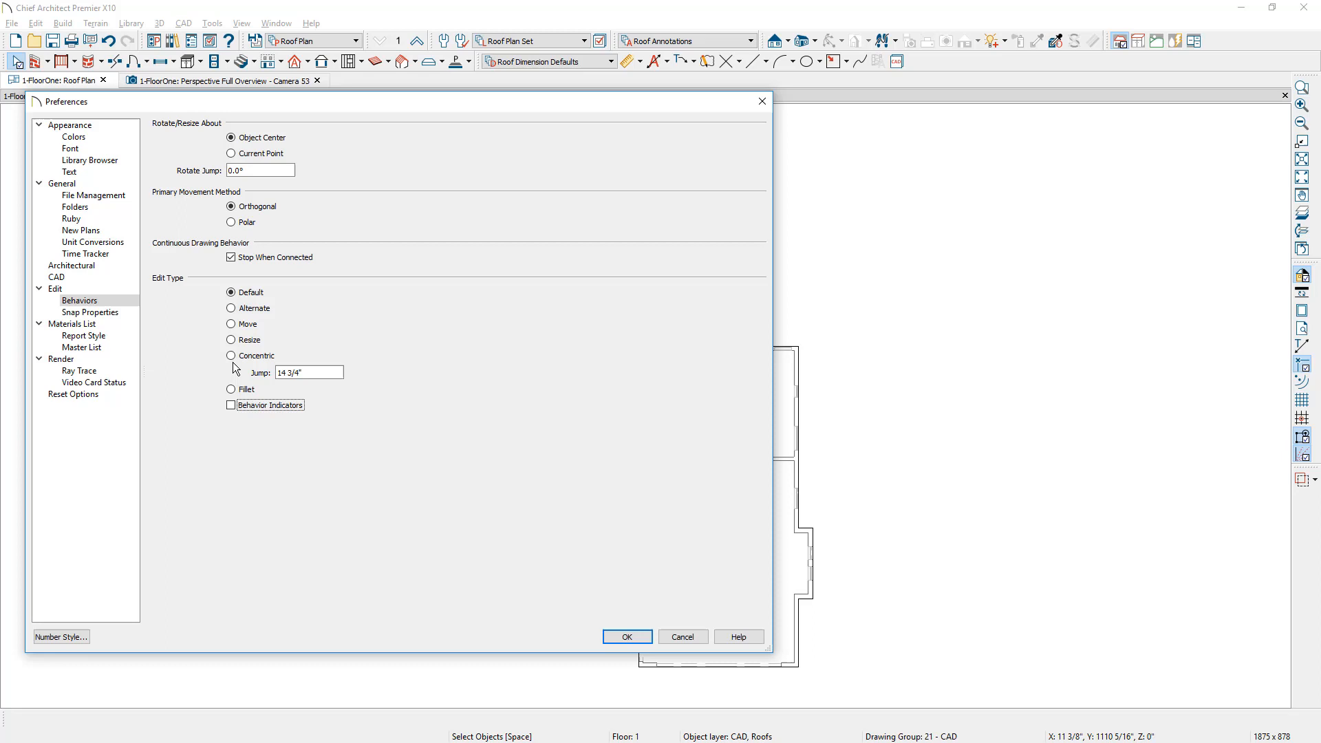
pyautogui.moveTo(245, 369)
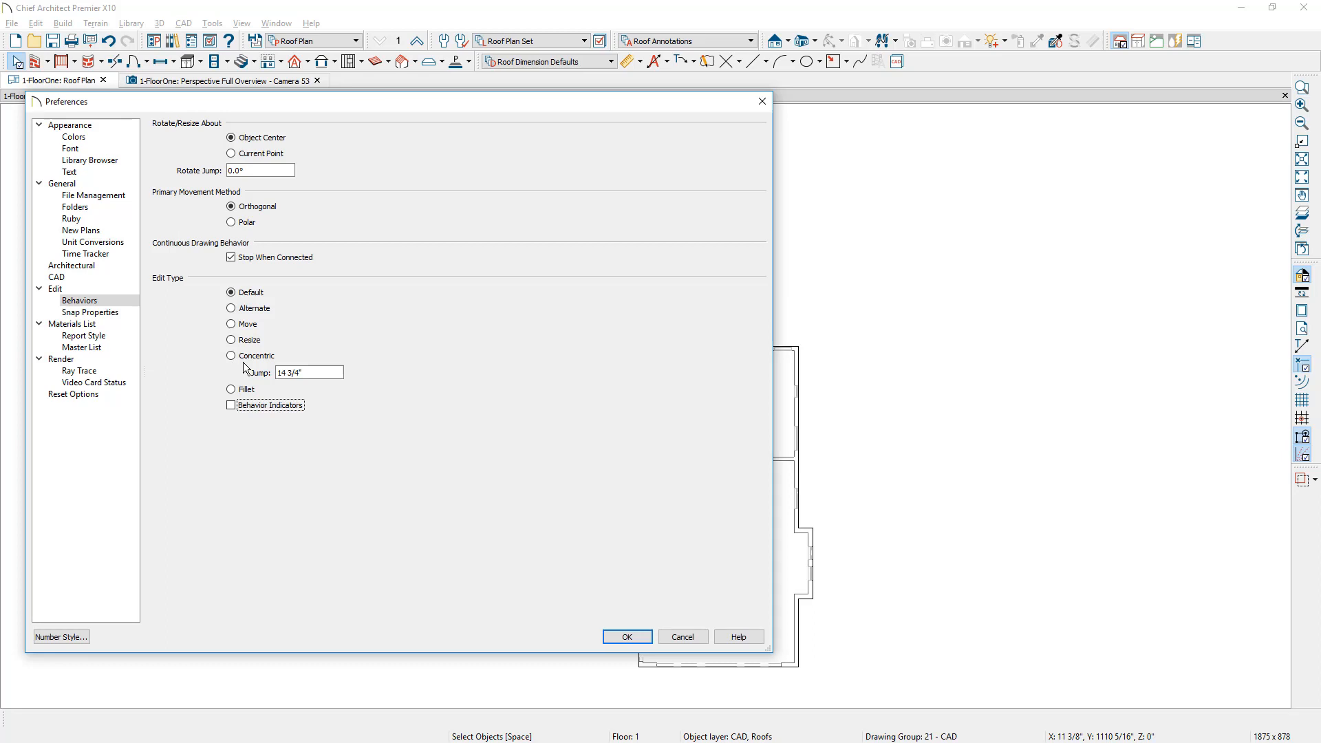
pyautogui.moveTo(280, 362)
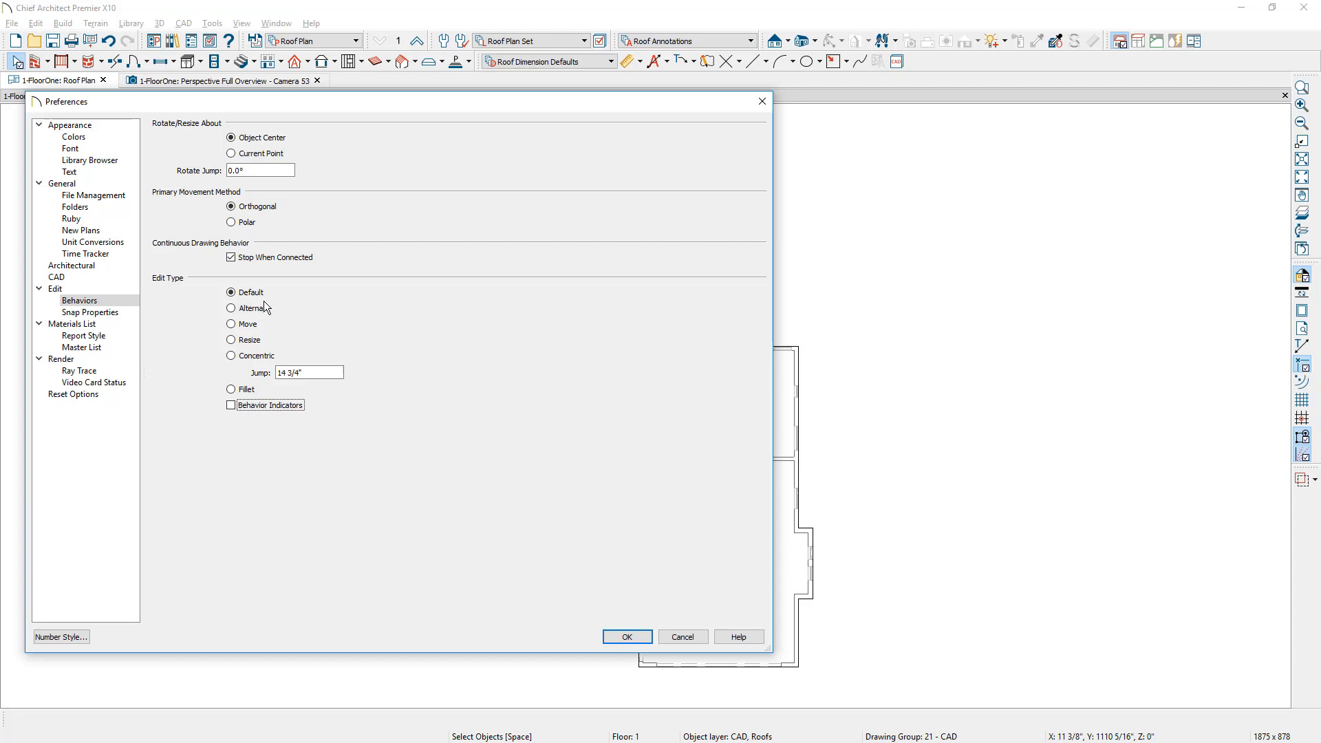
pyautogui.click(626, 636)
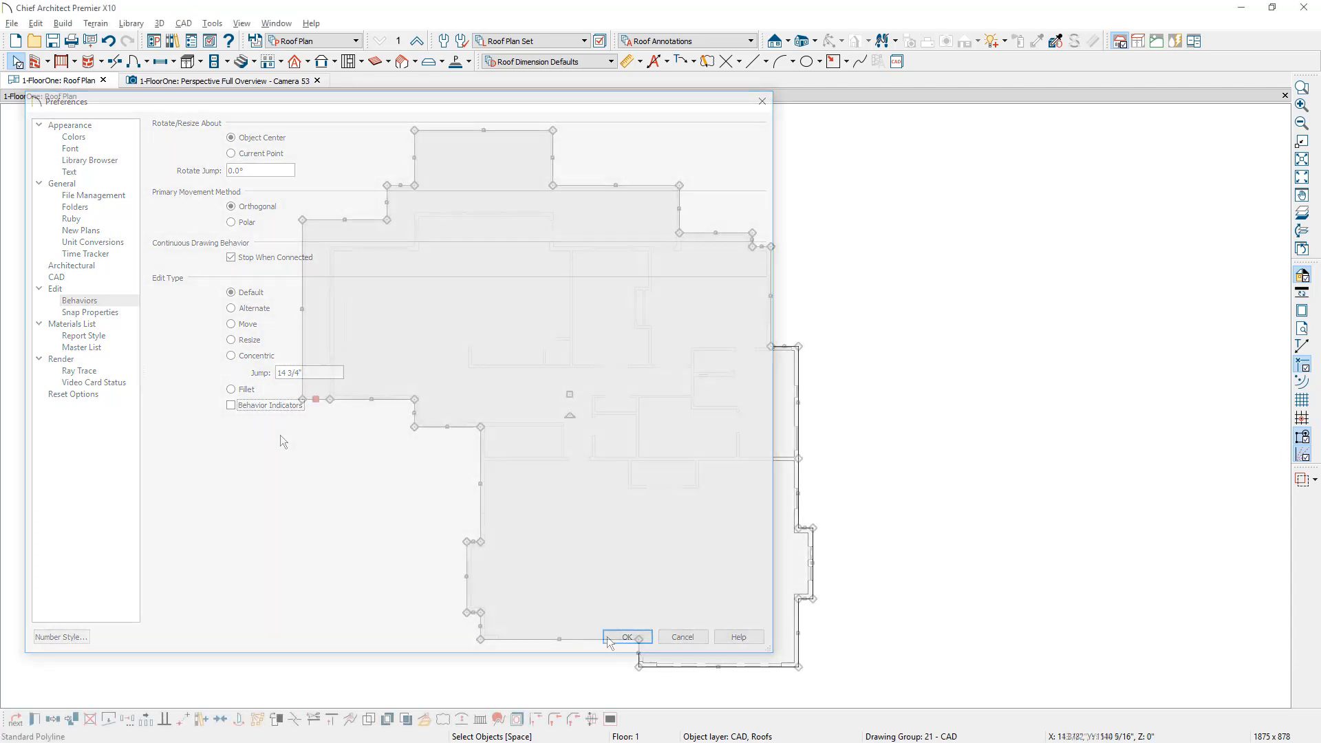
# Drag the perimeter polyline concentrically outward so it sits outside the exterior walls
pyautogui.click(626, 636)
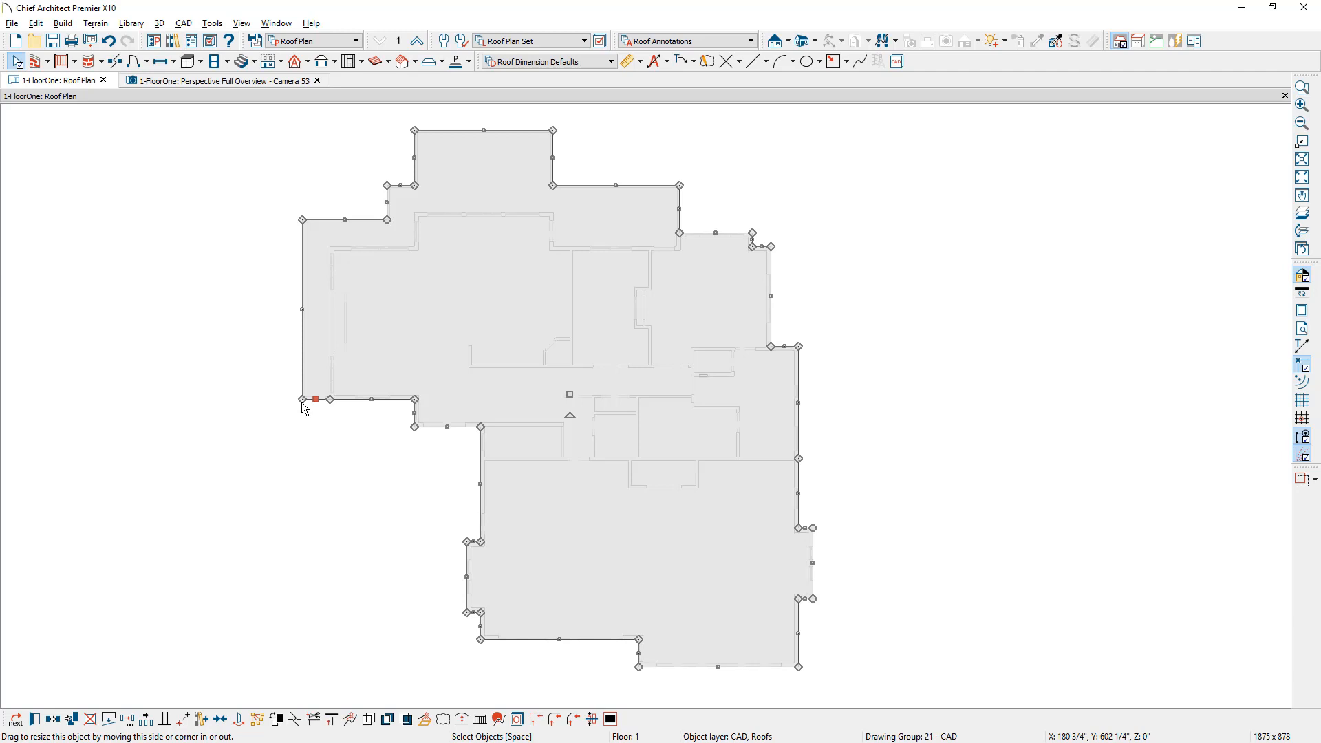
pyautogui.moveTo(315, 399); pyautogui.dragTo(302, 399)
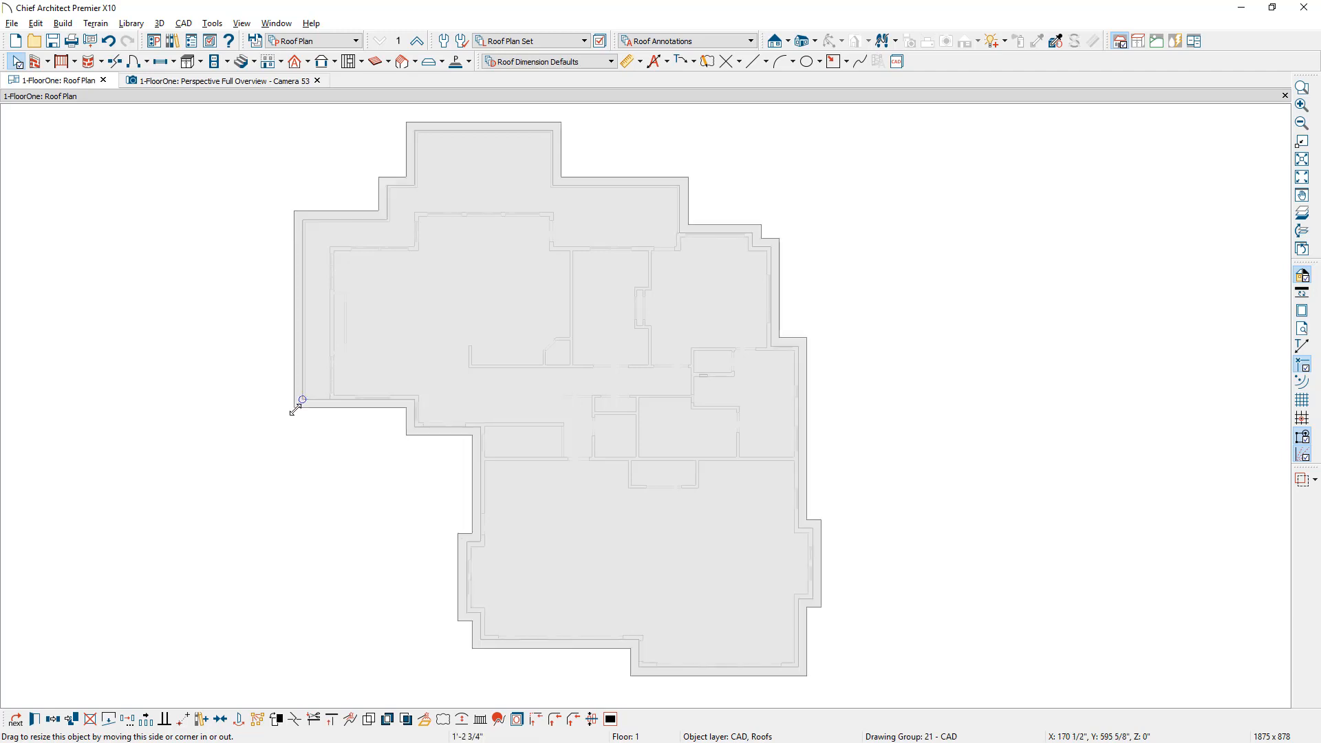
pyautogui.moveTo(302, 399); pyautogui.dragTo(294, 413)
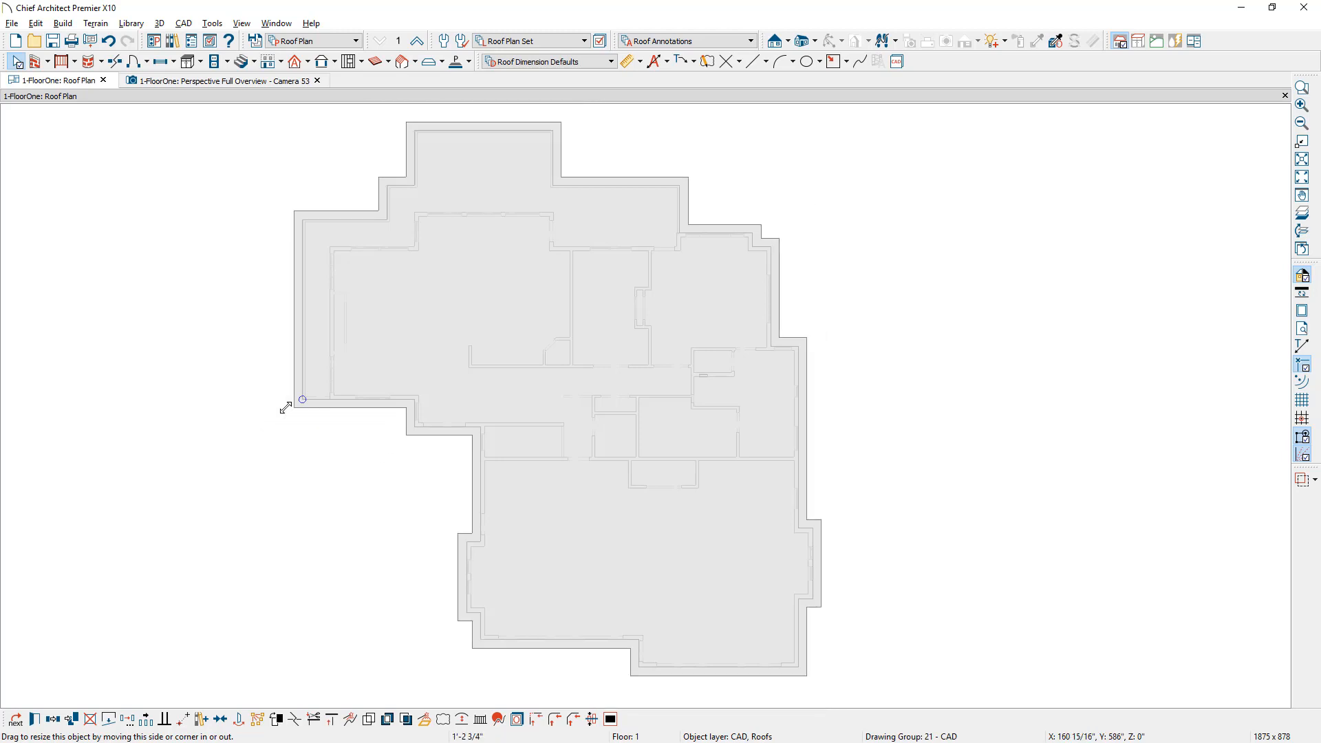
pyautogui.click(302, 399)
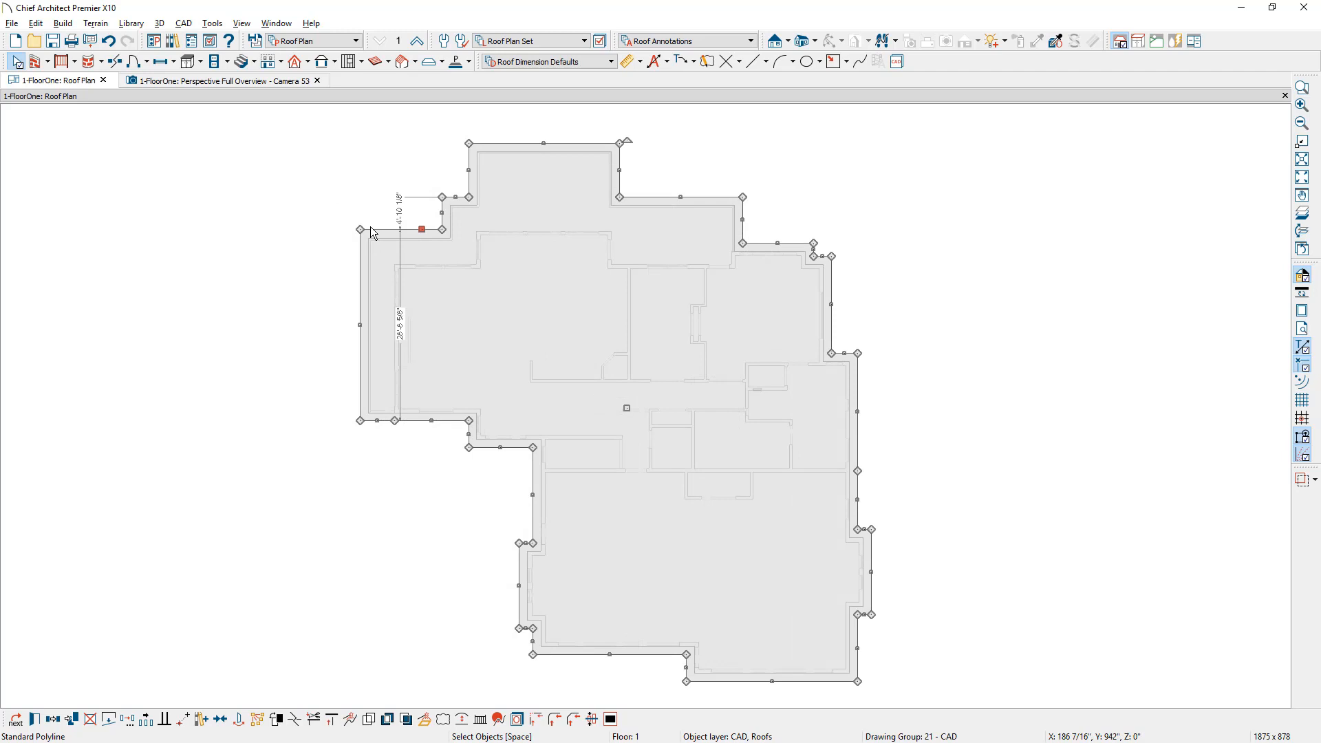
pyautogui.moveTo(374, 386)
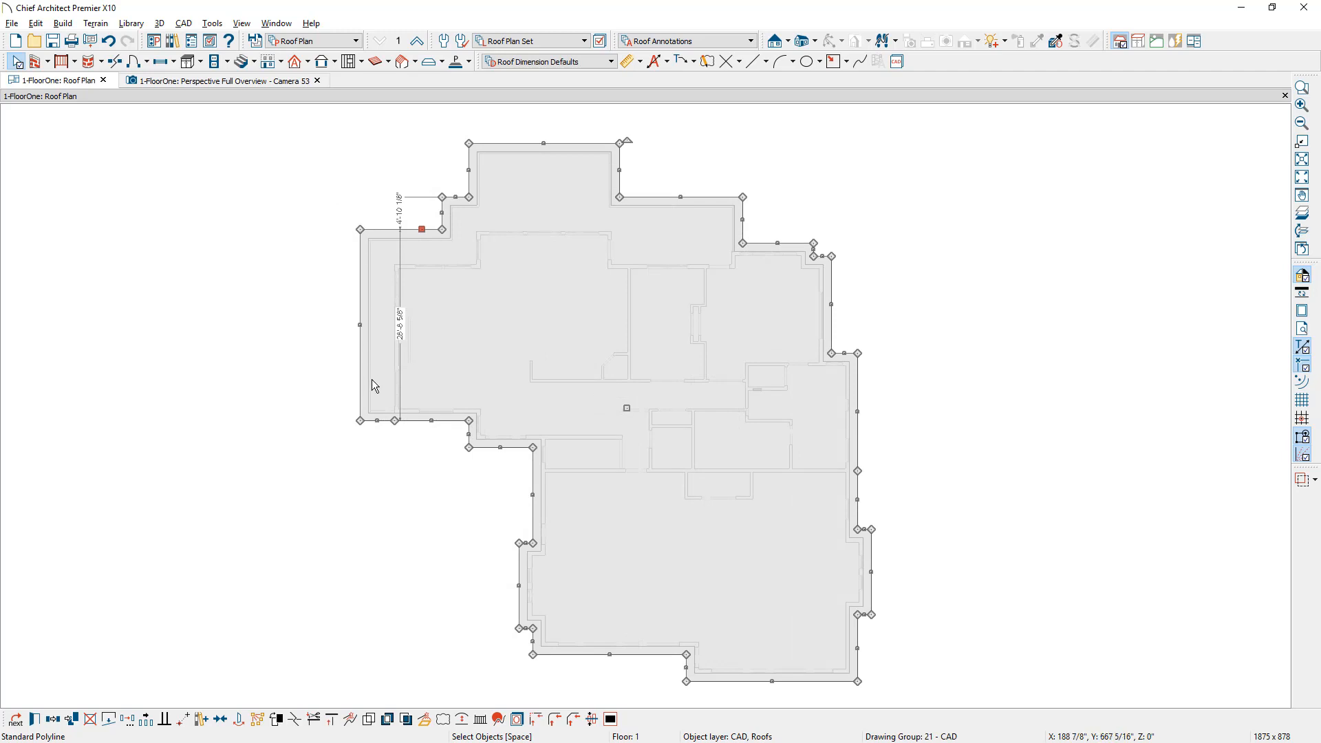
pyautogui.moveTo(385, 421)
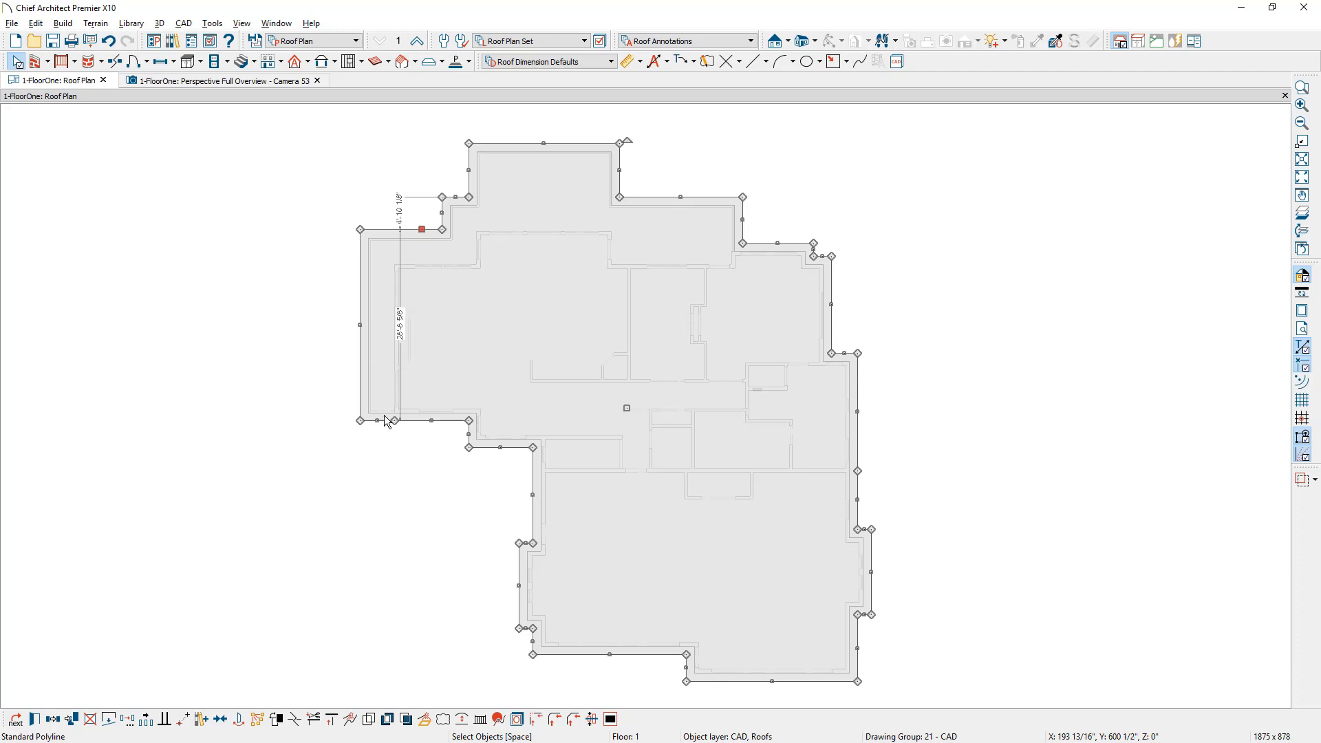
pyautogui.moveTo(385, 298)
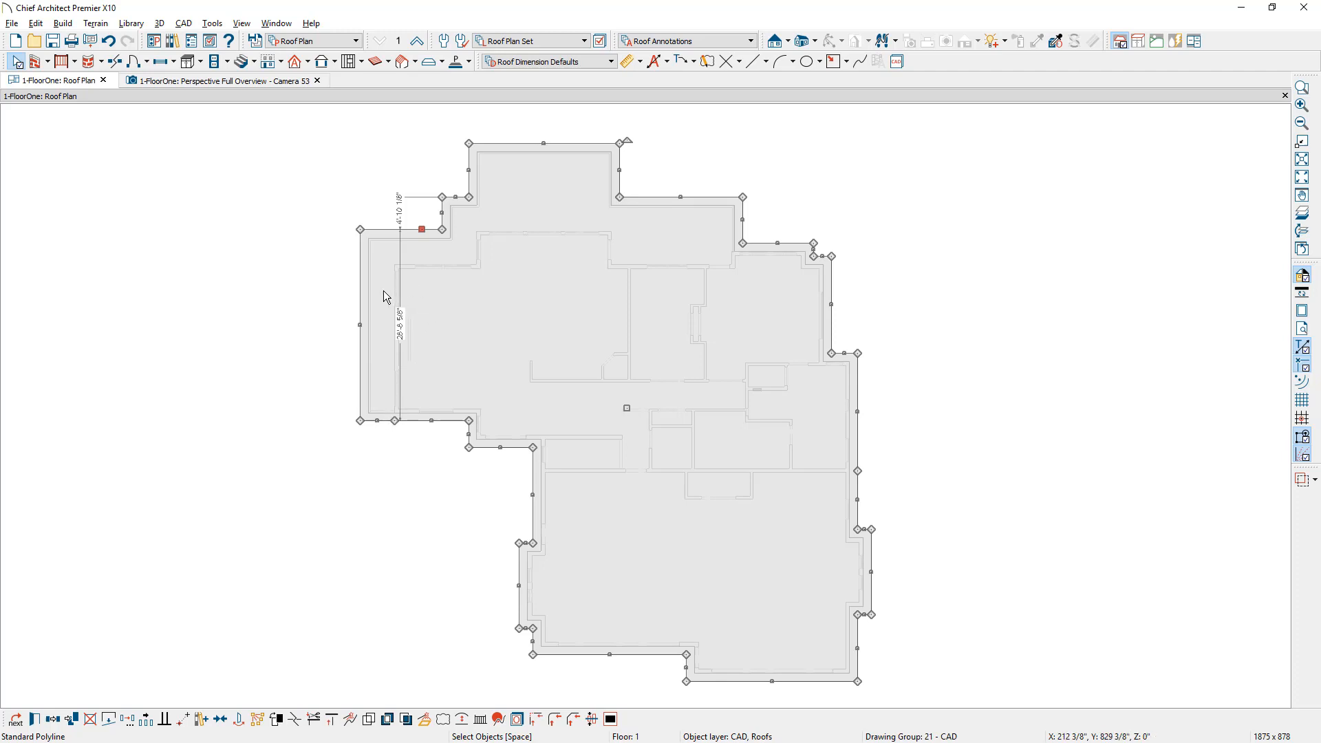
pyautogui.moveTo(377, 309)
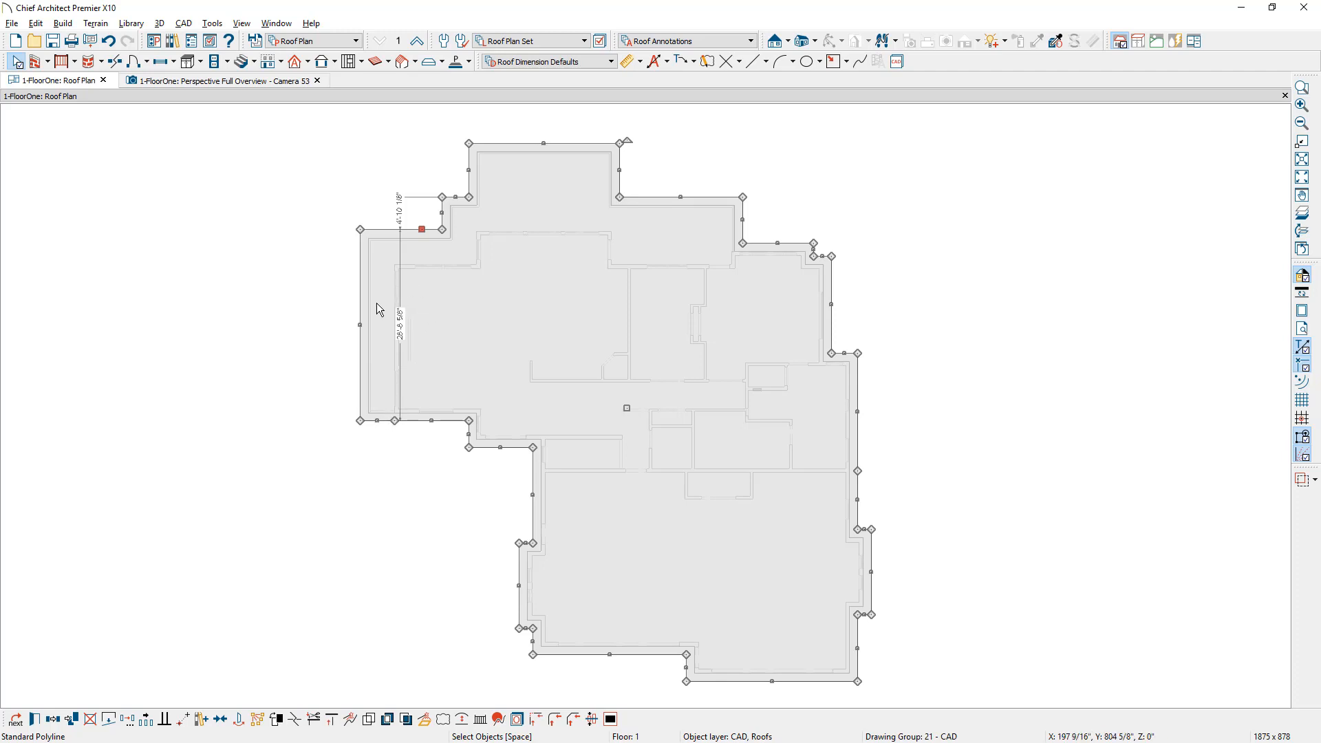
pyautogui.moveTo(440, 42)
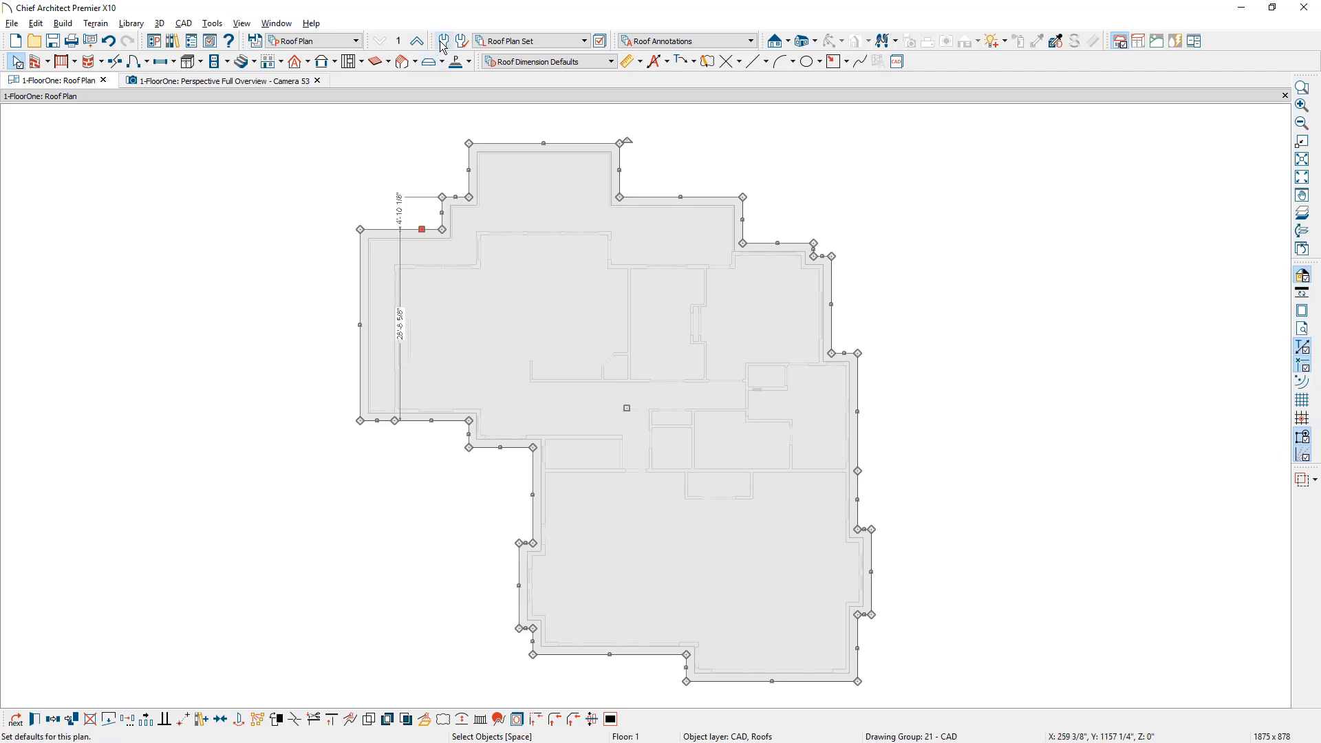
# In Temporary Dimensions defaults choose Locate Wall Dimension Layer and check CAD Objects
pyautogui.click(441, 40)
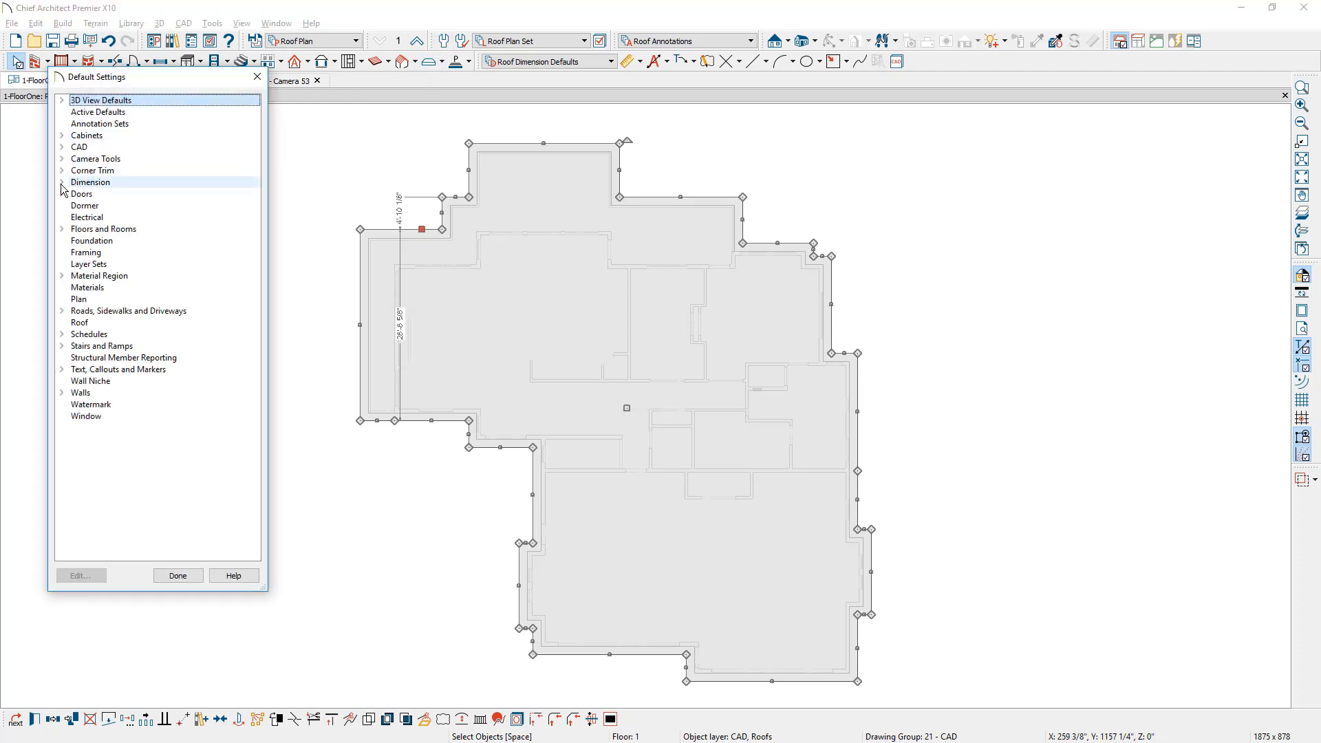
pyautogui.click(61, 181)
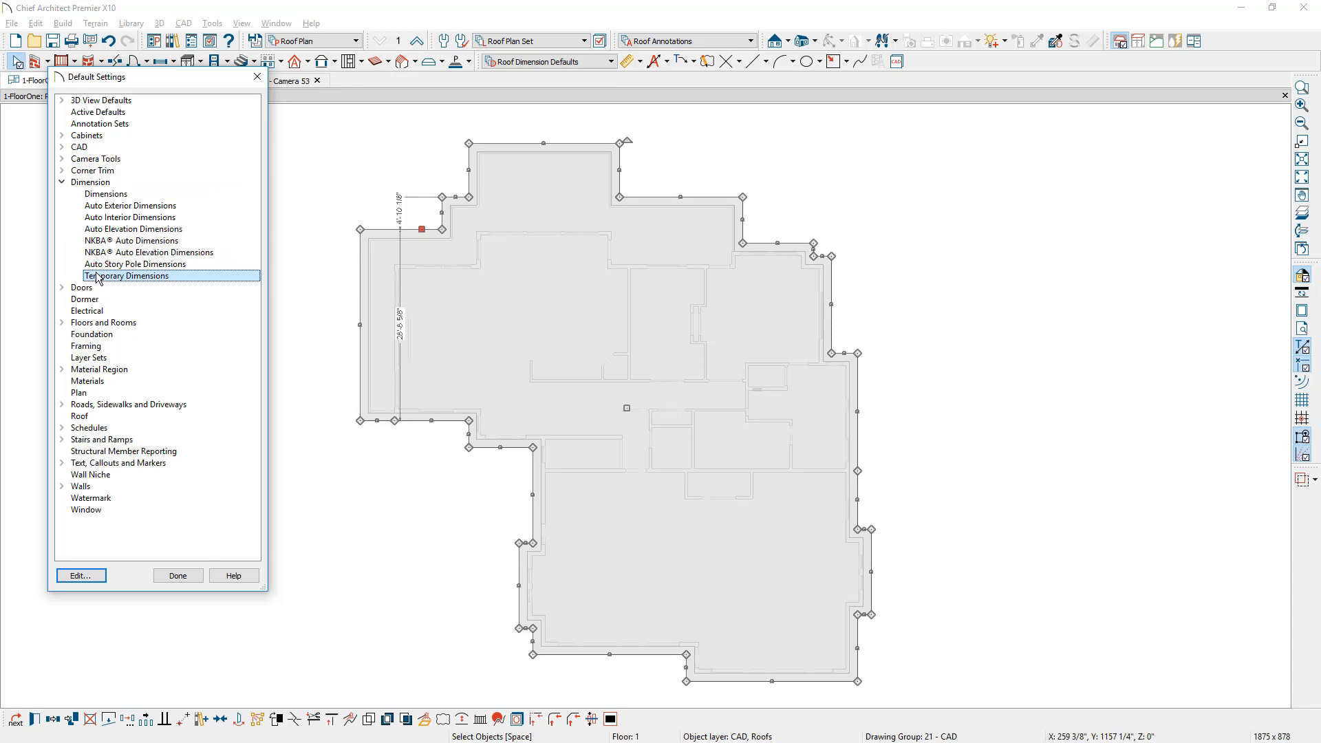
pyautogui.doubleClick(127, 275)
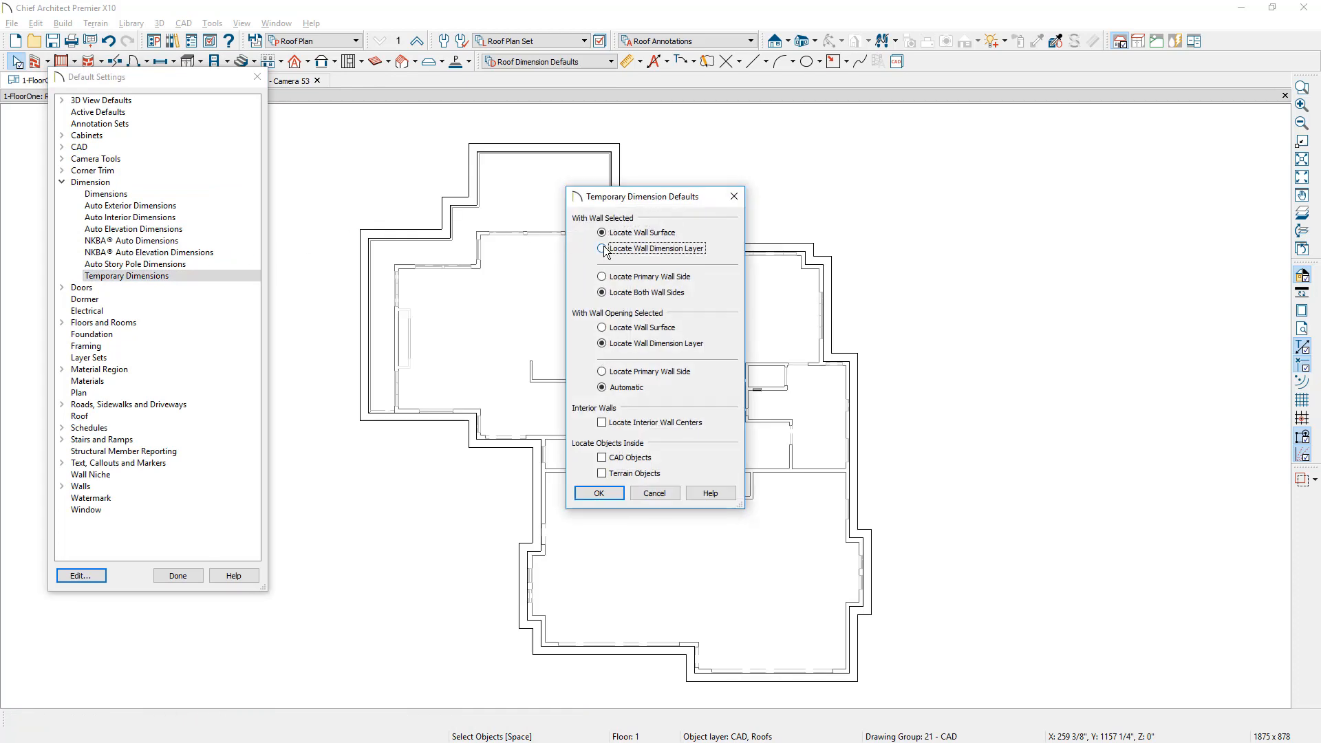
pyautogui.click(601, 457)
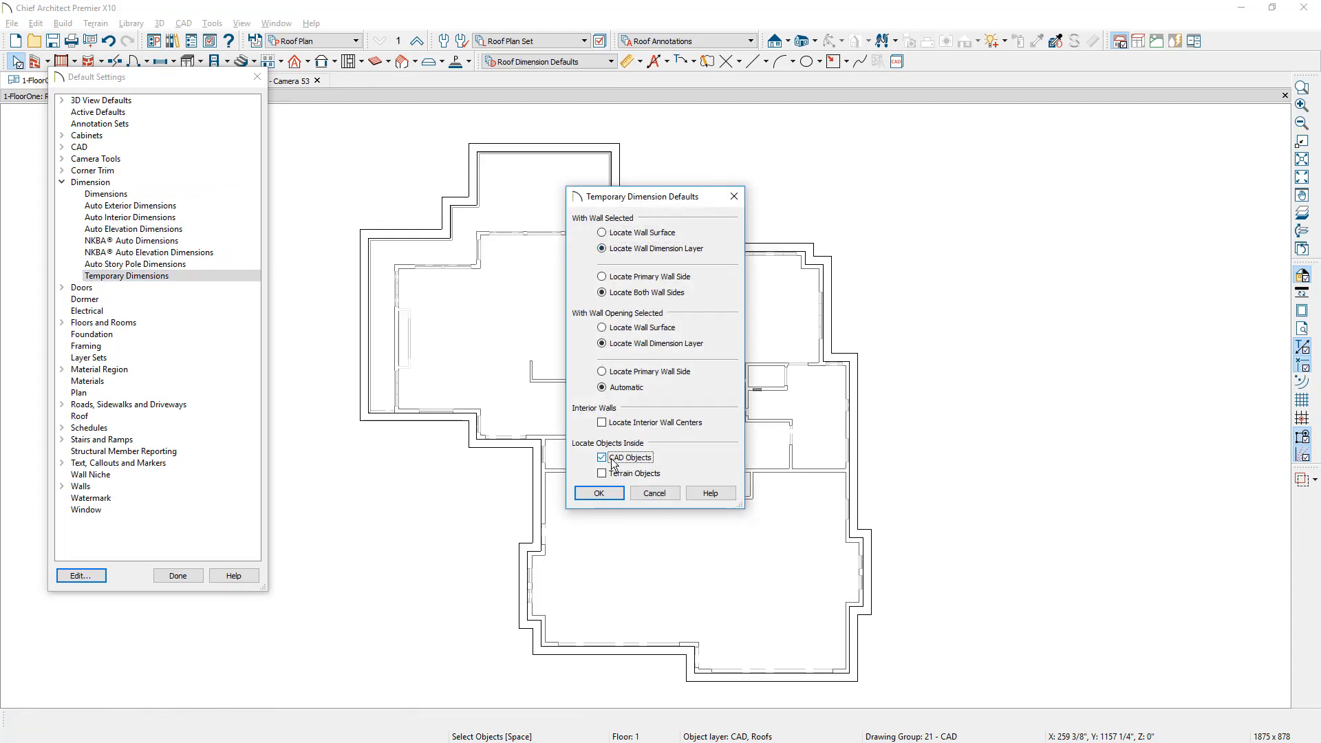
pyautogui.click(598, 493)
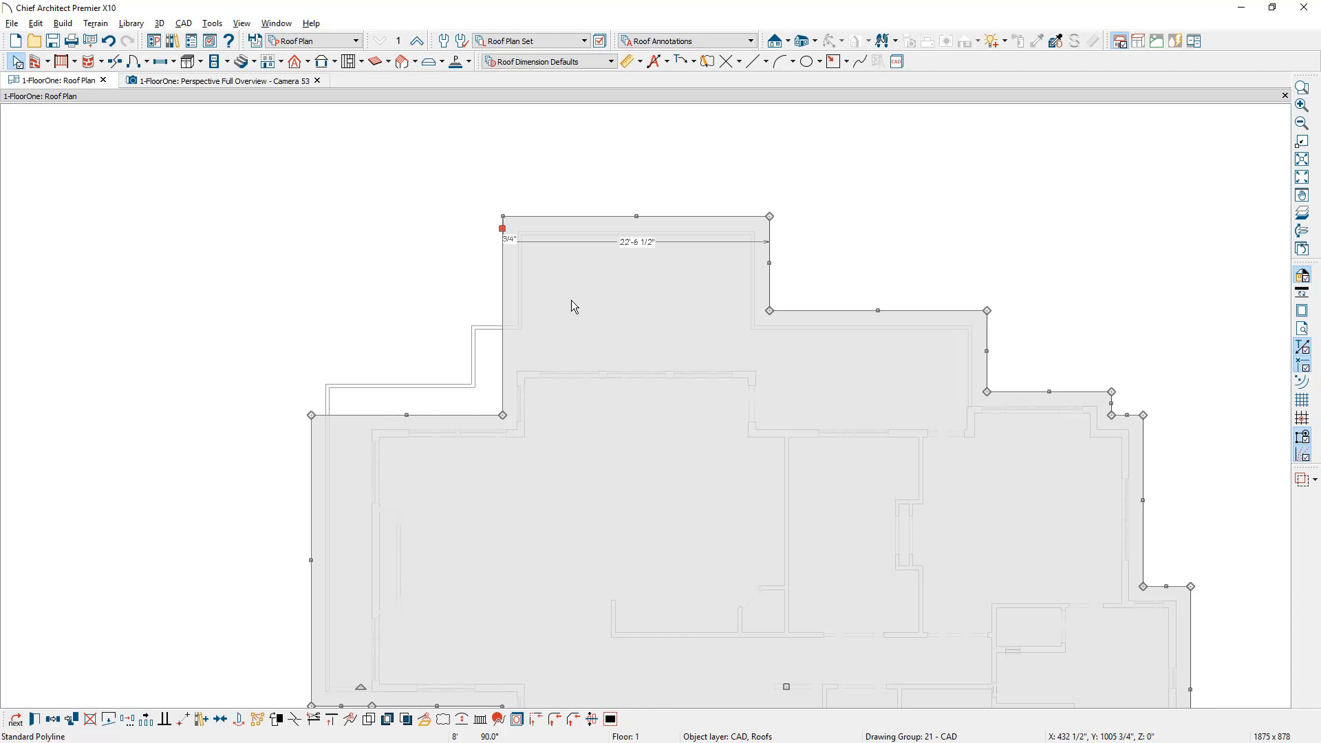
pyautogui.moveTo(513, 314)
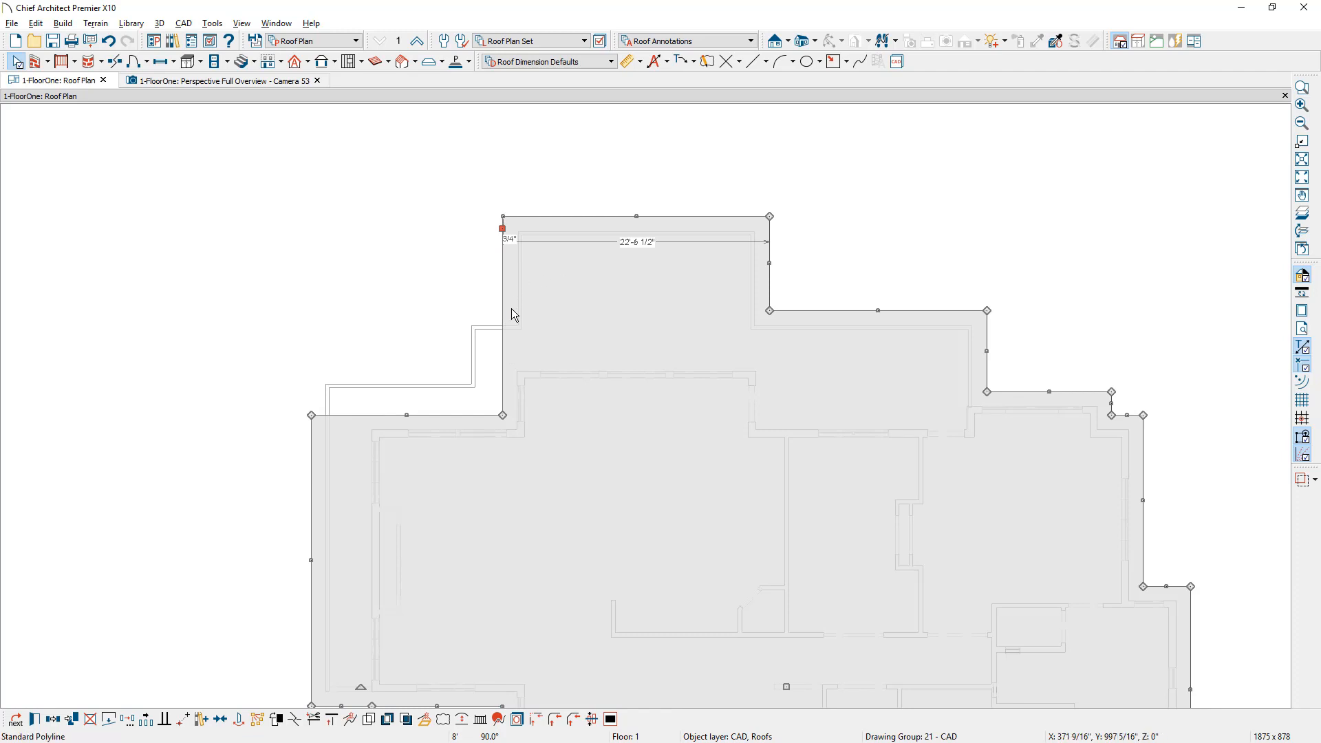
# Scroll the roof plan view while tracing the upper template outline
pyautogui.scroll(-3)
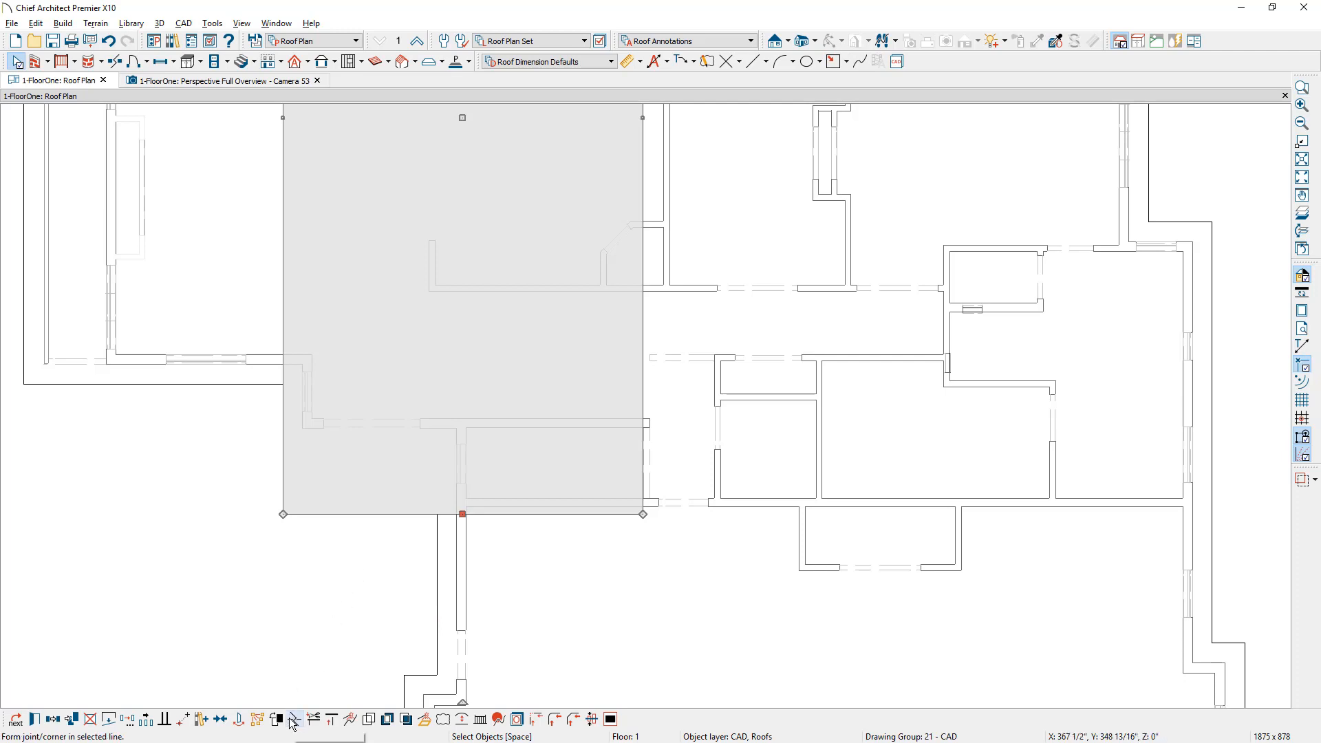
pyautogui.moveTo(292, 718)
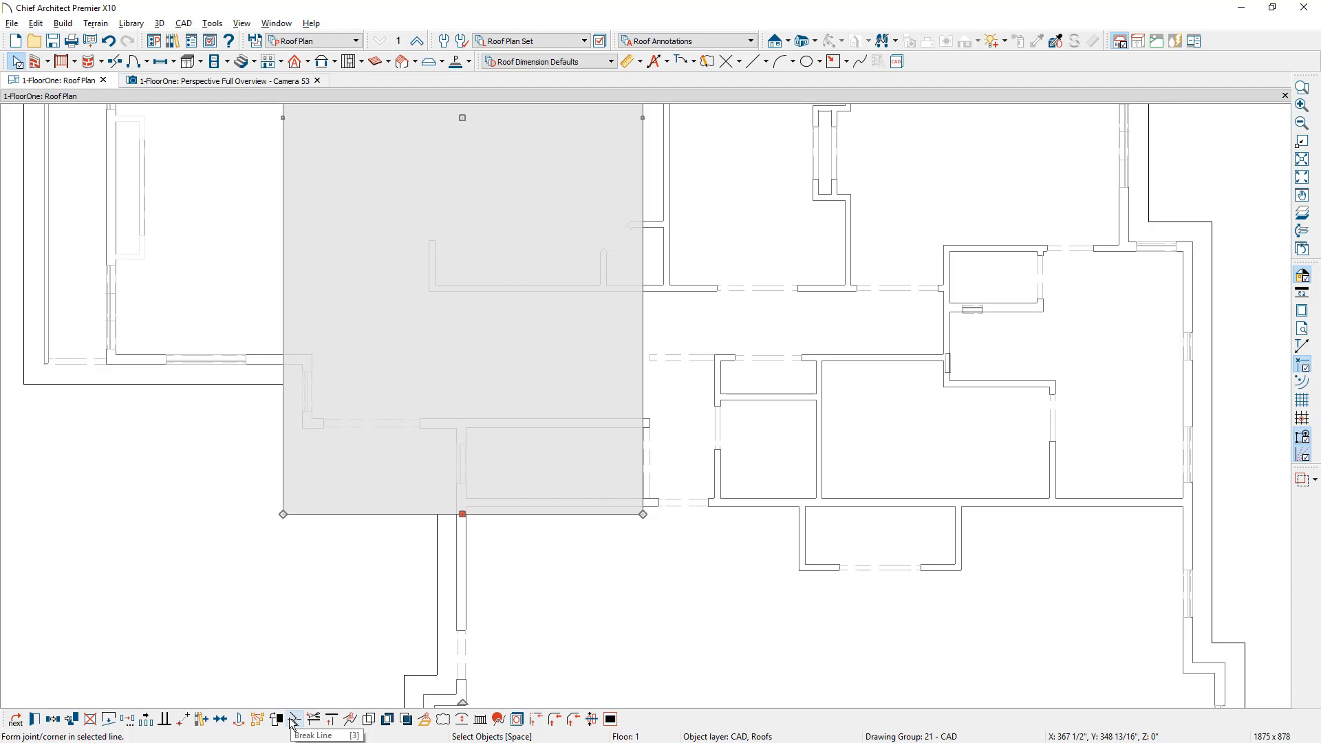
pyautogui.moveTo(384, 633)
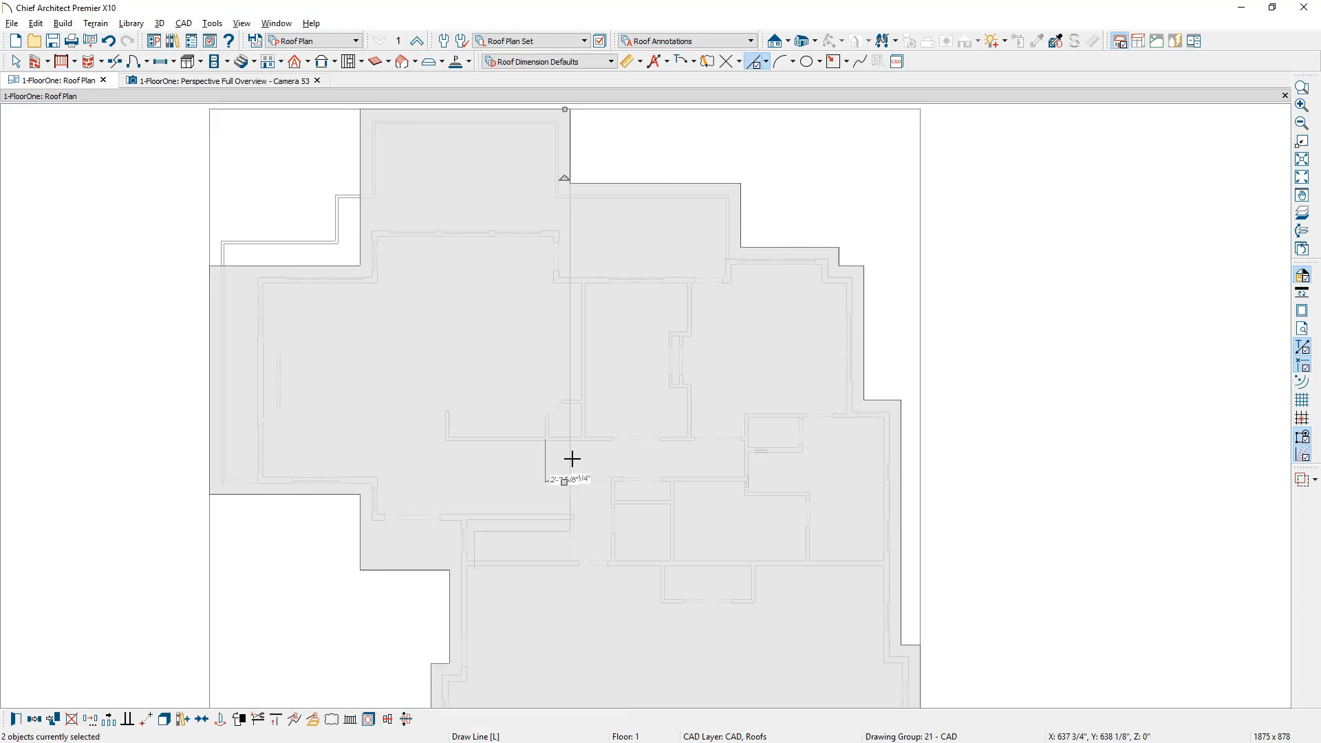
pyautogui.moveTo(574, 466)
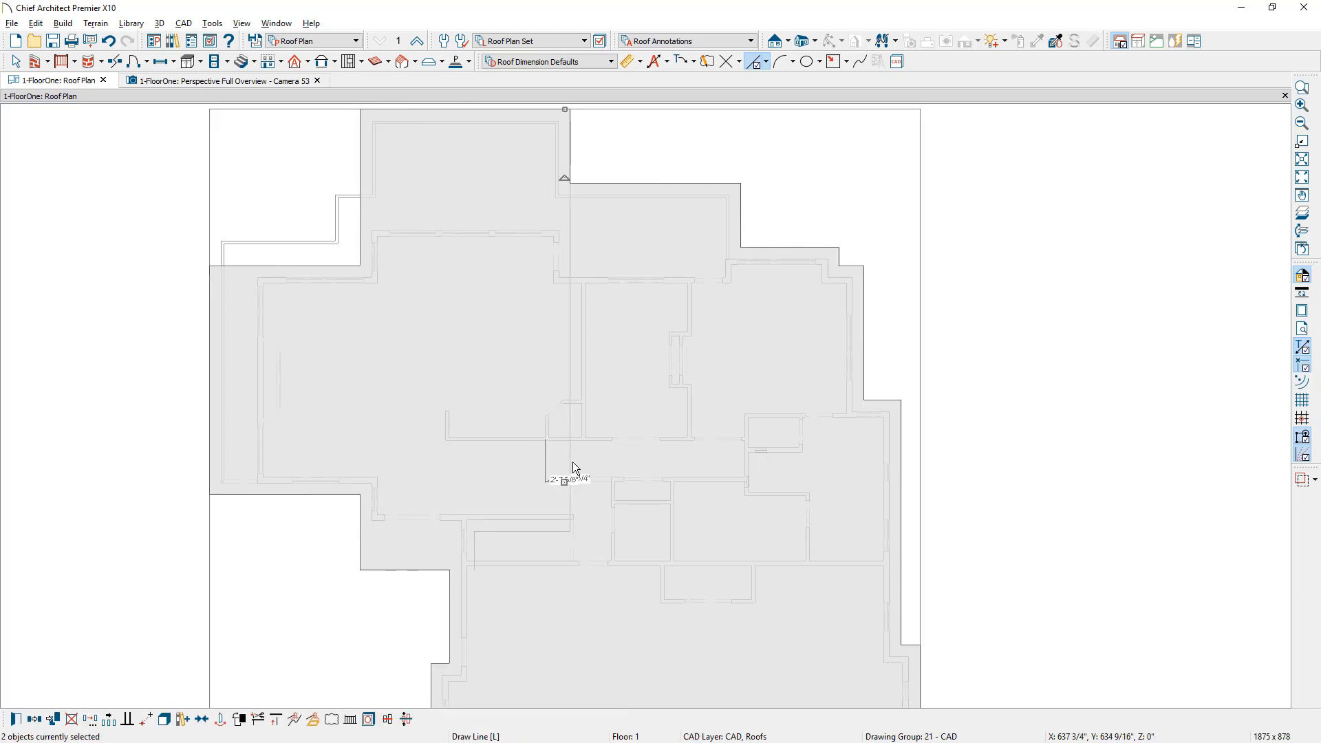
# Give both outline polylines a pink line colour, then zoom out to the whole house
pyautogui.doubleClick(572, 467)
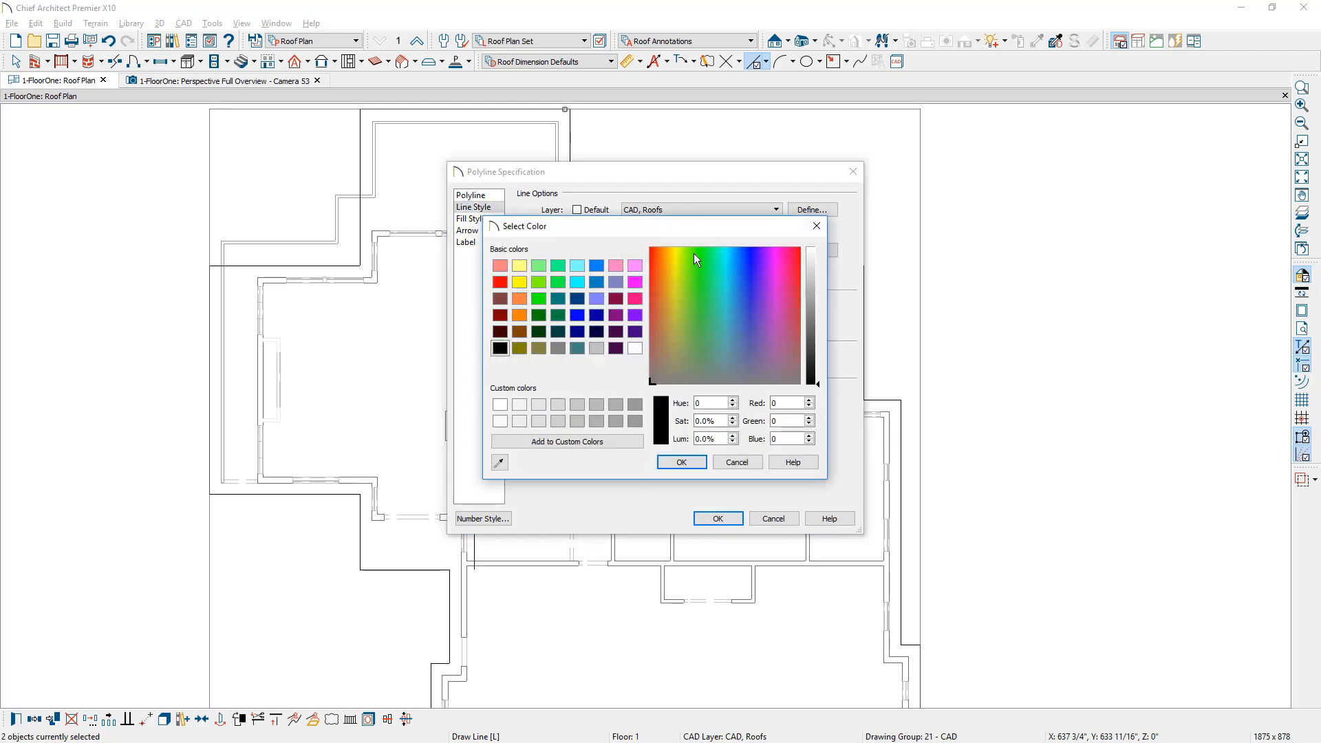
pyautogui.click(634, 299)
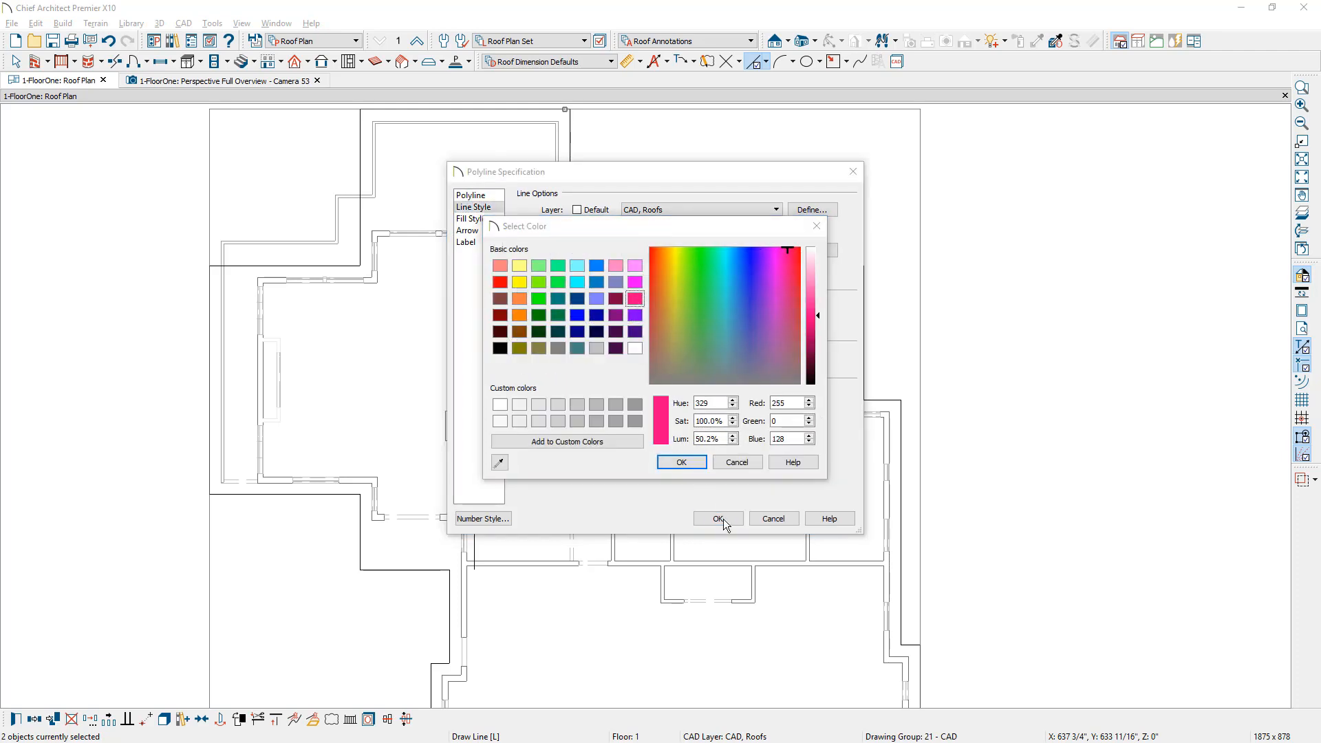
pyautogui.click(717, 518)
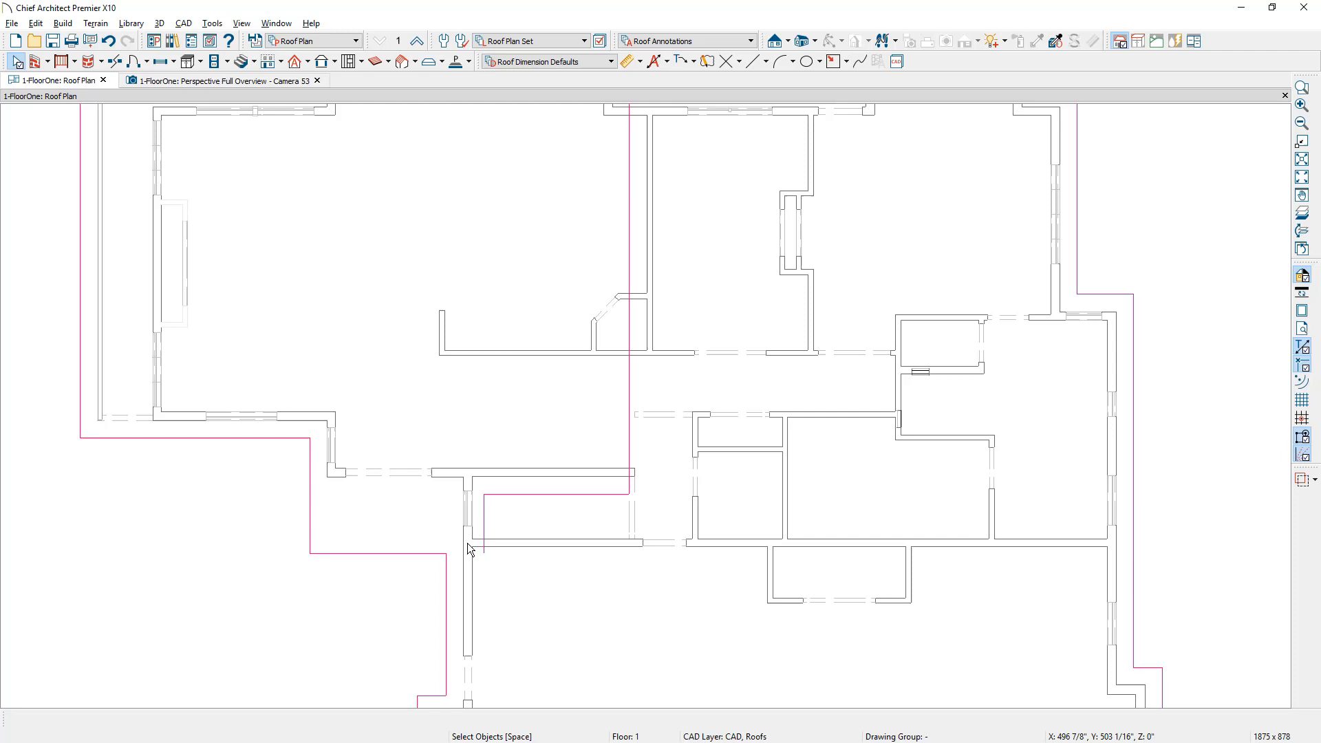
pyautogui.click(471, 546)
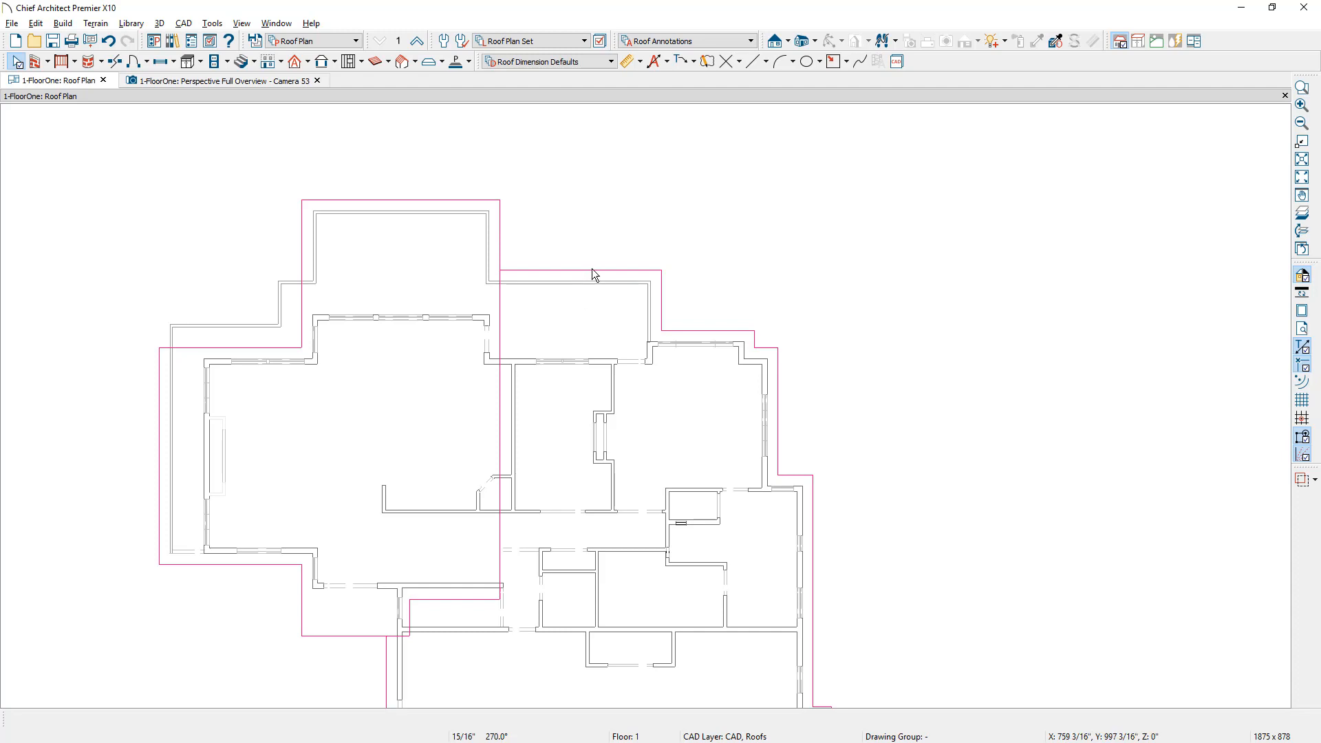
pyautogui.click(592, 274)
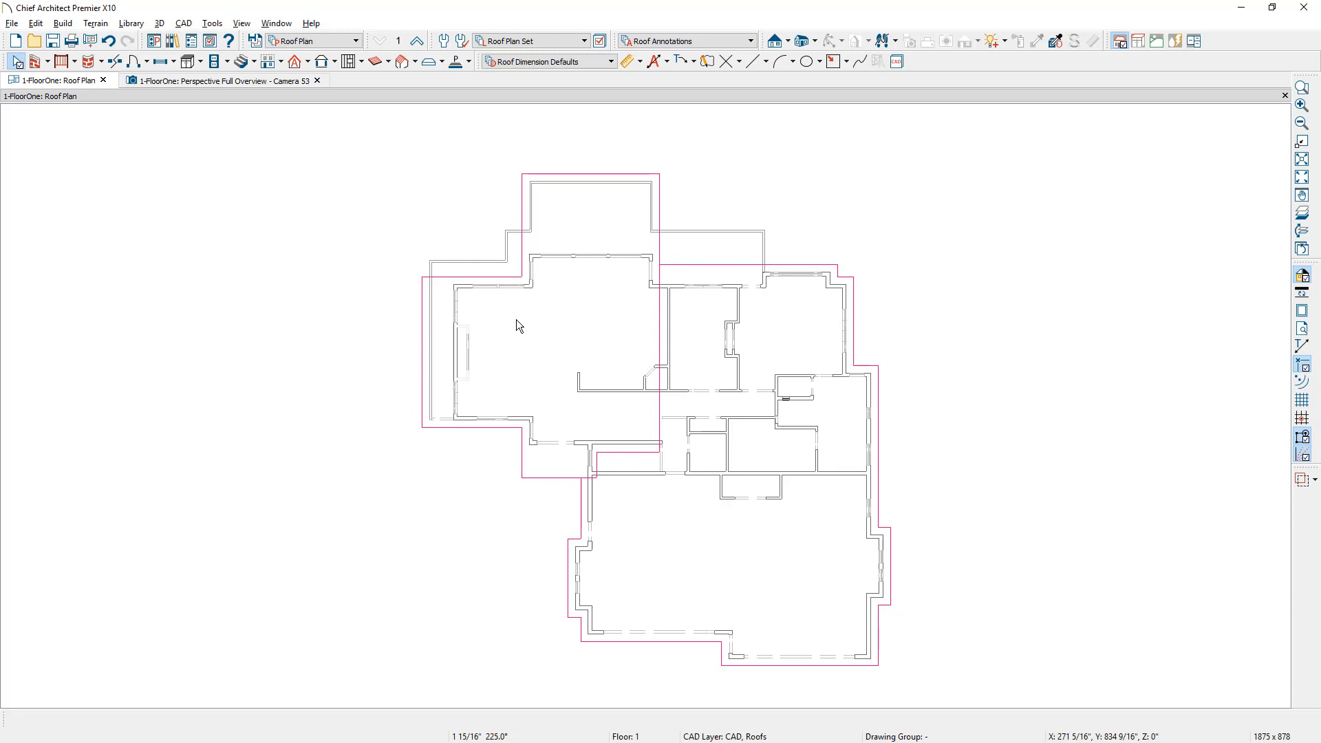
pyautogui.moveTo(531, 333)
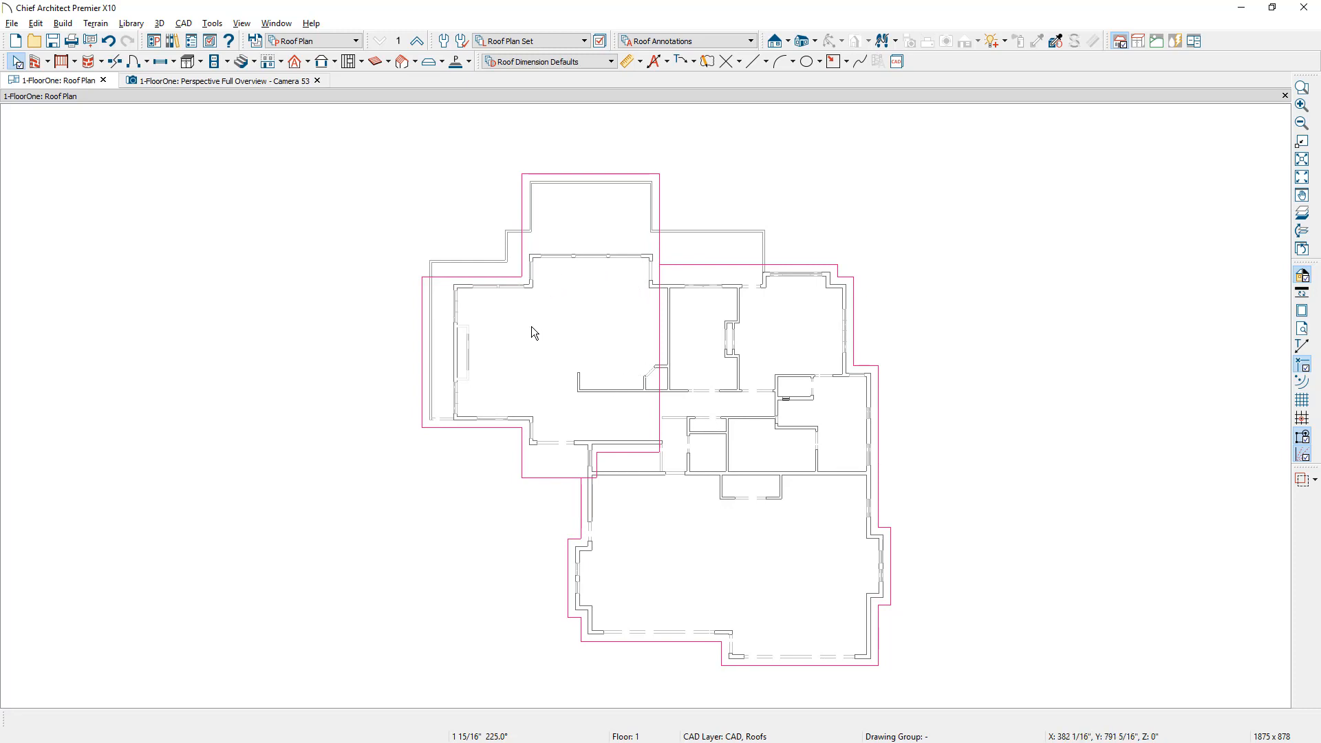
pyautogui.moveTo(762, 414)
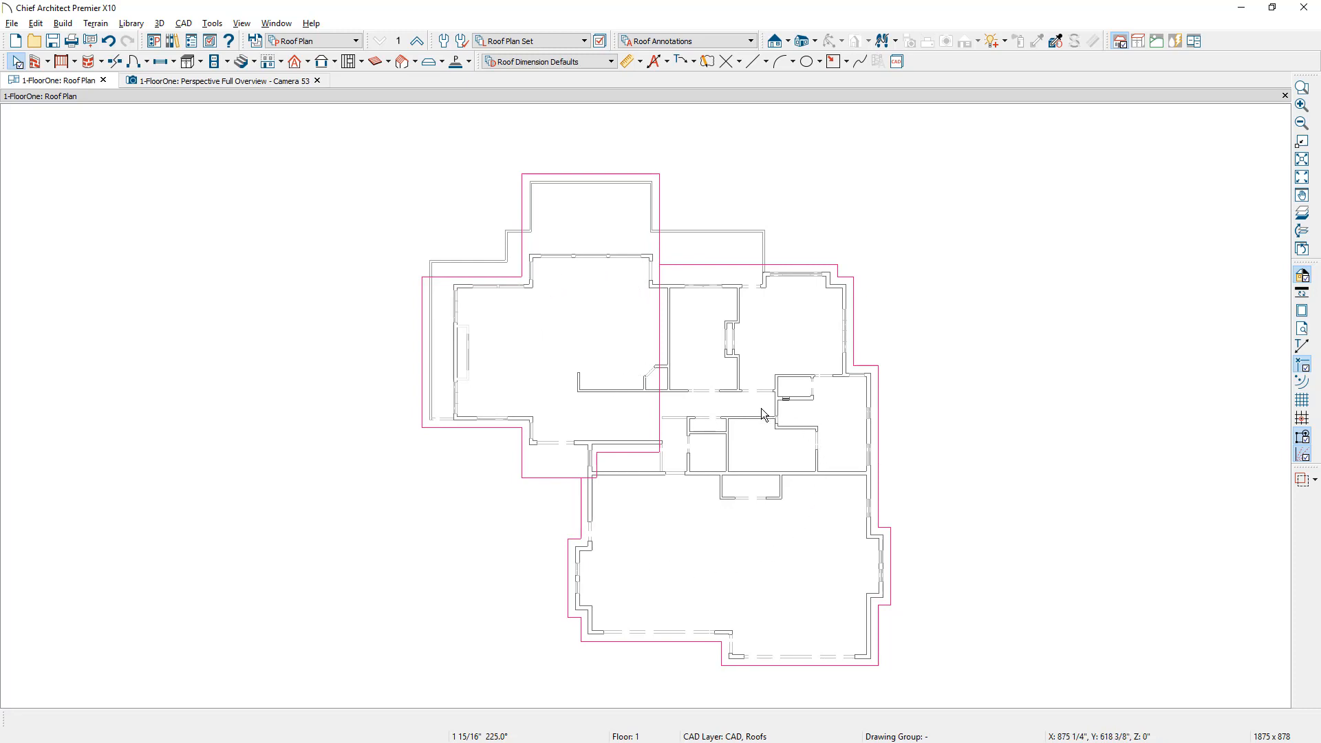
pyautogui.moveTo(684, 542)
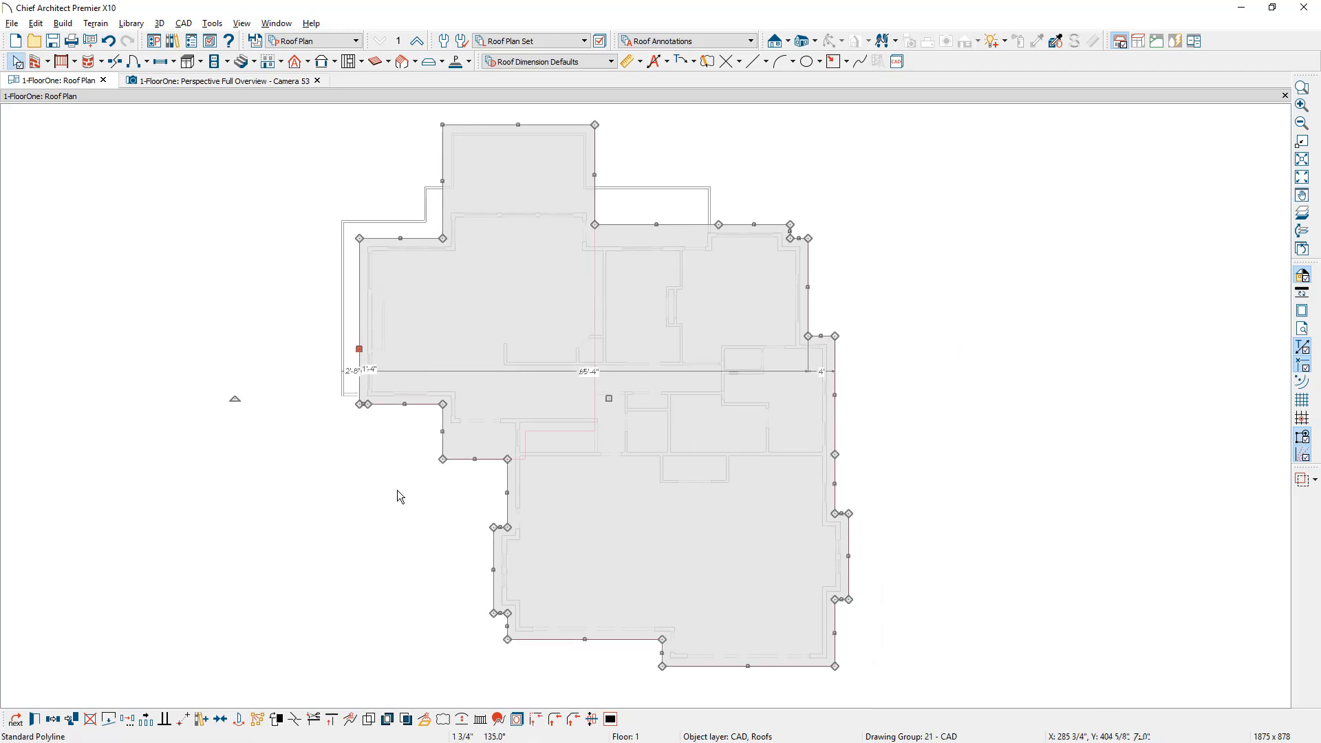
pyautogui.click(308, 60)
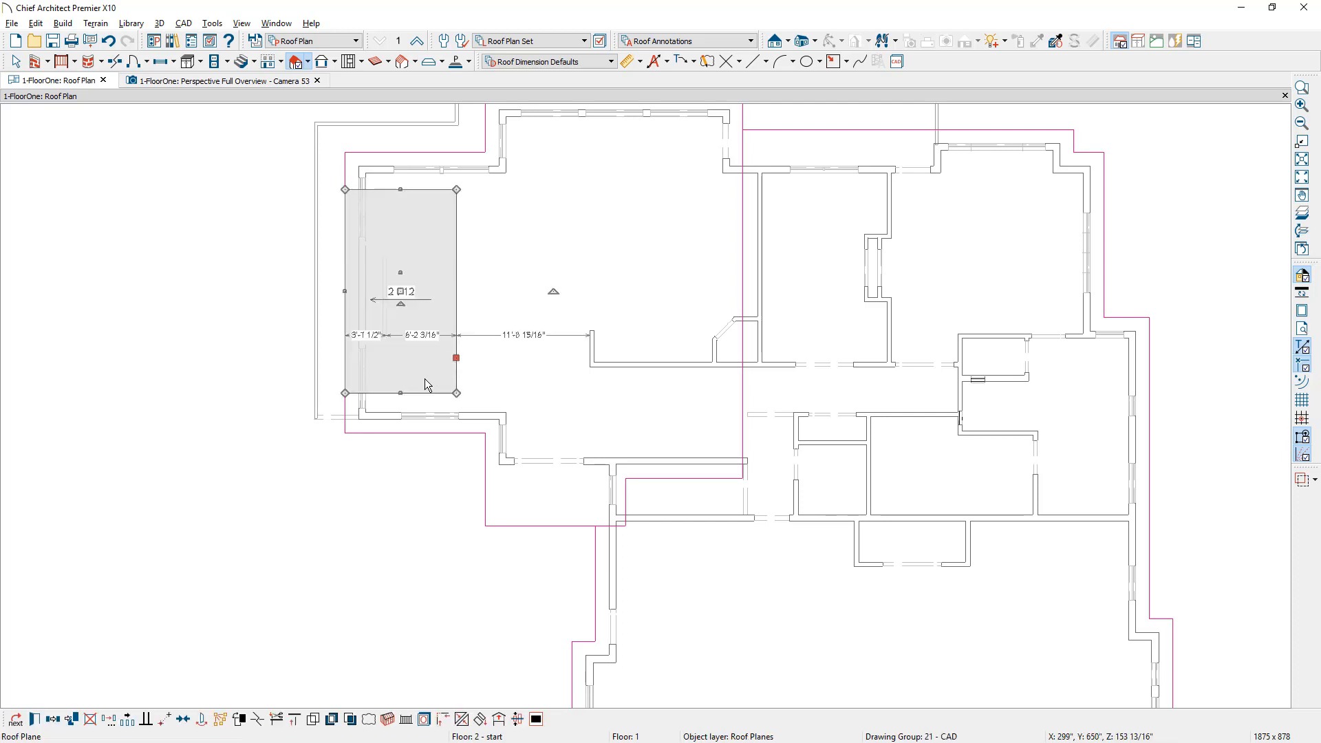
# Drag the 2 in 12 roof plane's edges down and right to fill the left pink outline
pyautogui.moveTo(456, 392); pyautogui.dragTo(401, 417)
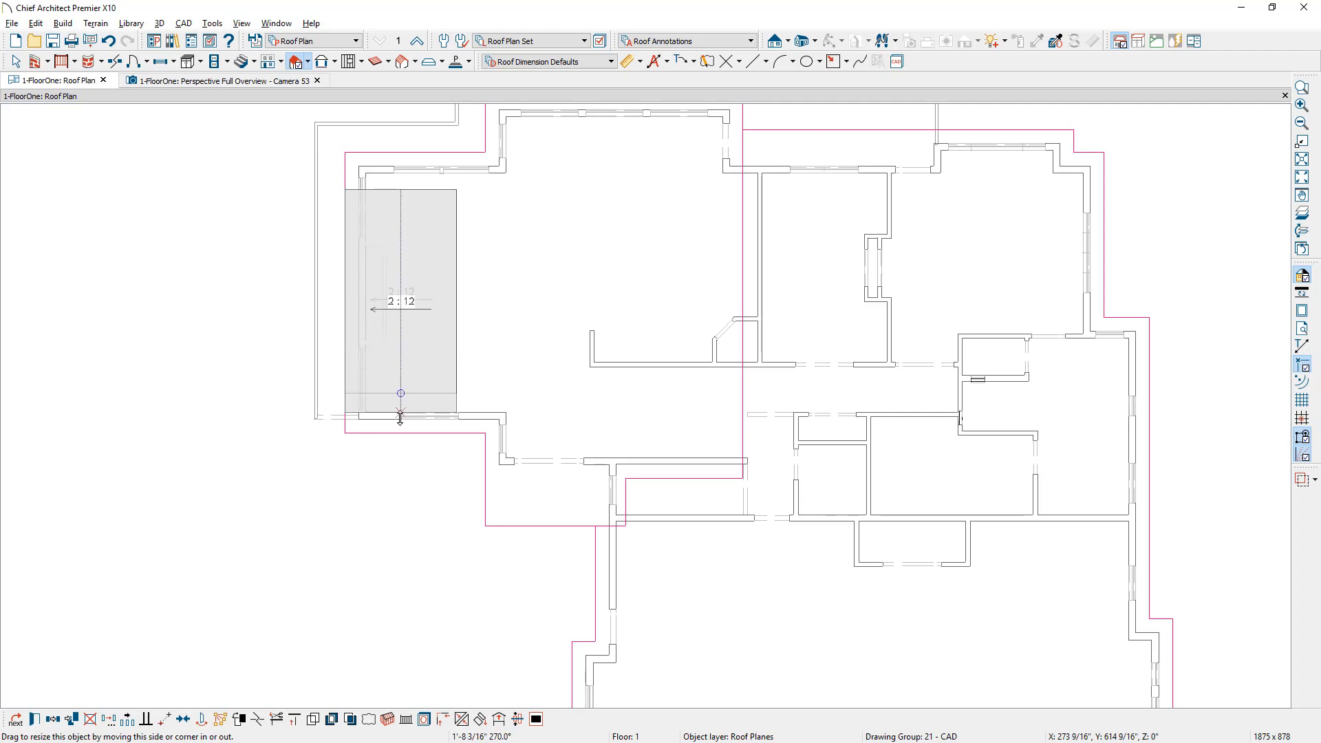
pyautogui.click(400, 413)
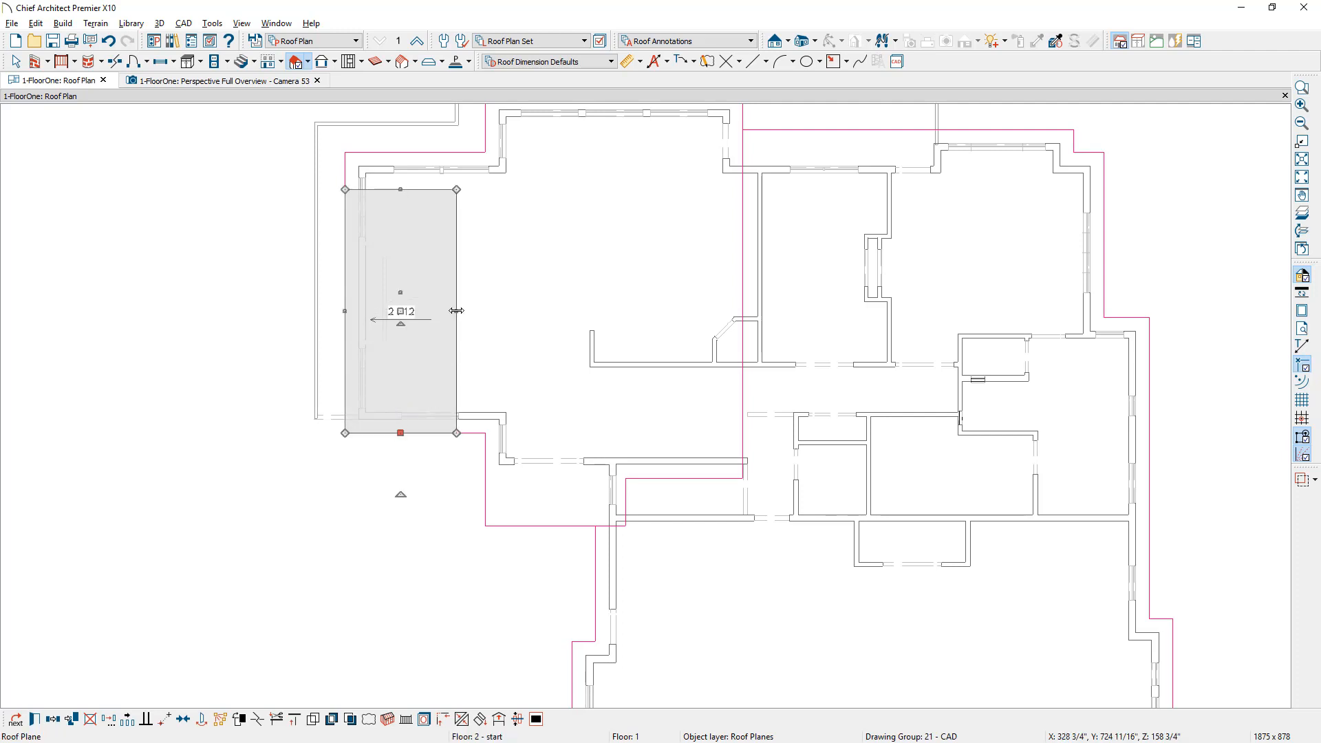
pyautogui.moveTo(456, 310); pyautogui.dragTo(740, 309)
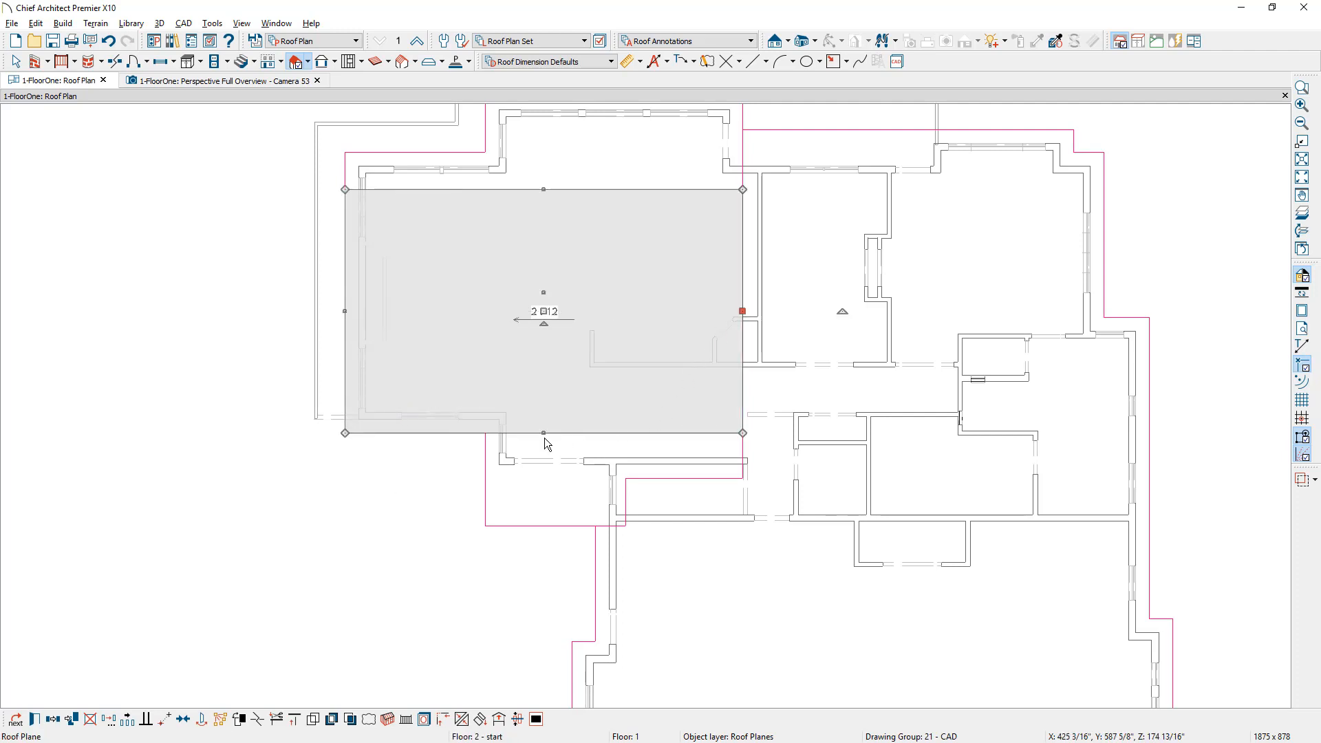
pyautogui.moveTo(601, 456)
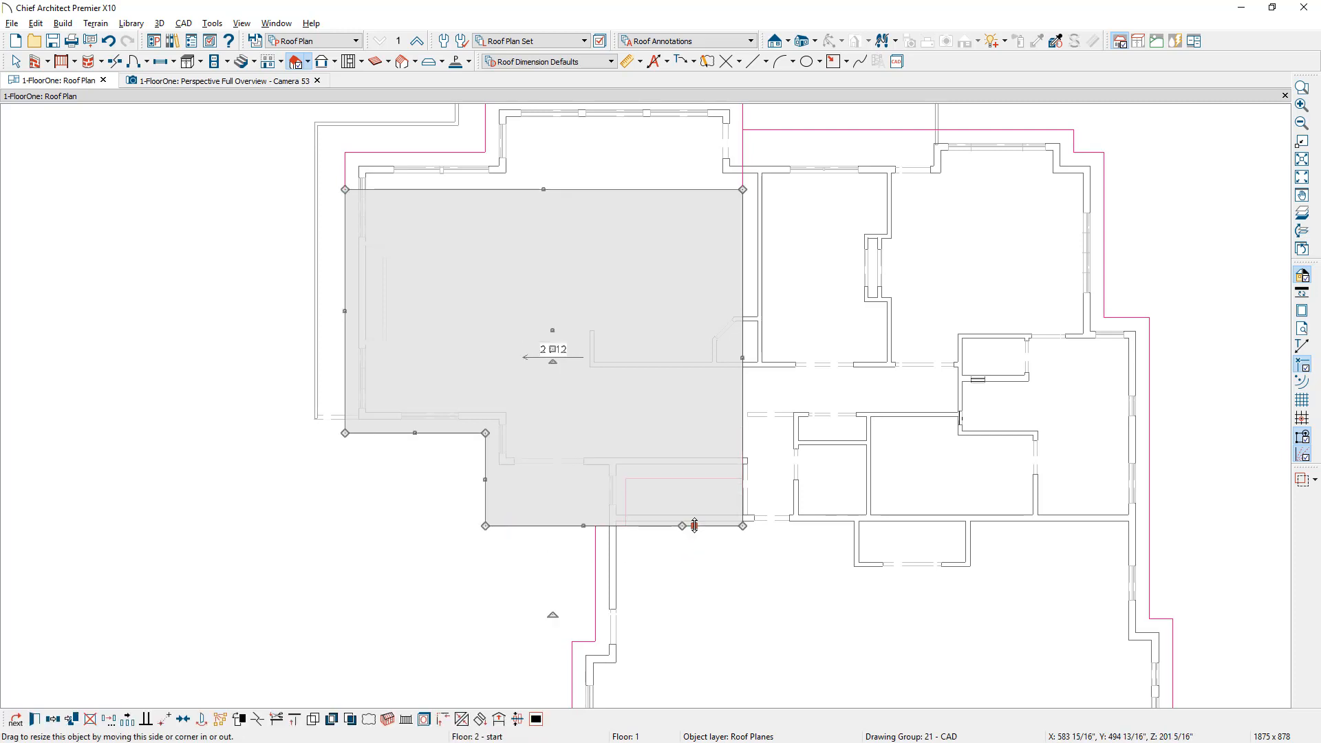
pyautogui.moveTo(694, 524); pyautogui.dragTo(682, 502)
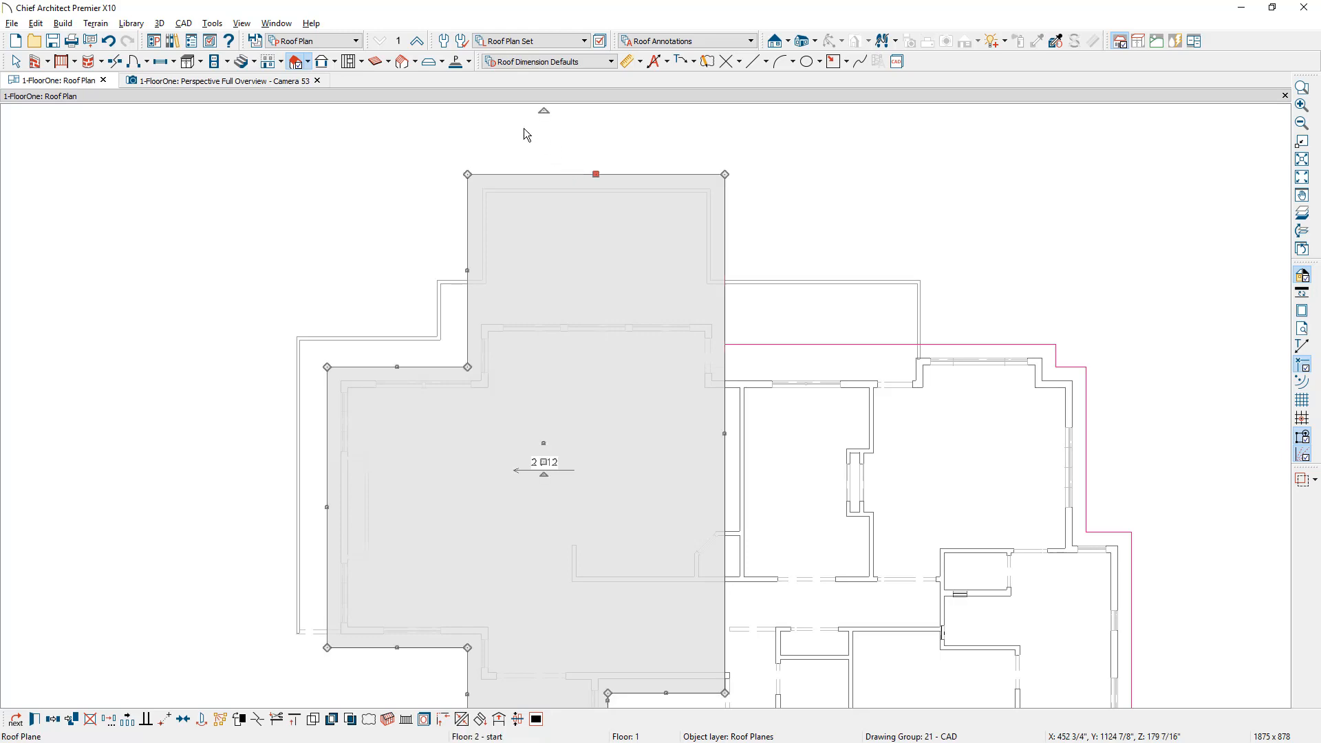
# Check the new roof plane in the 3D overview from back and top, then return to the roof plan
pyautogui.click(210, 80)
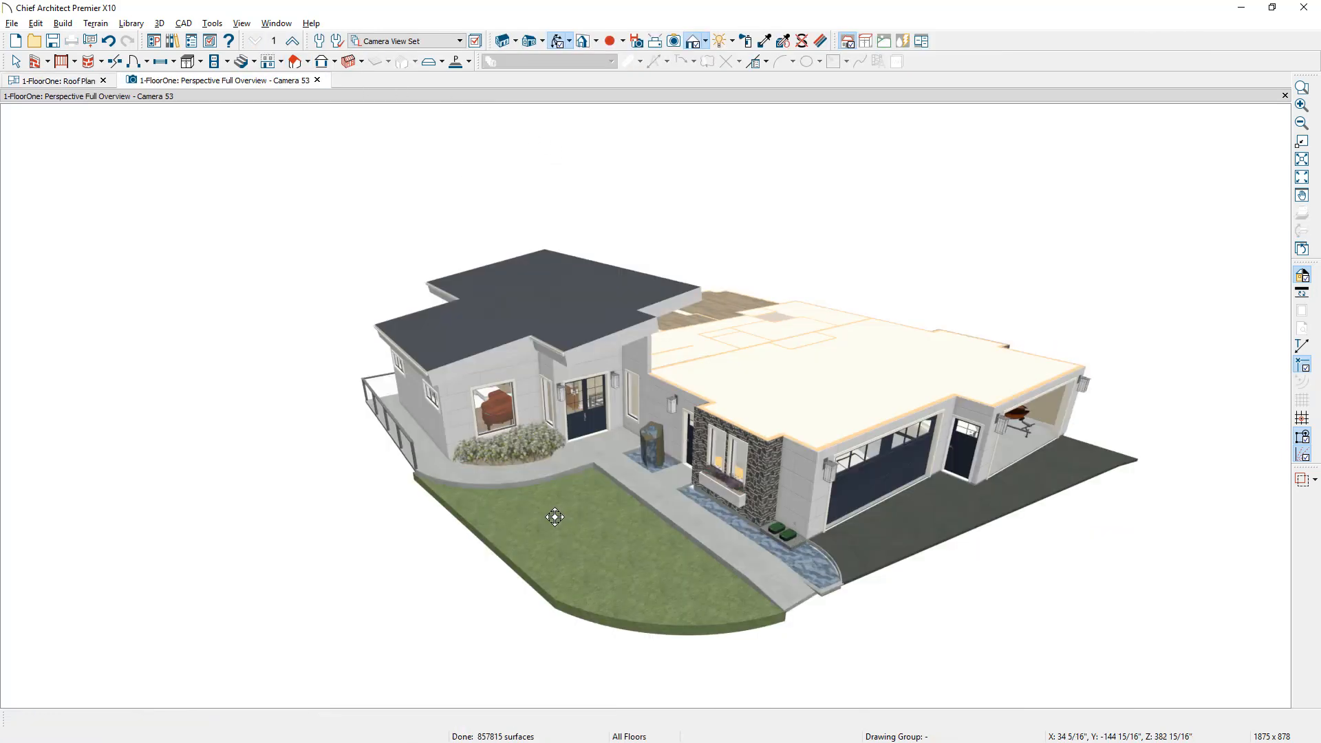
pyautogui.moveTo(554, 517); pyautogui.dragTo(716, 503)
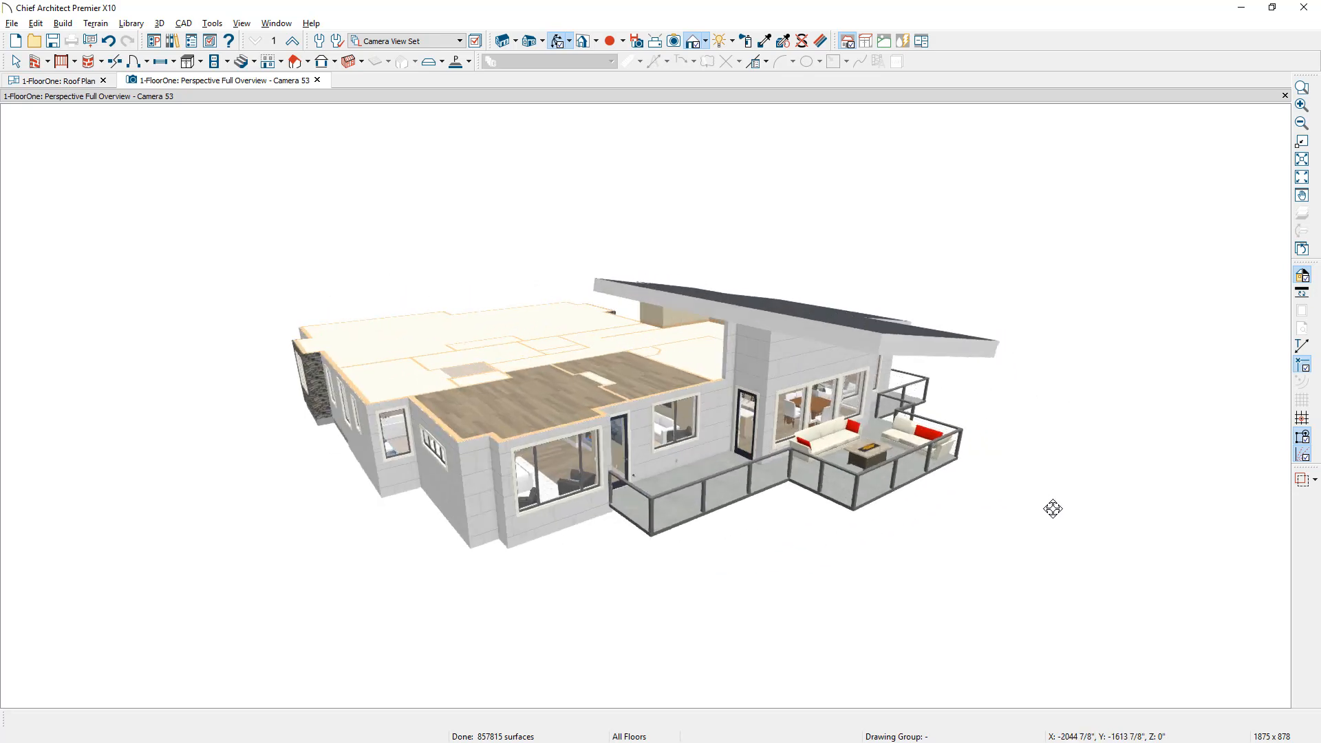
pyautogui.moveTo(1053, 509); pyautogui.dragTo(771, 455)
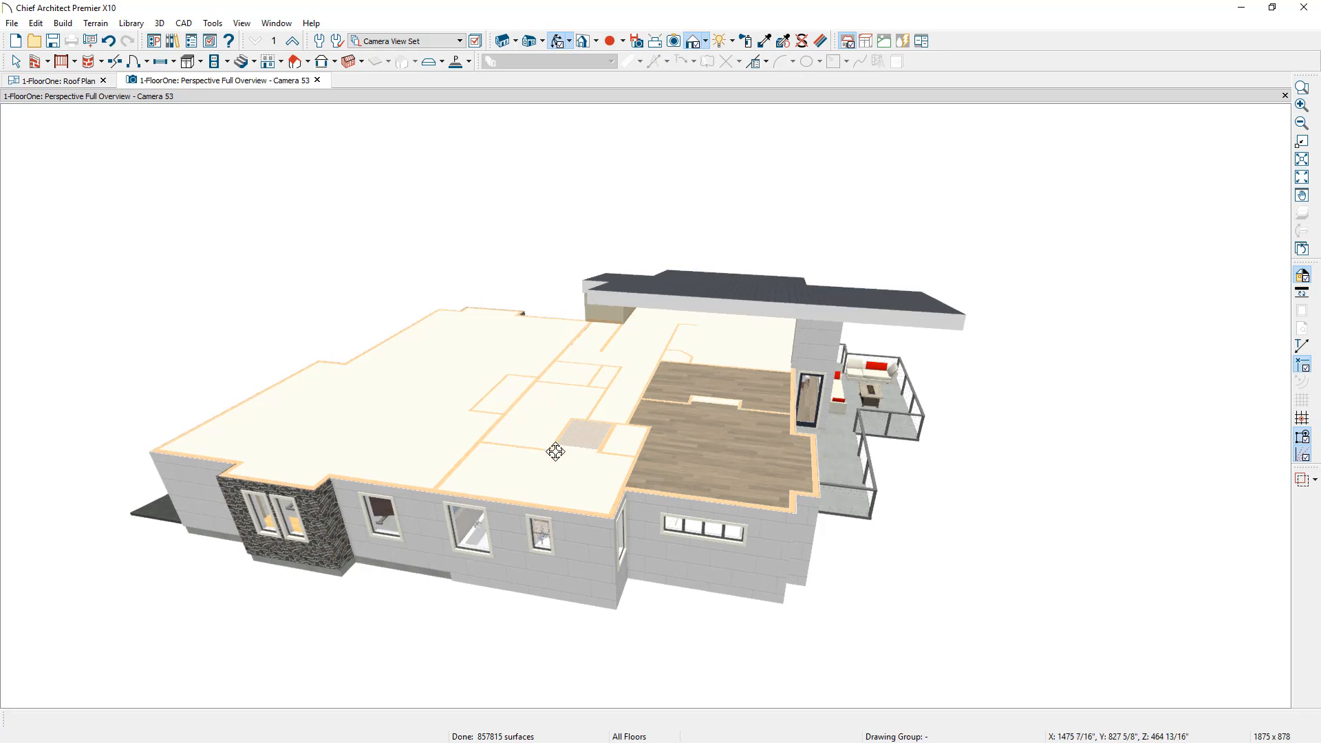
pyautogui.moveTo(616, 297)
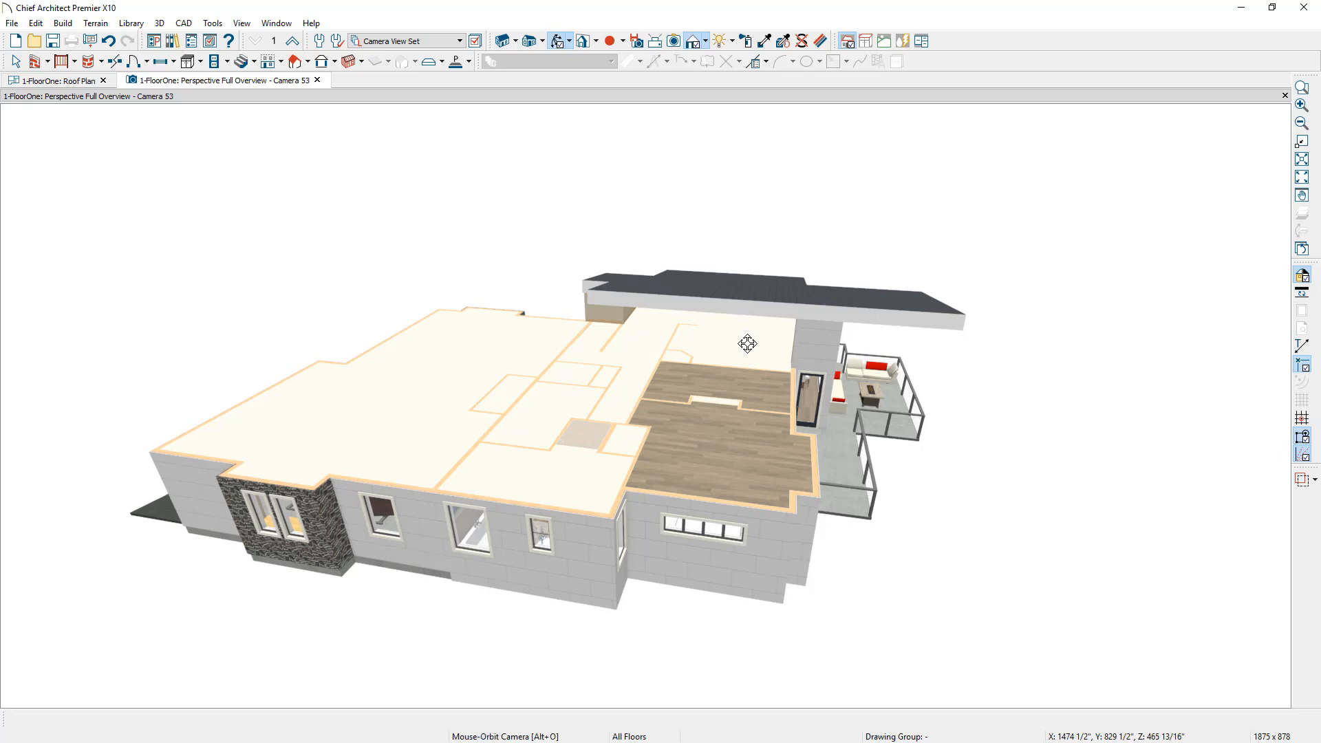
pyautogui.click(57, 80)
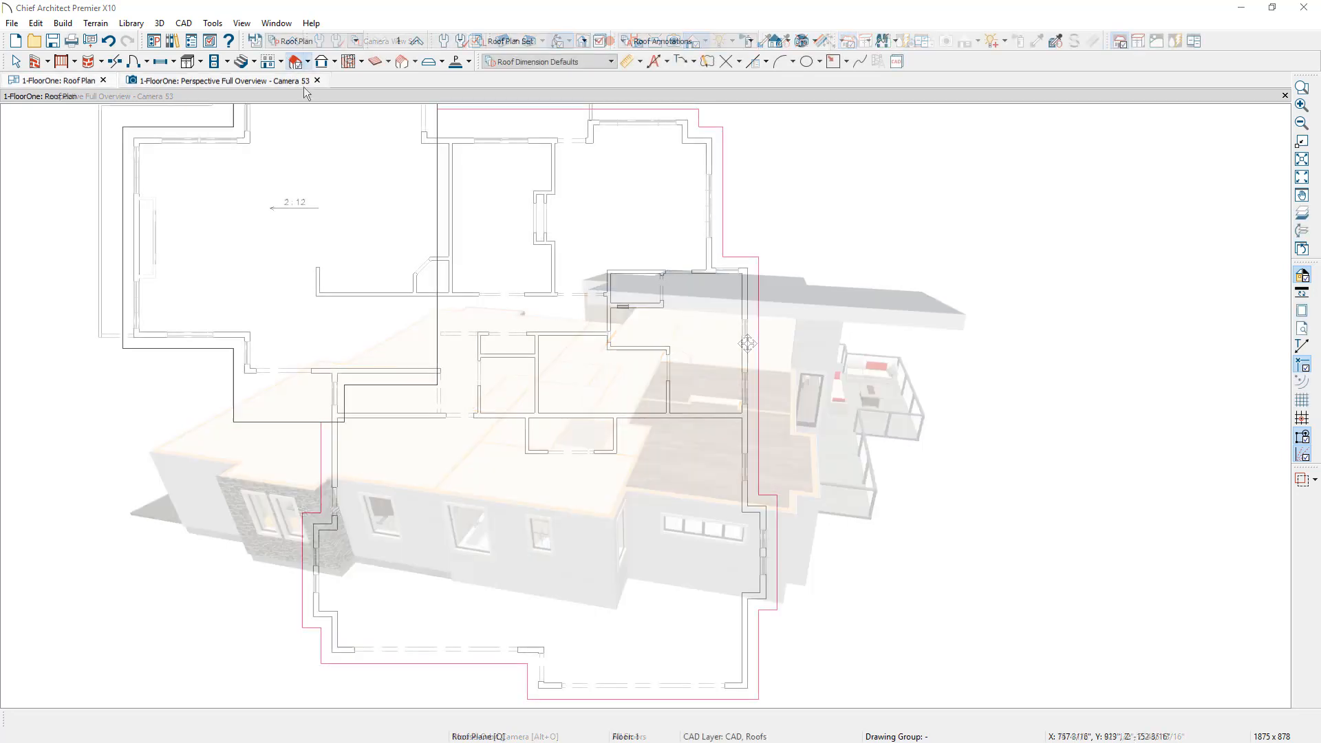
# Lock the right-hand roof plane's pitch at .25 in 12 in Roof Plane Specification
pyautogui.click(292, 61)
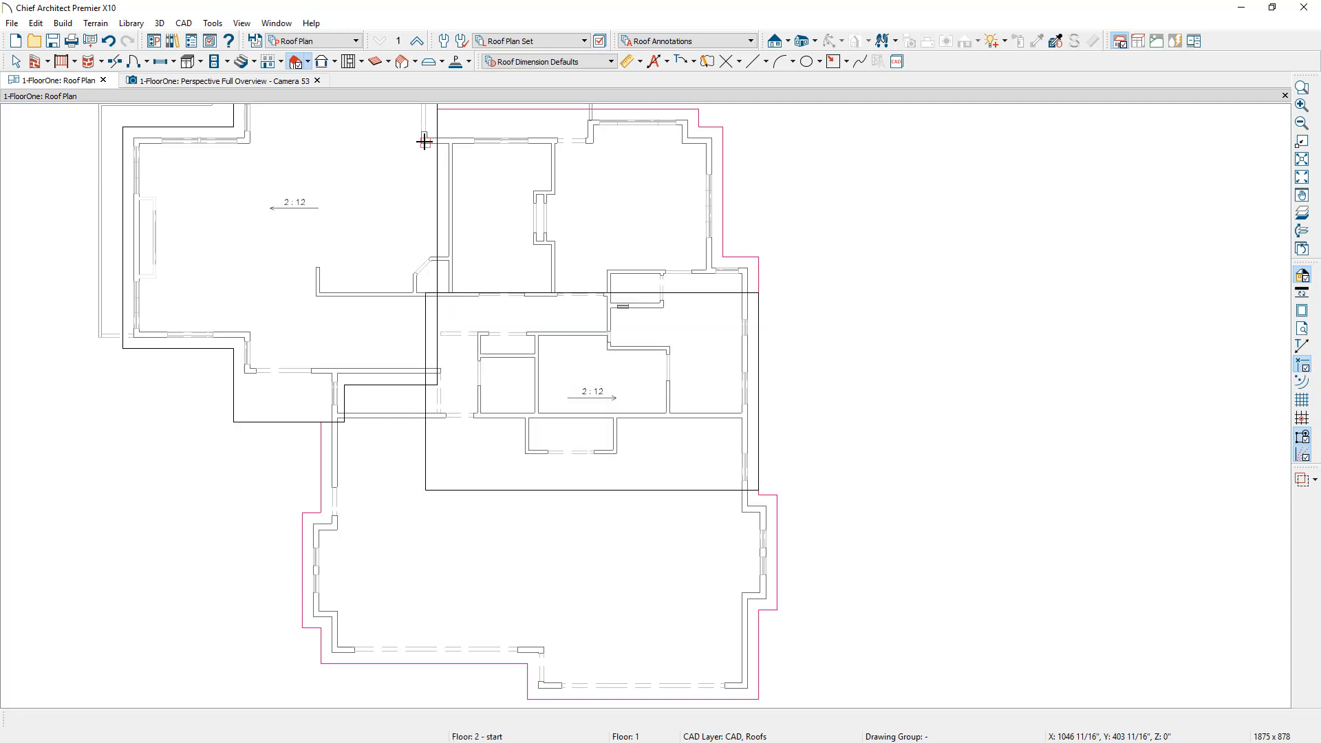
pyautogui.moveTo(451, 498)
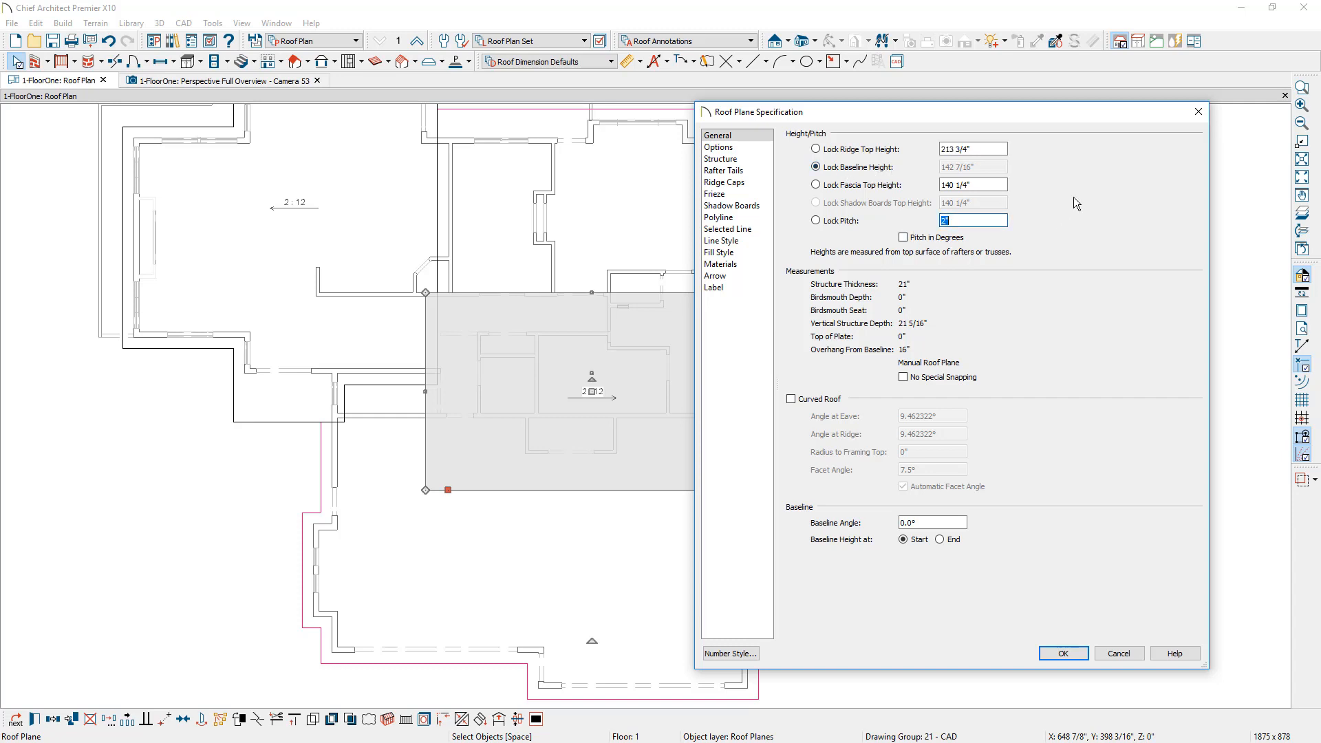
pyautogui.write('.25')
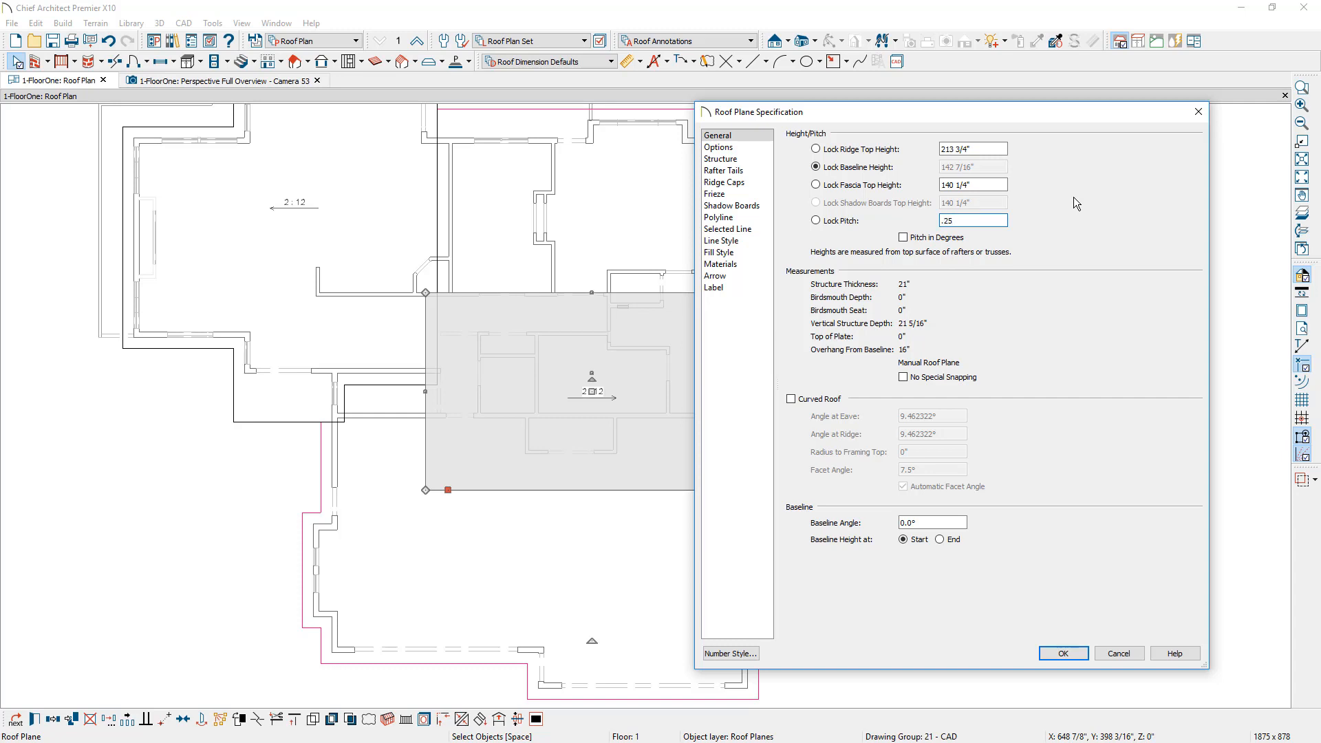
pyautogui.click(1061, 652)
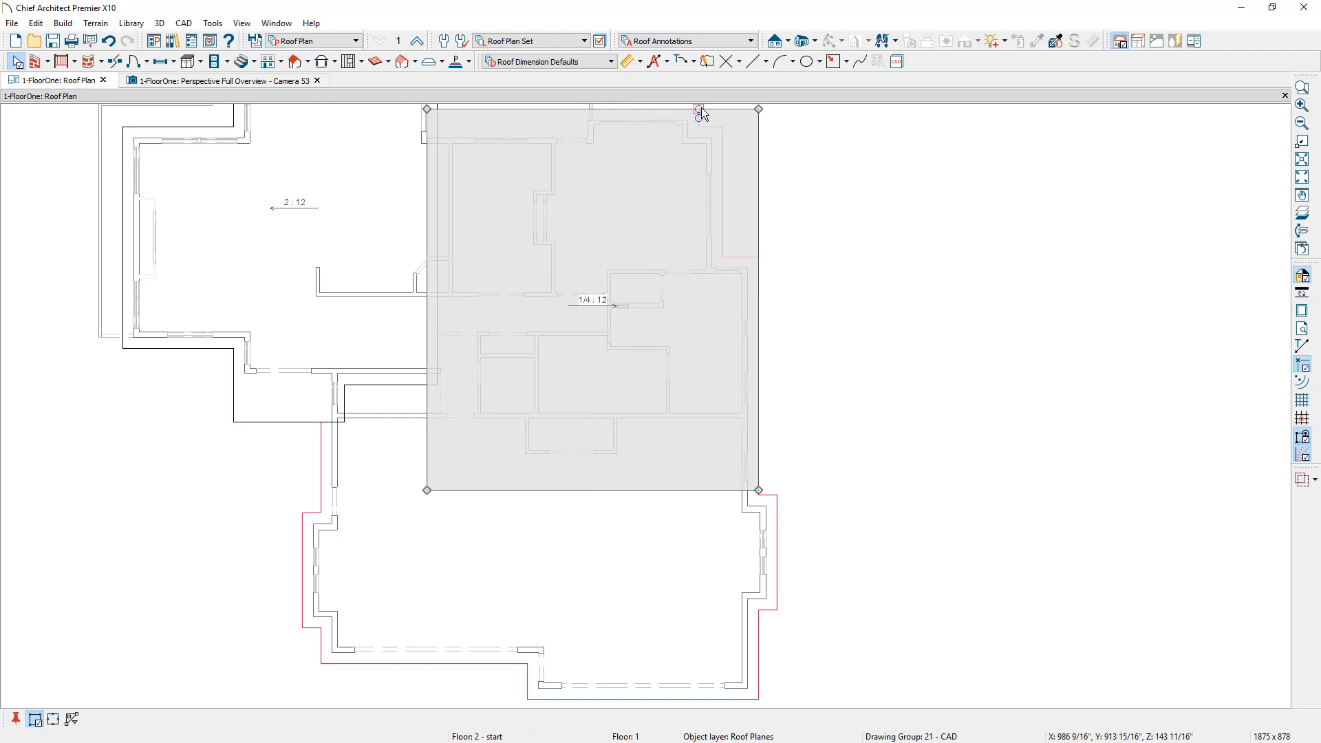
# Drag the 1/4 in 12 roof plane's upper corner in to follow the template outline
pyautogui.click(699, 112)
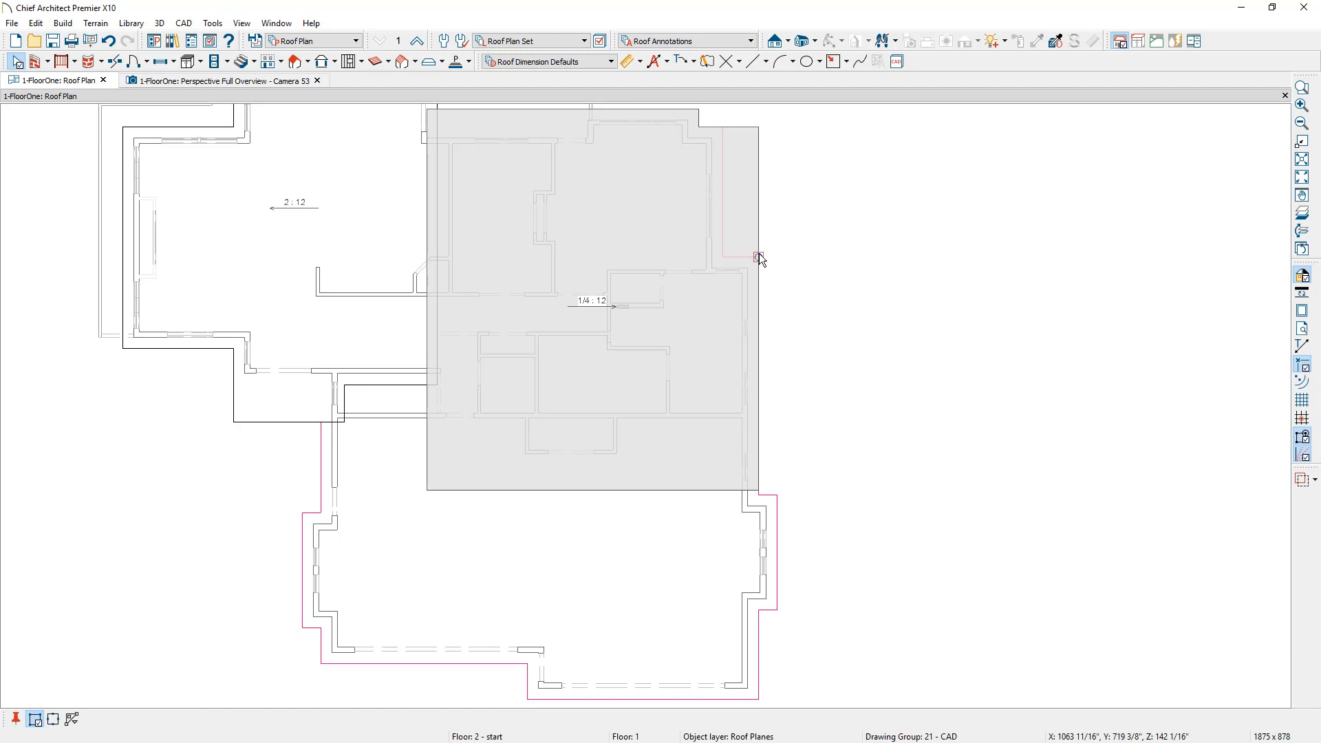
pyautogui.moveTo(755, 257); pyautogui.dragTo(726, 238)
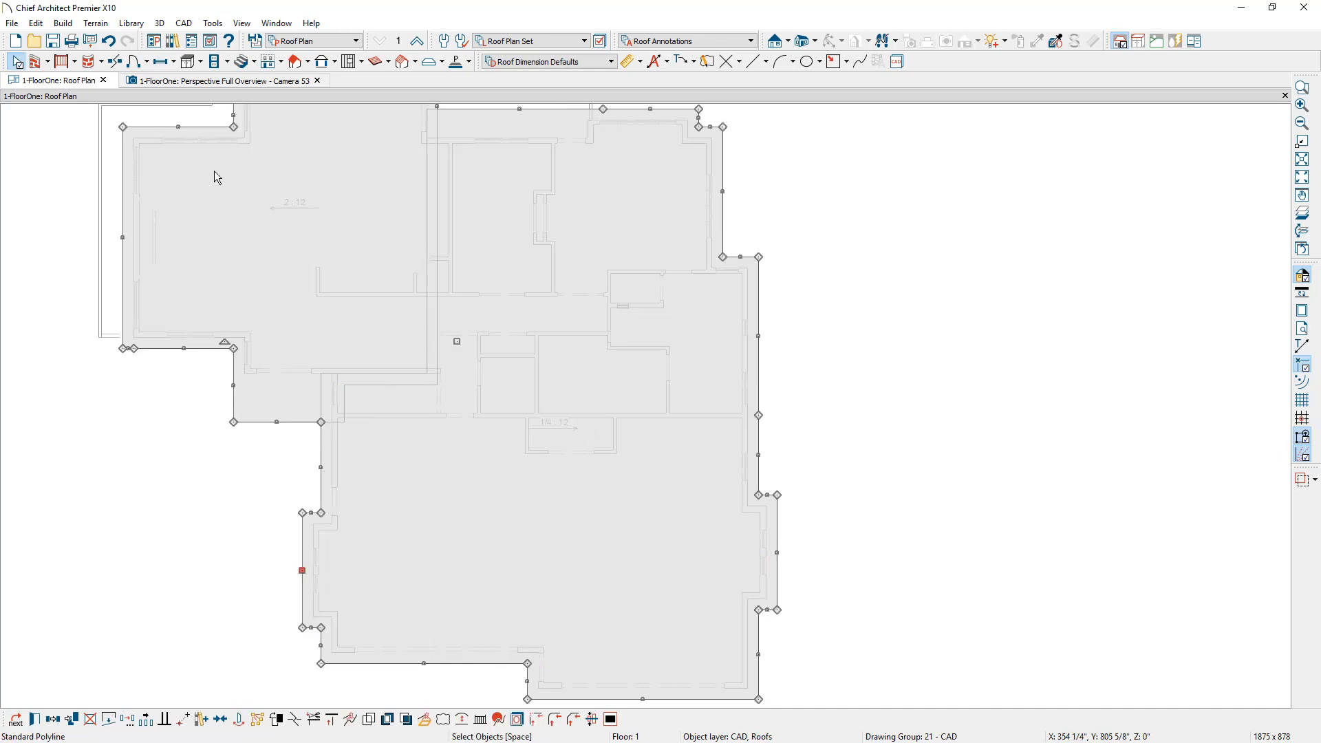
# Switch to the Perspective Full Overview showing both shed roof planes
pyautogui.click(223, 79)
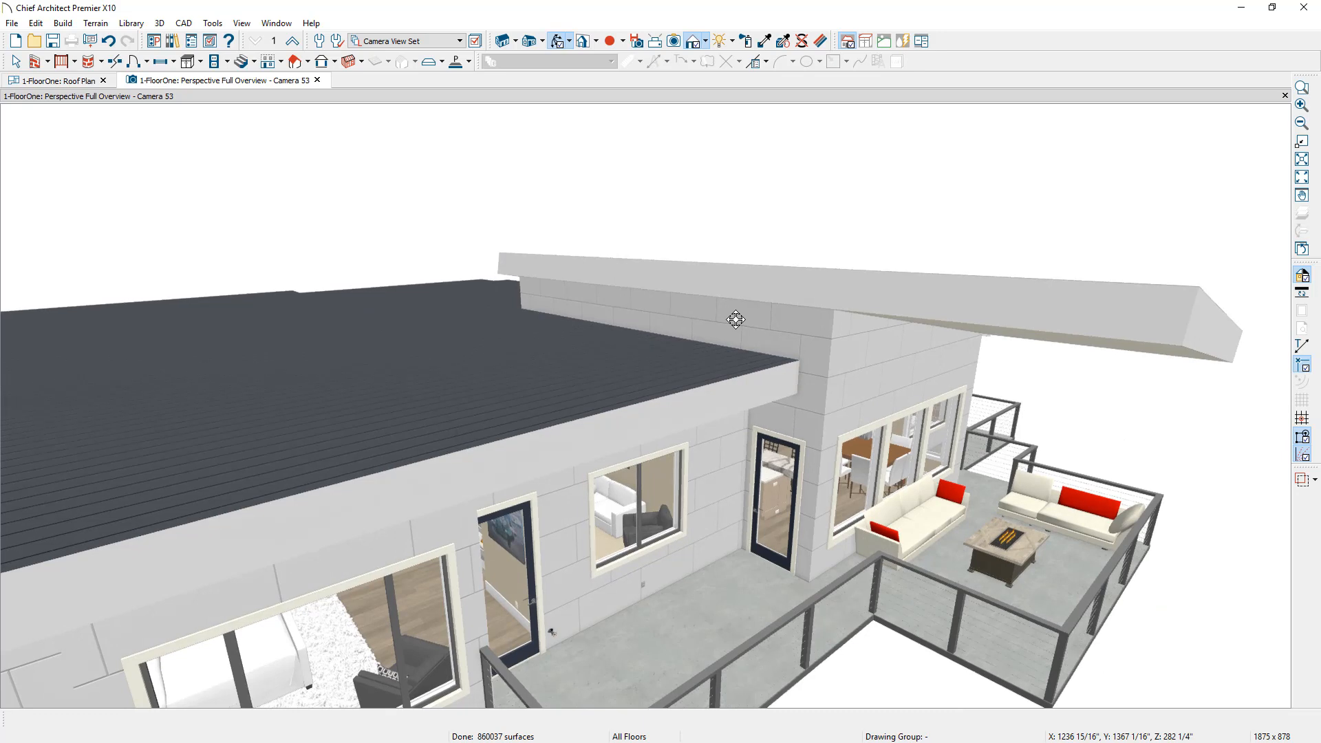
pyautogui.moveTo(805, 337)
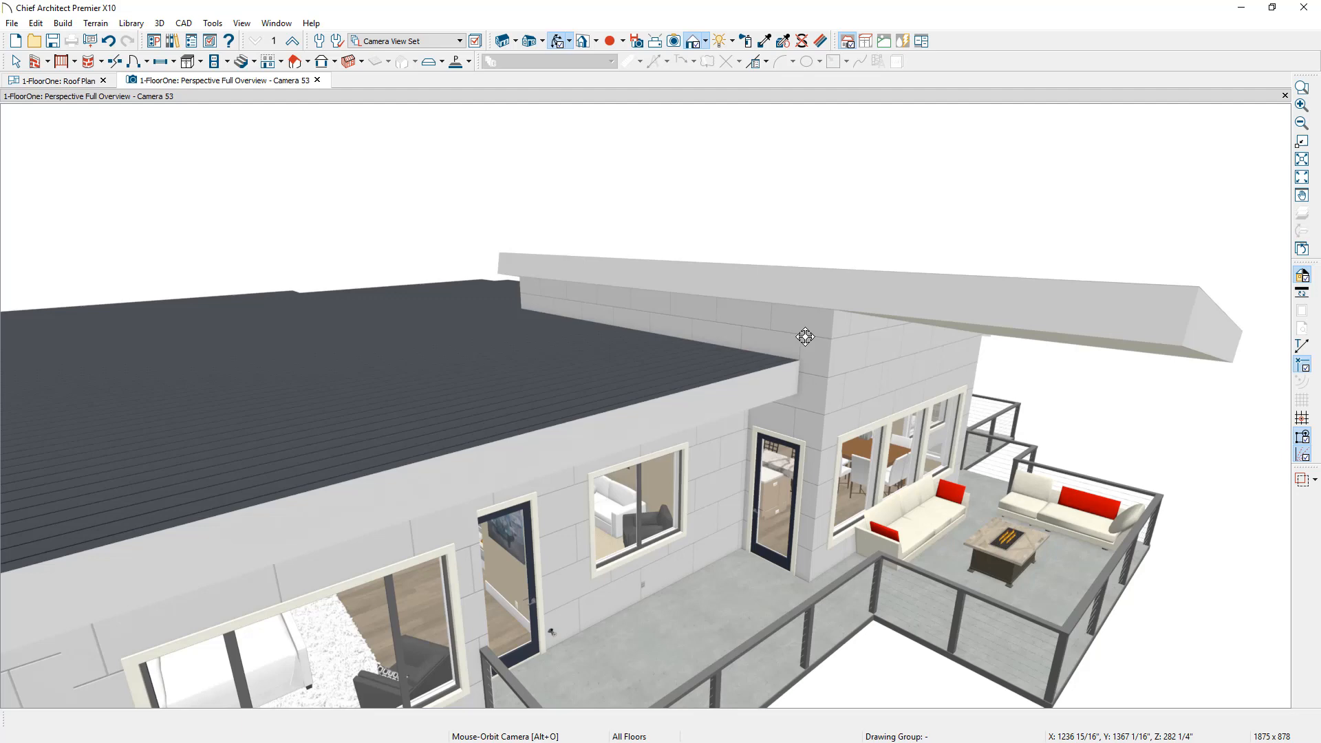
pyautogui.moveTo(895, 363)
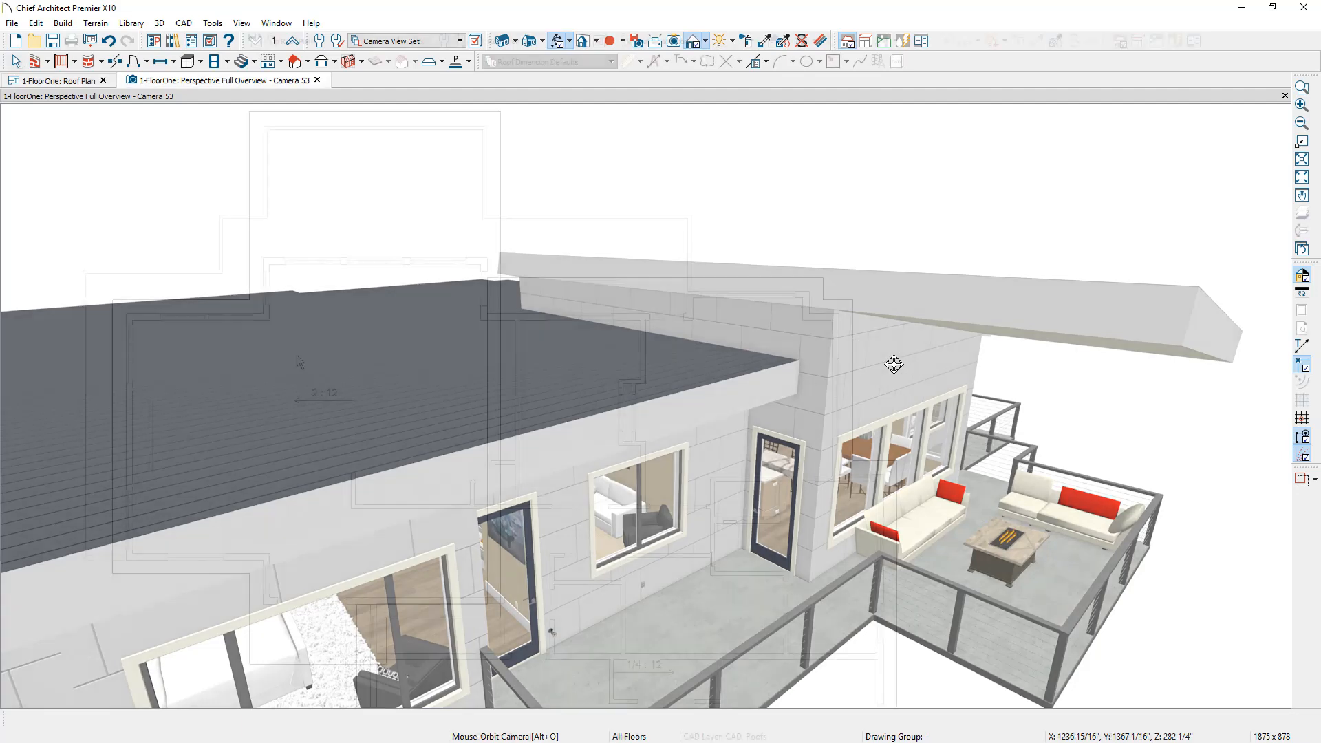
# Uncheck Flat Ceiling Over This Room for the two rooms under the shed roofs
pyautogui.click(58, 80)
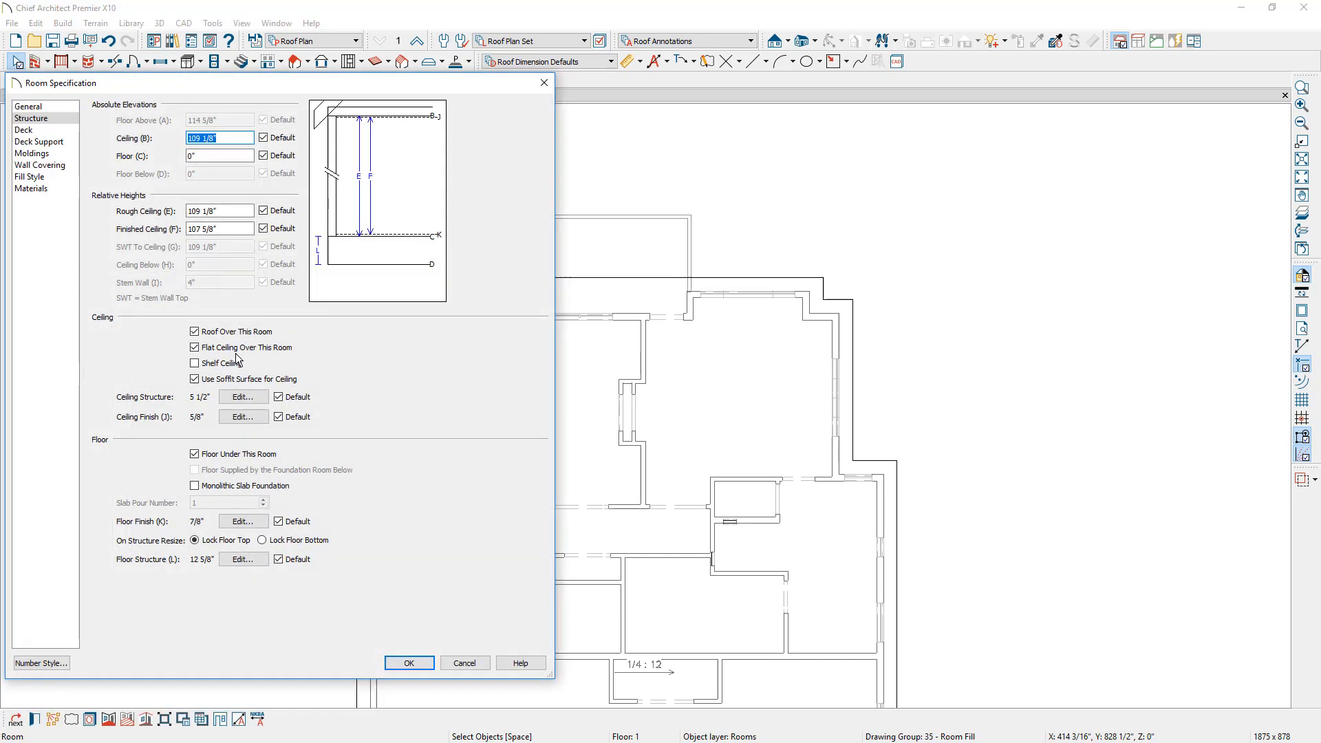
pyautogui.click(194, 346)
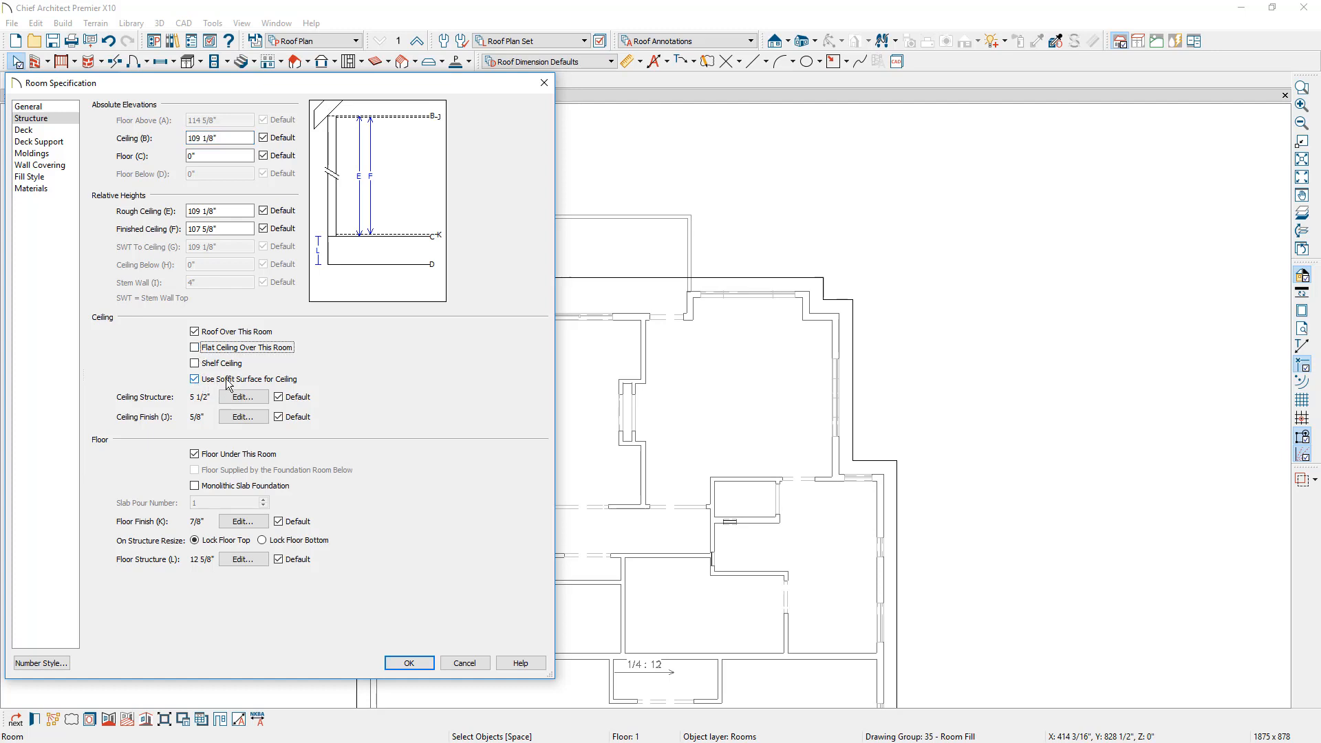
pyautogui.click(409, 663)
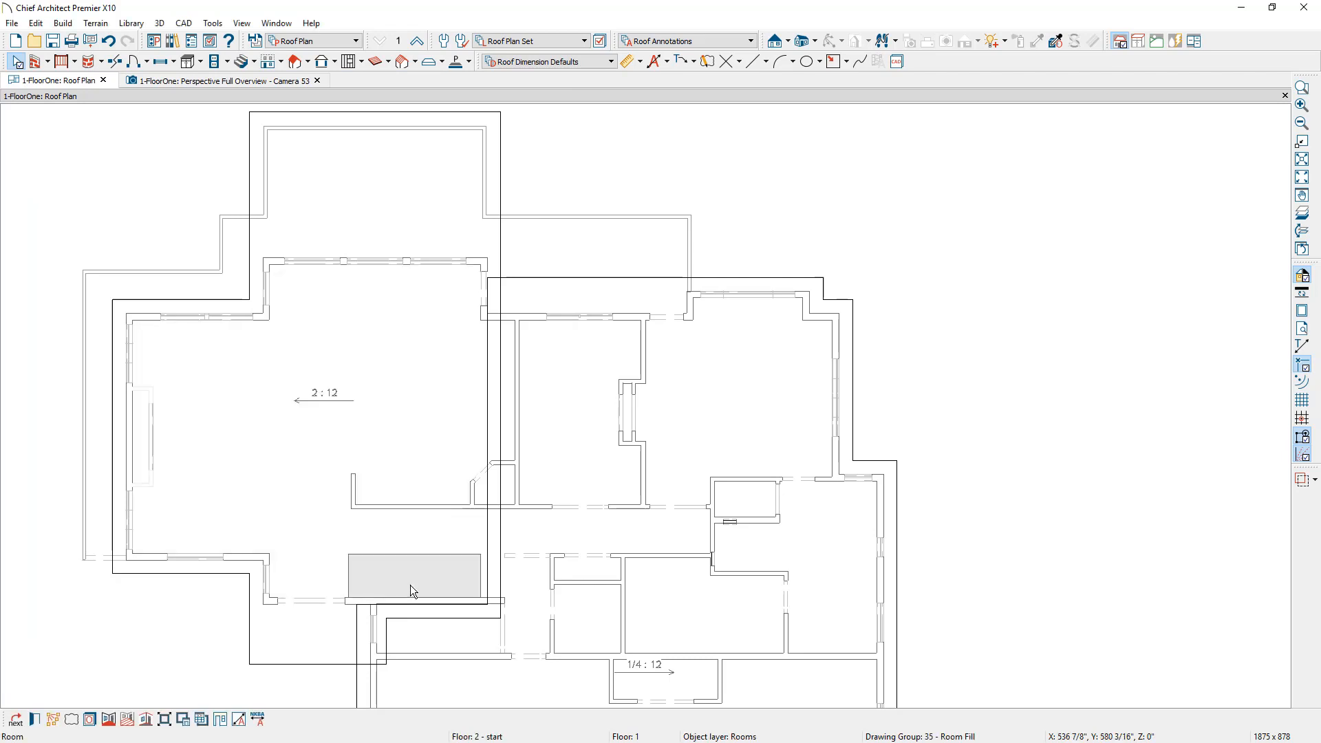
pyautogui.doubleClick(410, 576)
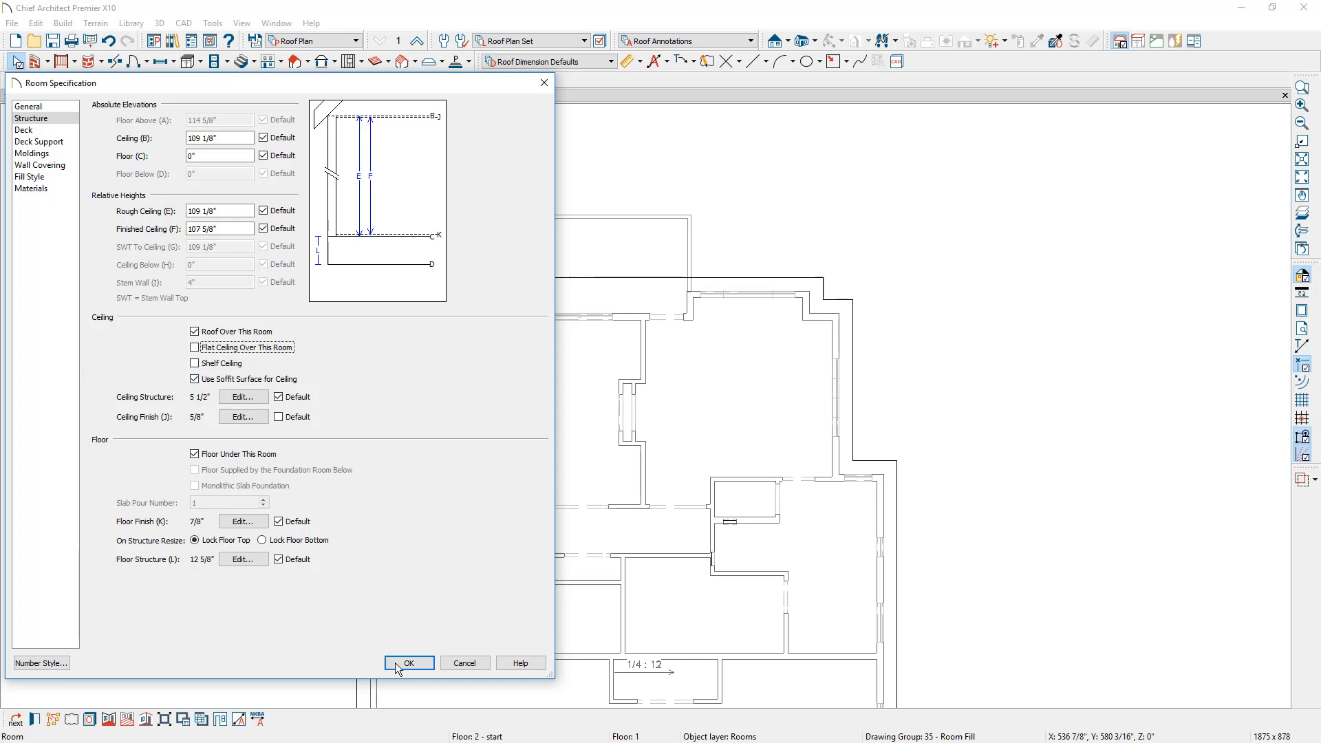
pyautogui.click(410, 663)
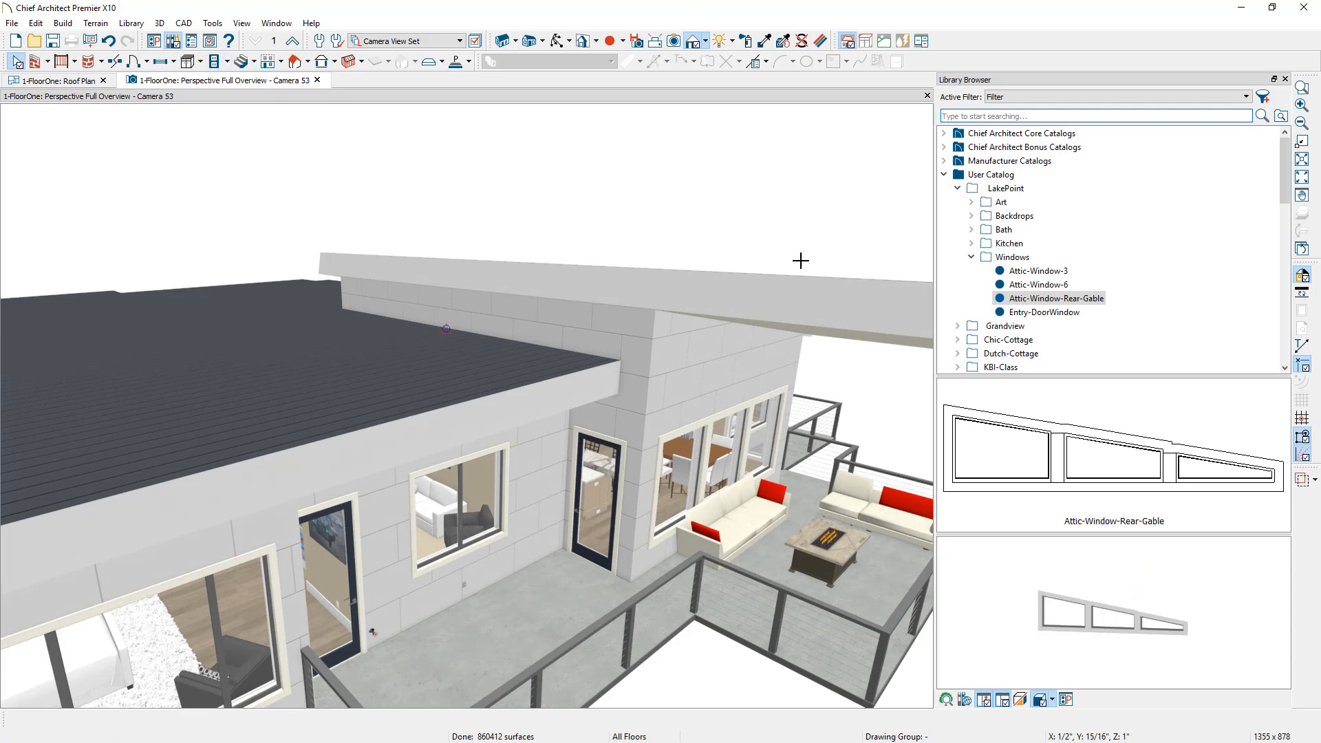
# Place Attic-Window-6 and Attic-Window-3 clerestory windows in the tall upper wall
pyautogui.click(1044, 283)
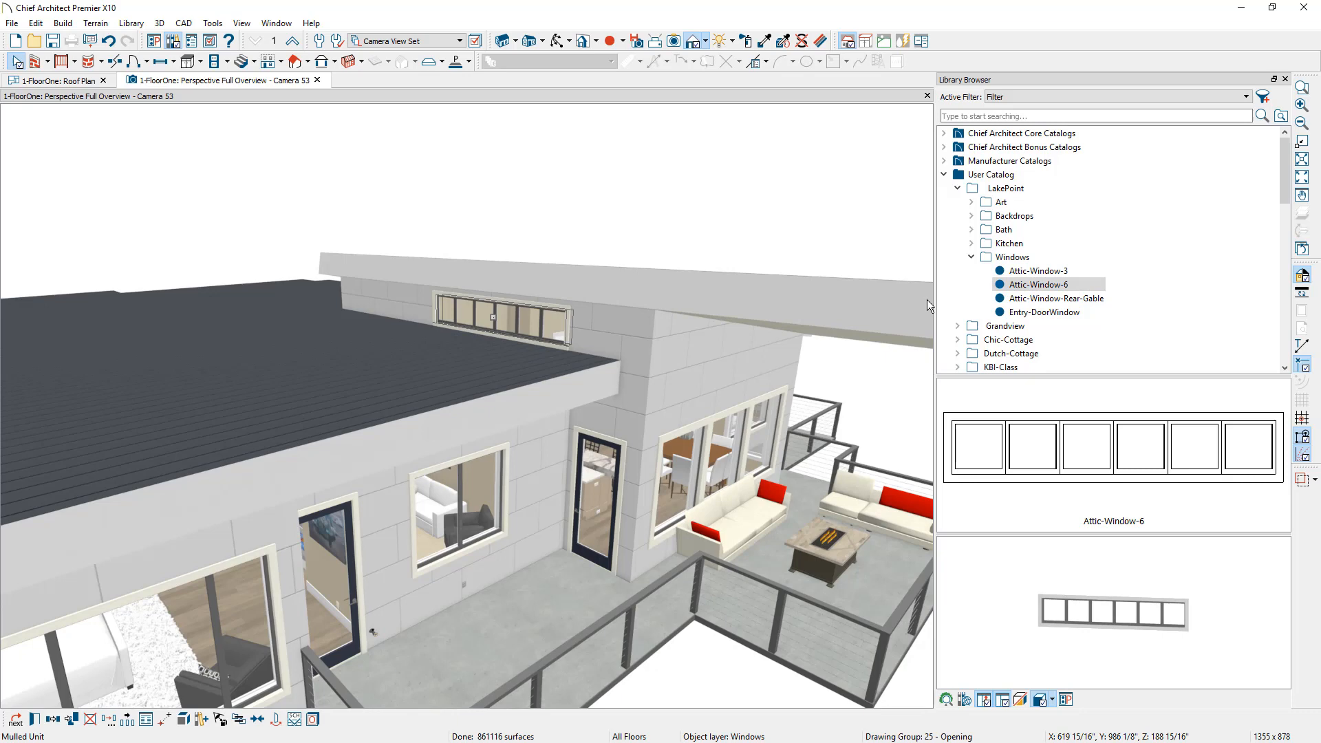
pyautogui.click(1037, 271)
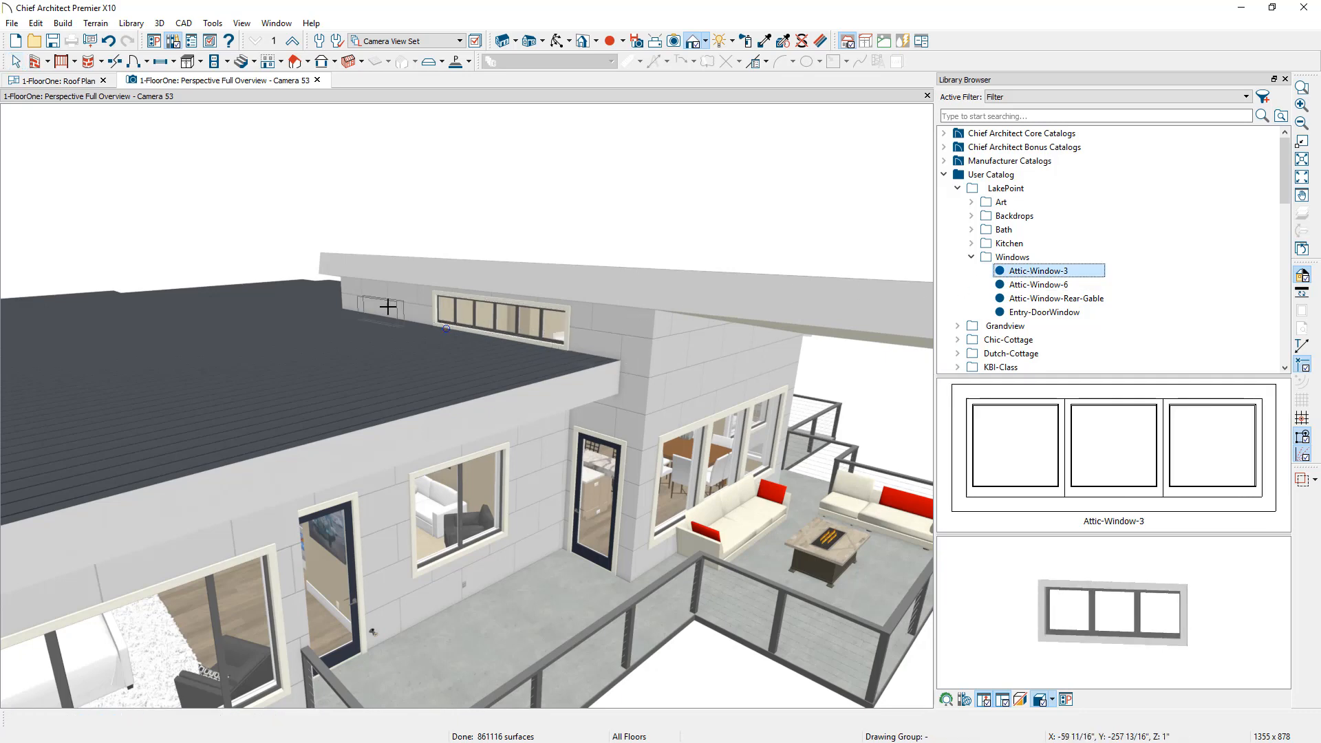
pyautogui.click(1055, 297)
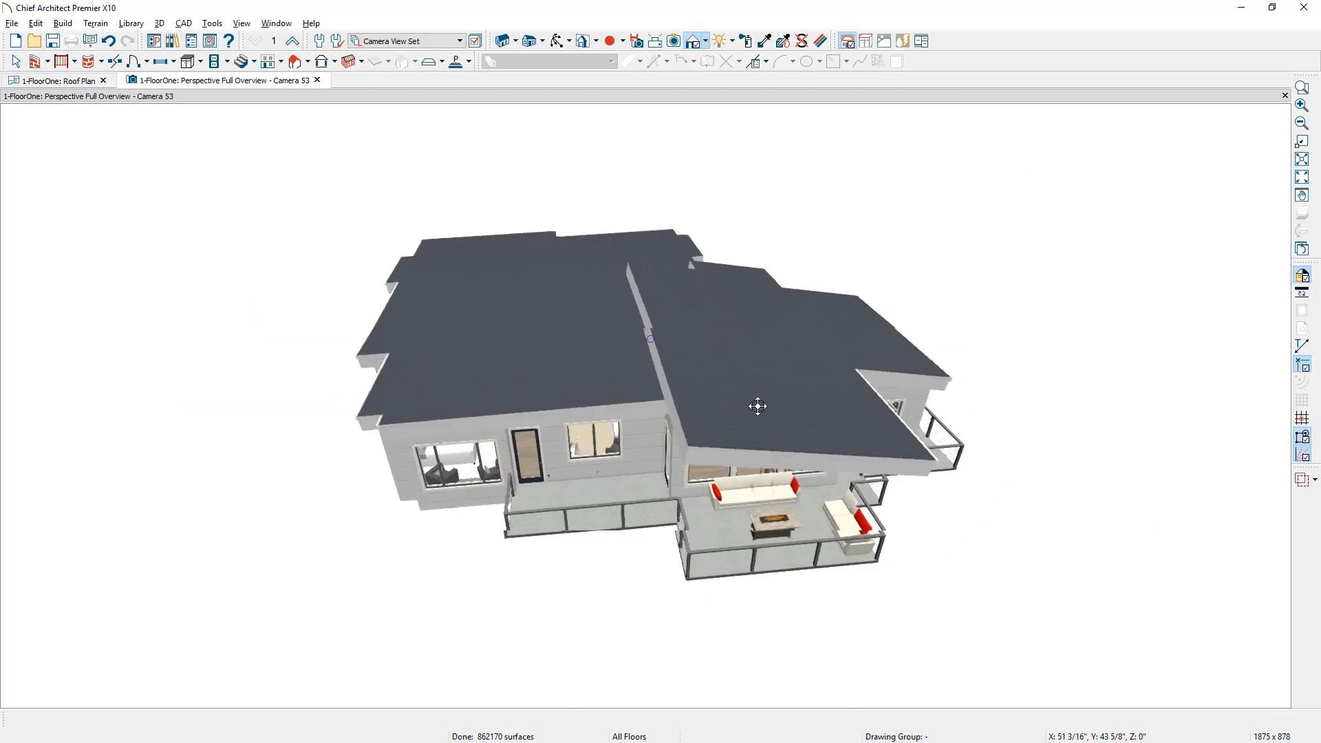
pyautogui.moveTo(757, 406); pyautogui.dragTo(622, 410)
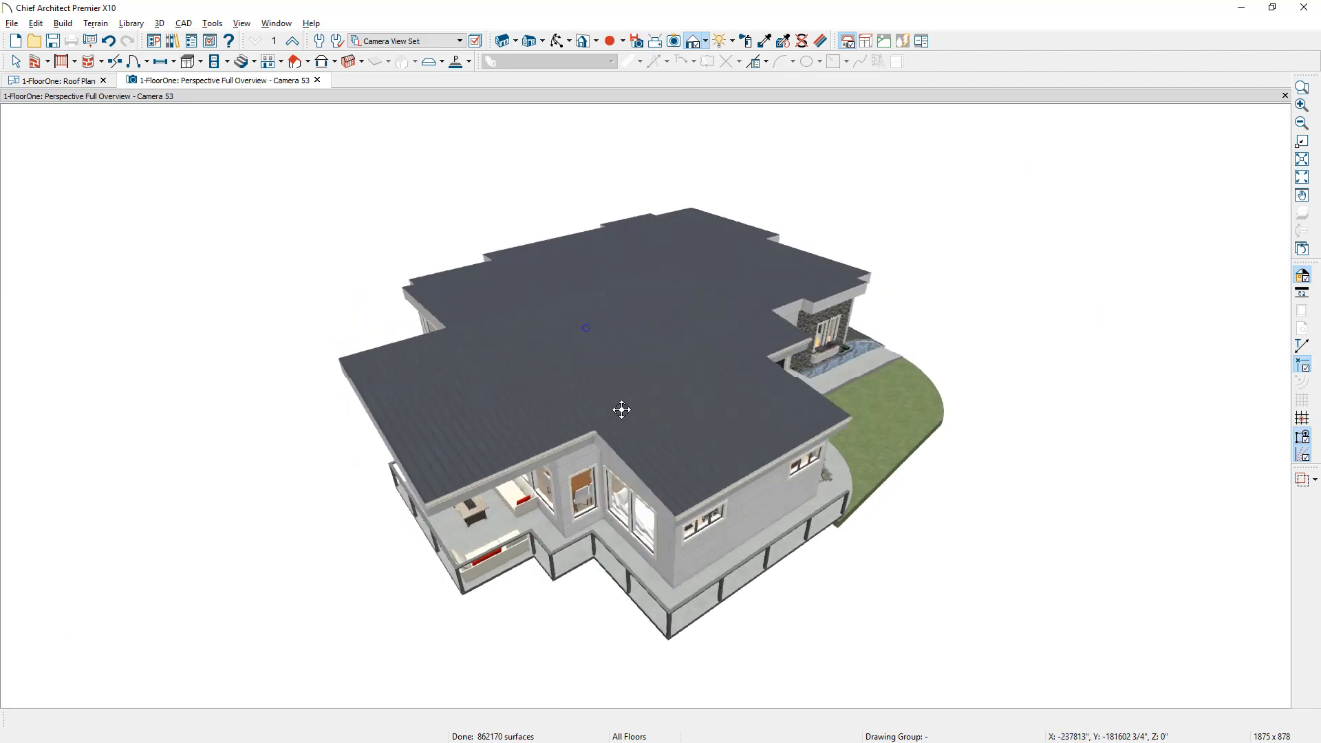
pyautogui.moveTo(622, 410); pyautogui.dragTo(773, 378)
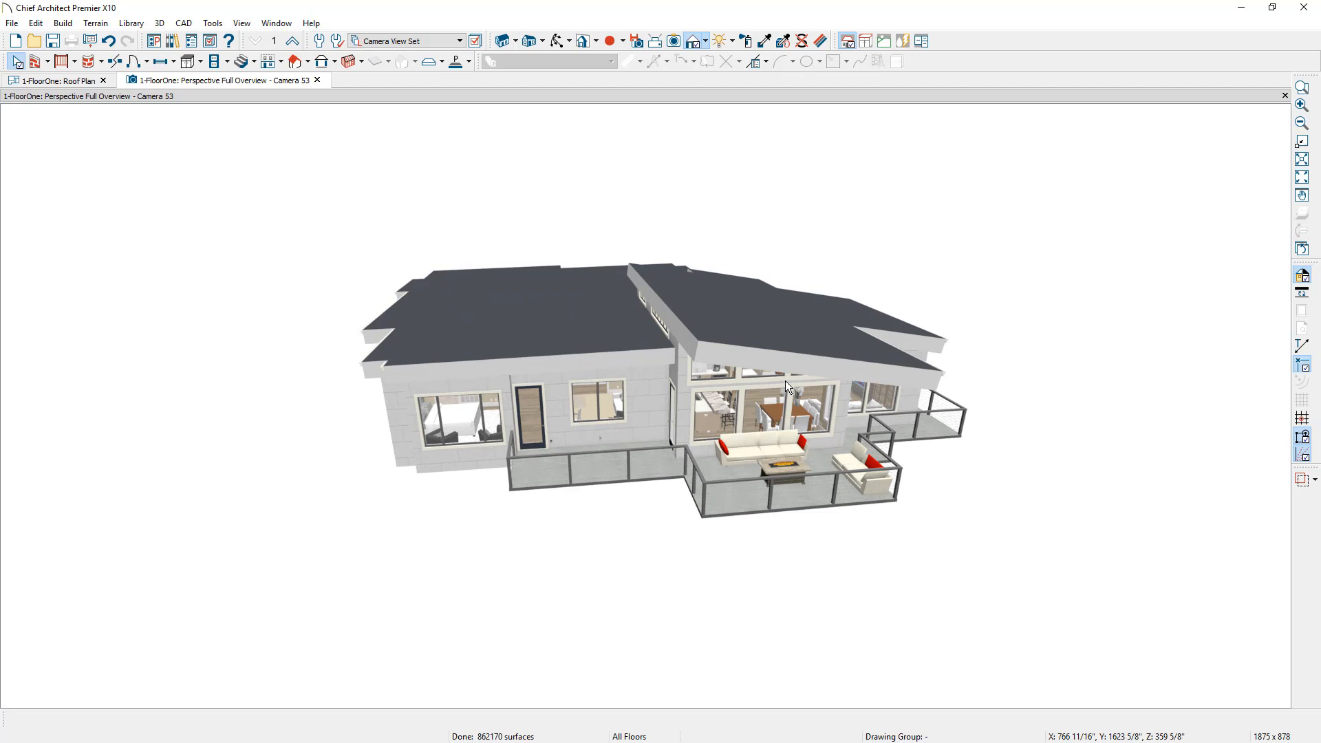
pyautogui.moveTo(801, 344)
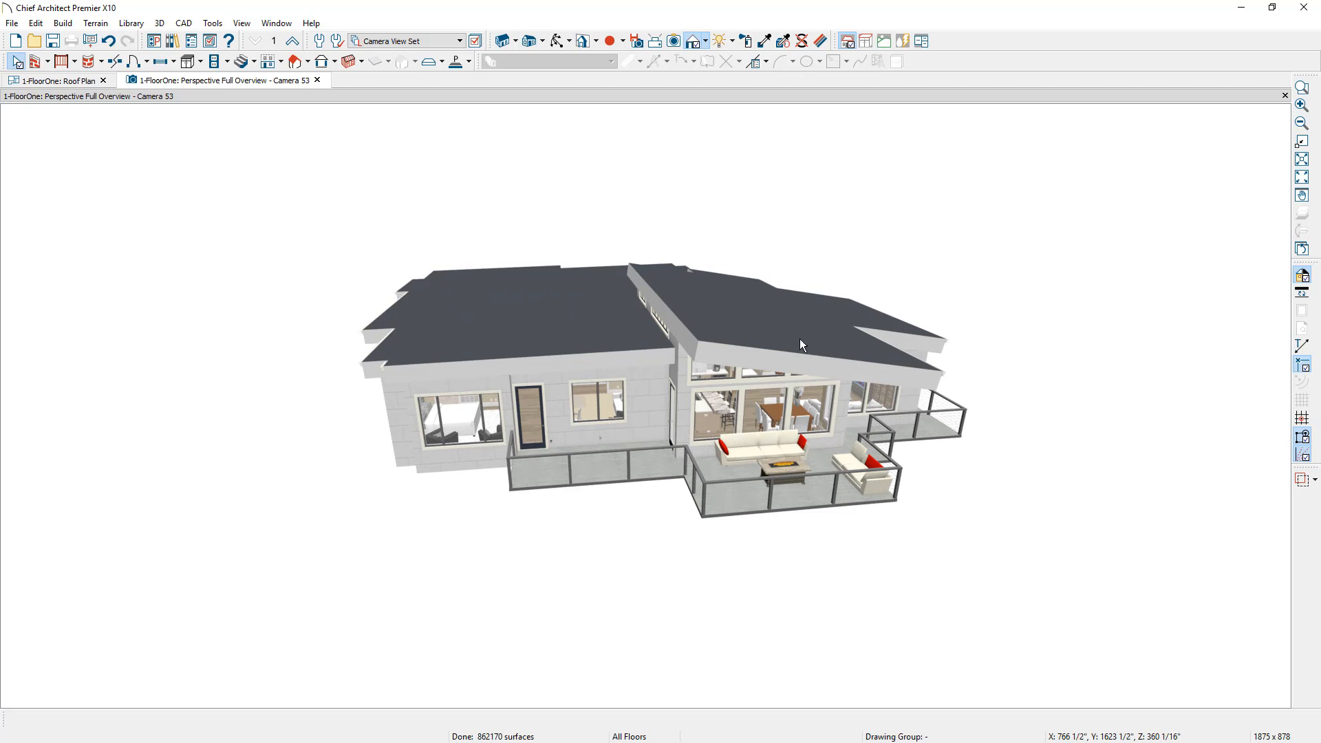
# Enable Curved Roof on the right-hand shed roof plane and orbit to inspect it
pyautogui.click(801, 346)
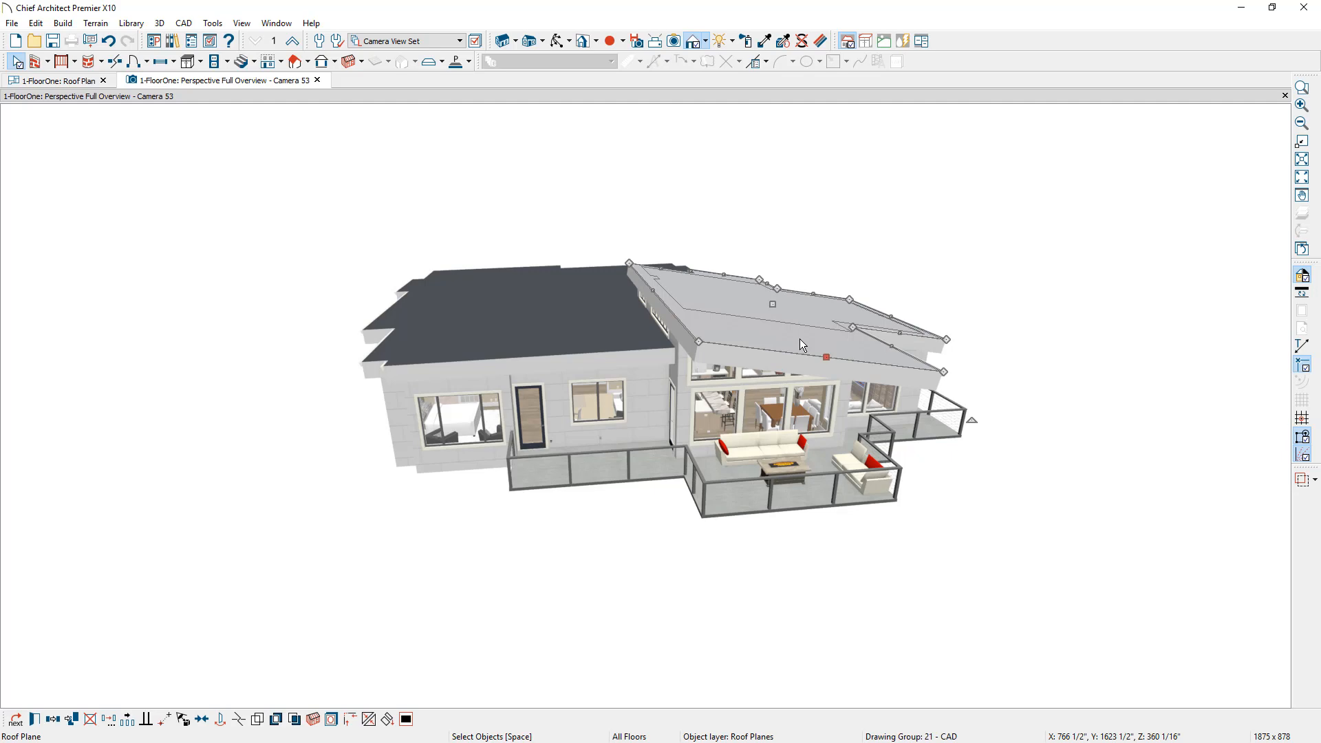
pyautogui.doubleClick(825, 356)
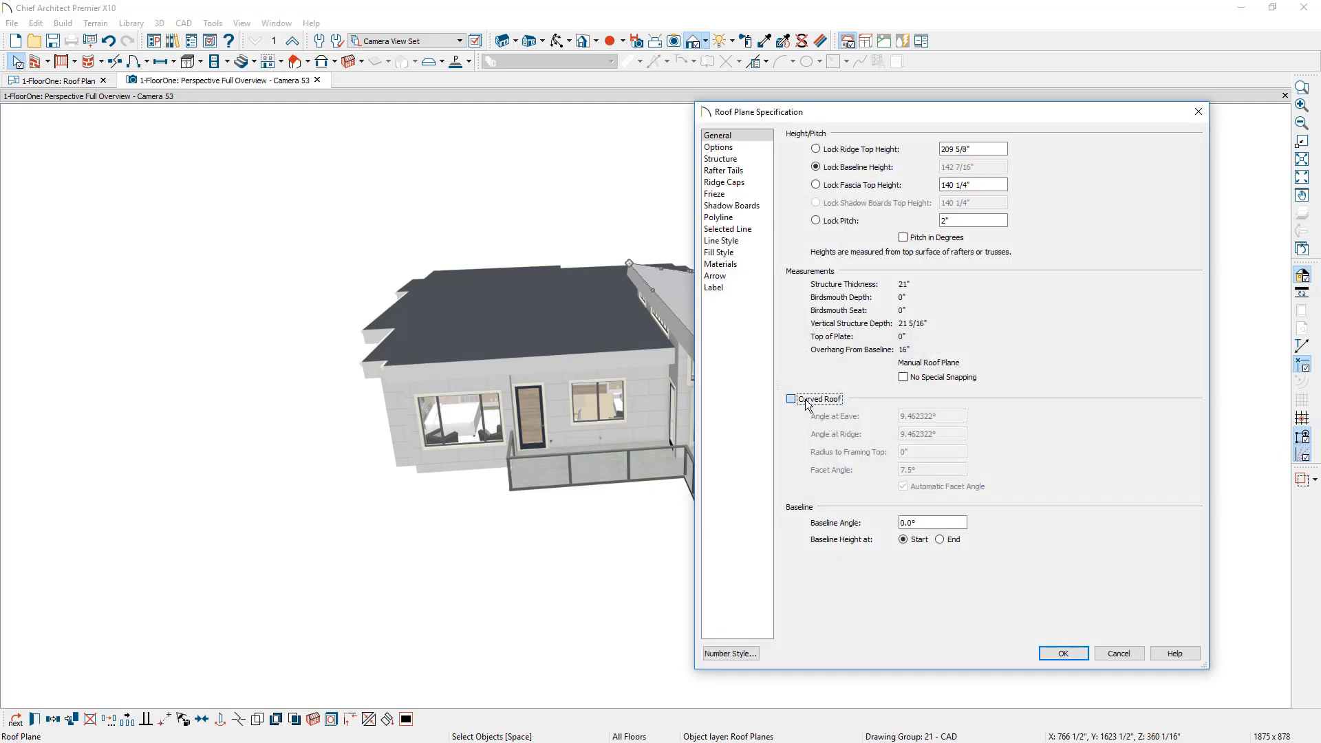
pyautogui.click(790, 399)
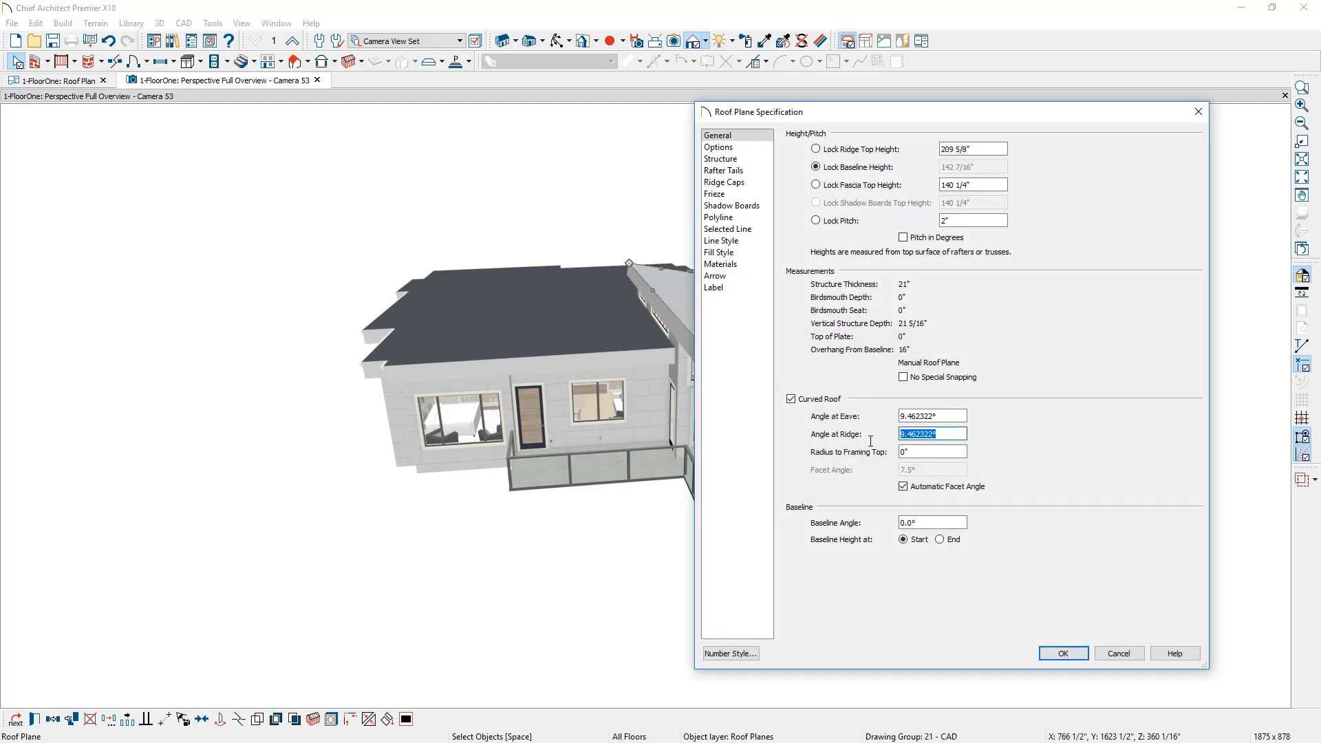
pyautogui.click(1063, 652)
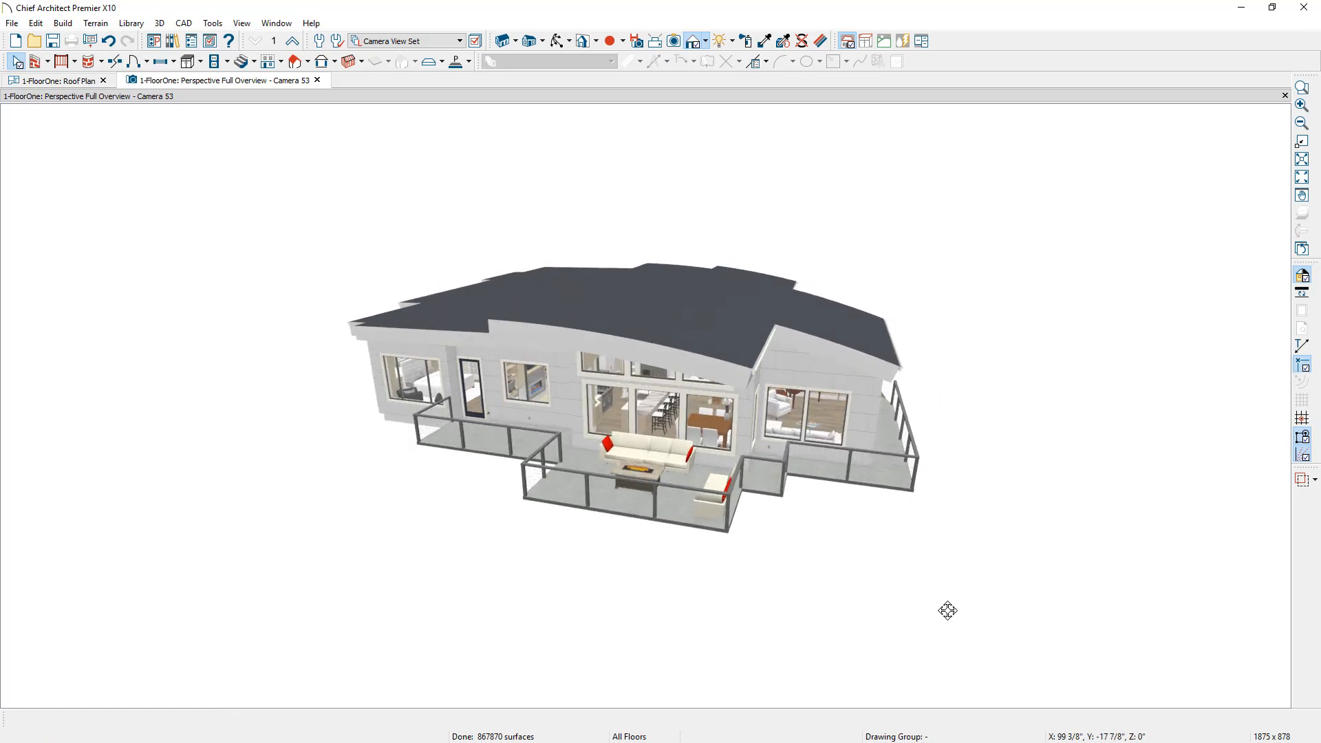
pyautogui.moveTo(946, 610); pyautogui.dragTo(873, 601)
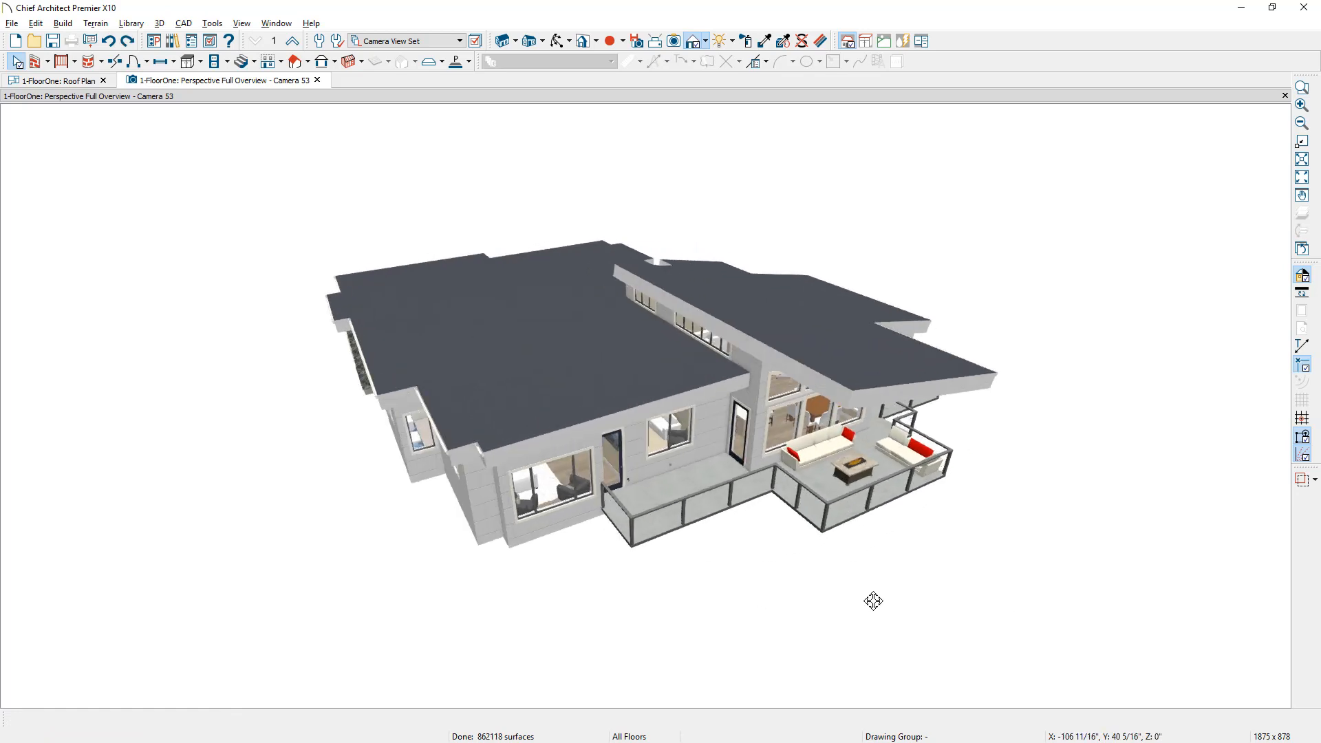